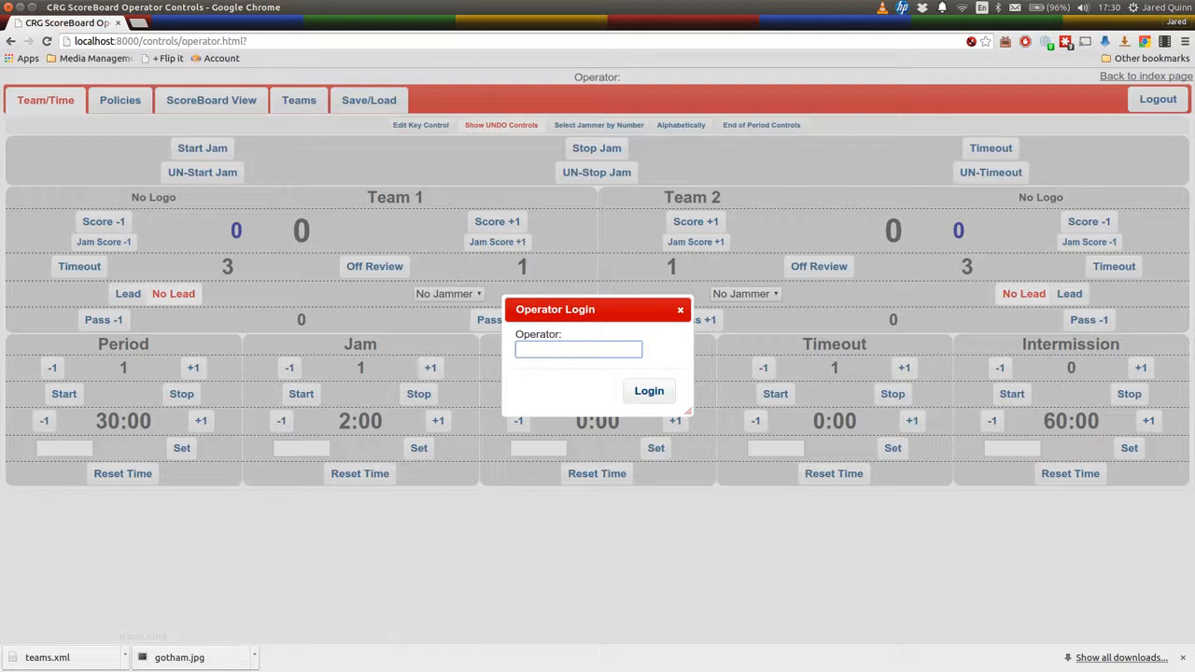
# - Log in as operator FTP, enter team name WRDL on Teams, and list saved teams
pyautogui.click(649, 390)
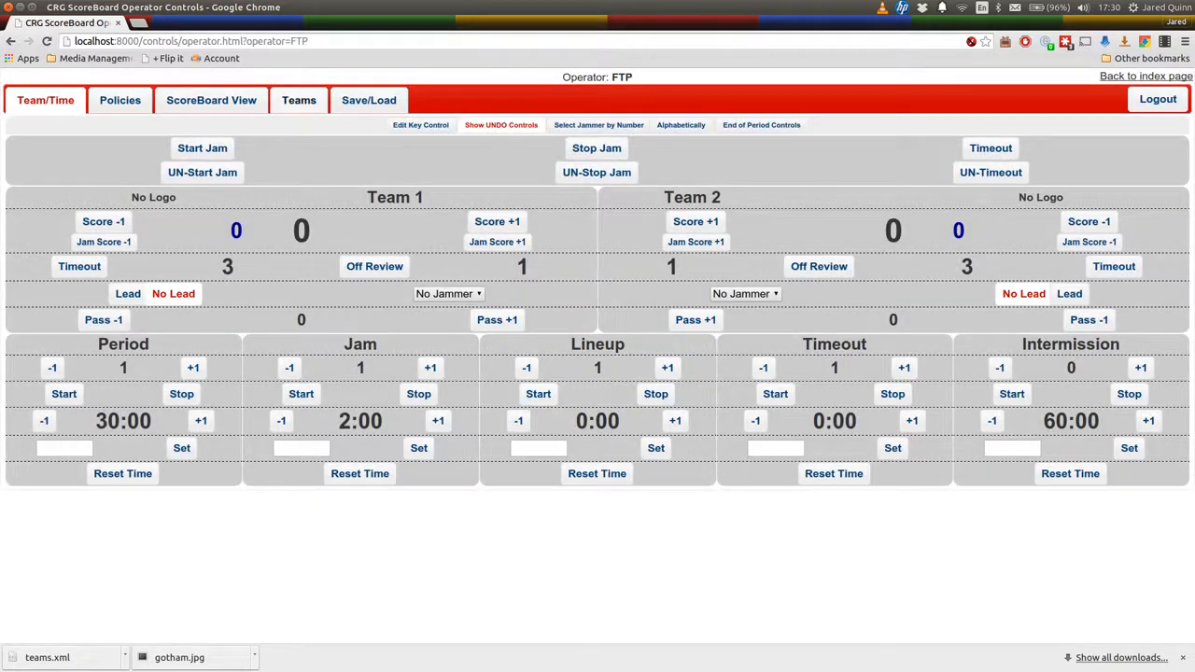
pyautogui.click(298, 100)
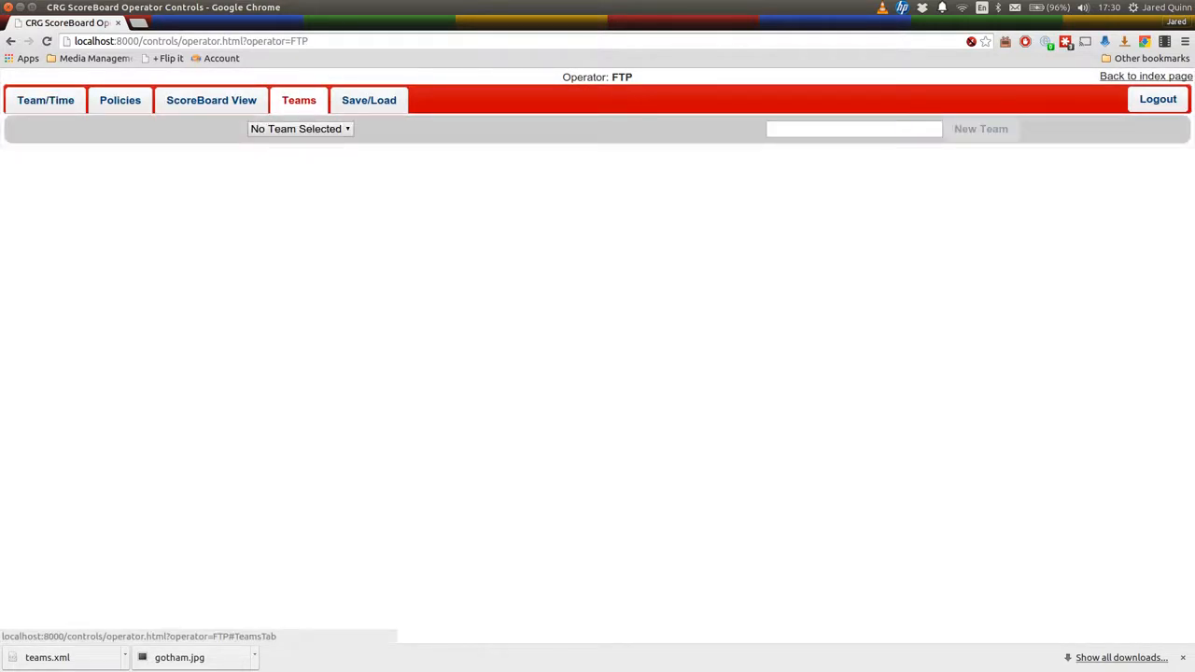
pyautogui.click(853, 128)
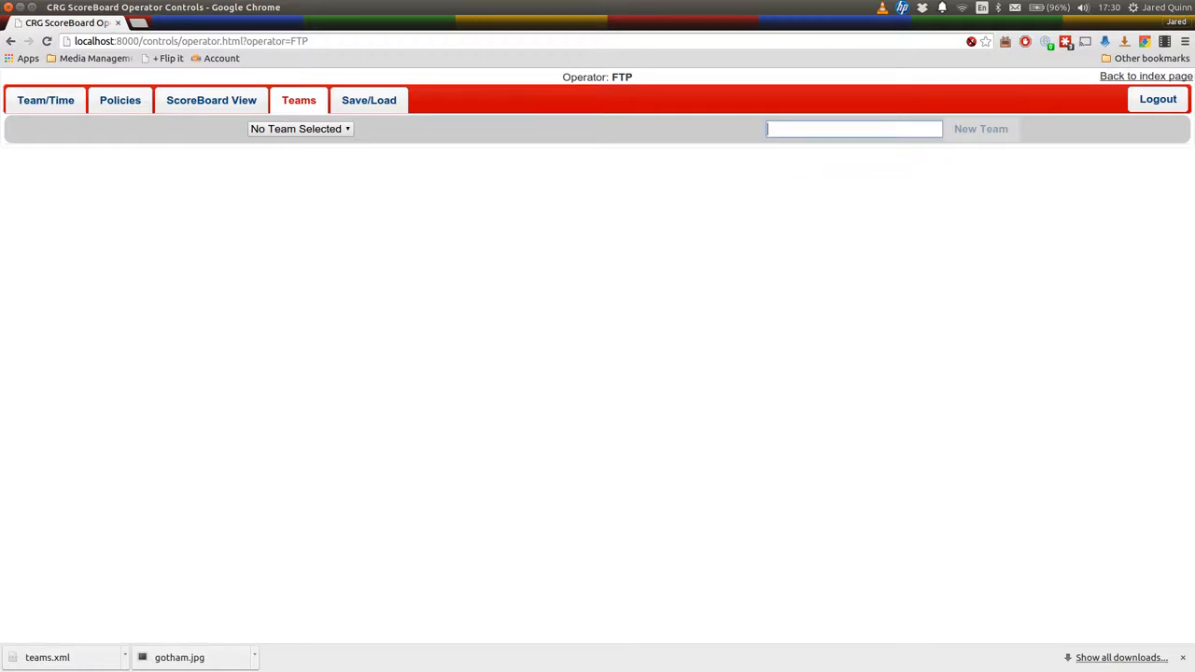
pyautogui.write('WRDL')
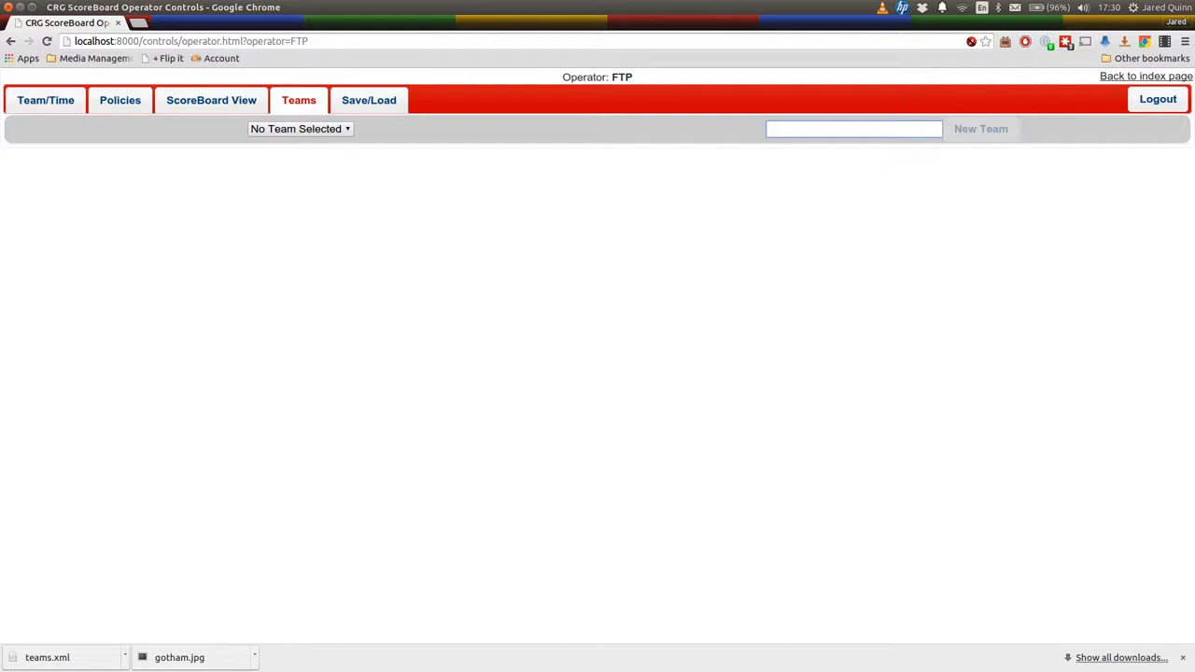
pyautogui.click(852, 128)
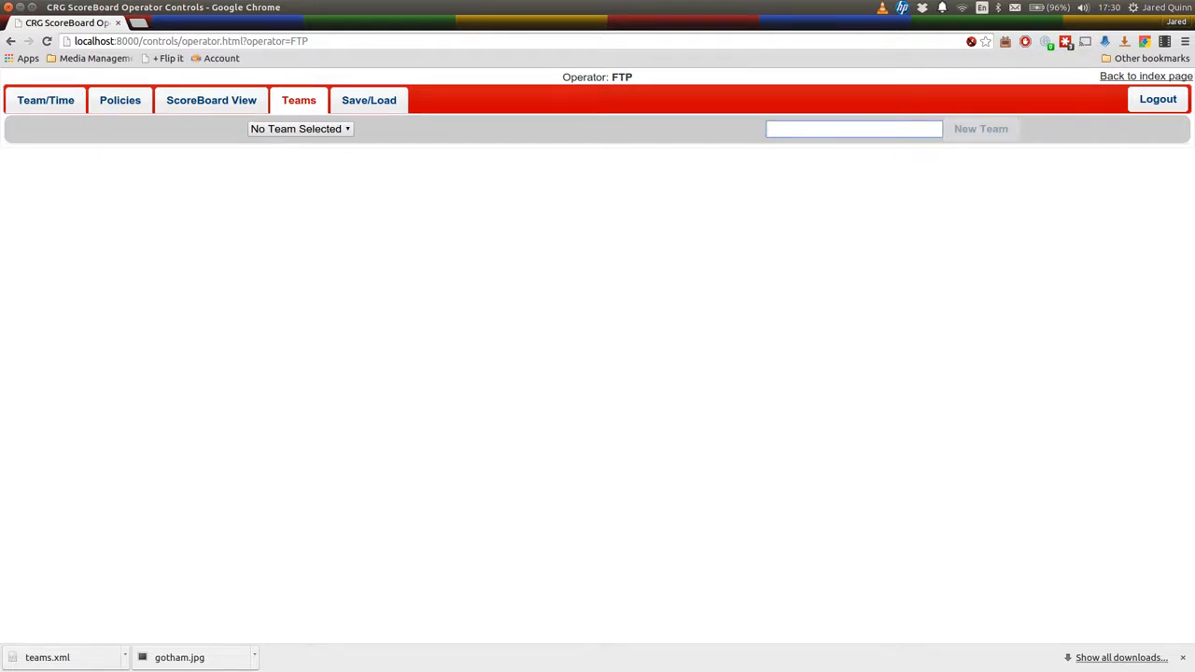
pyautogui.click(299, 128)
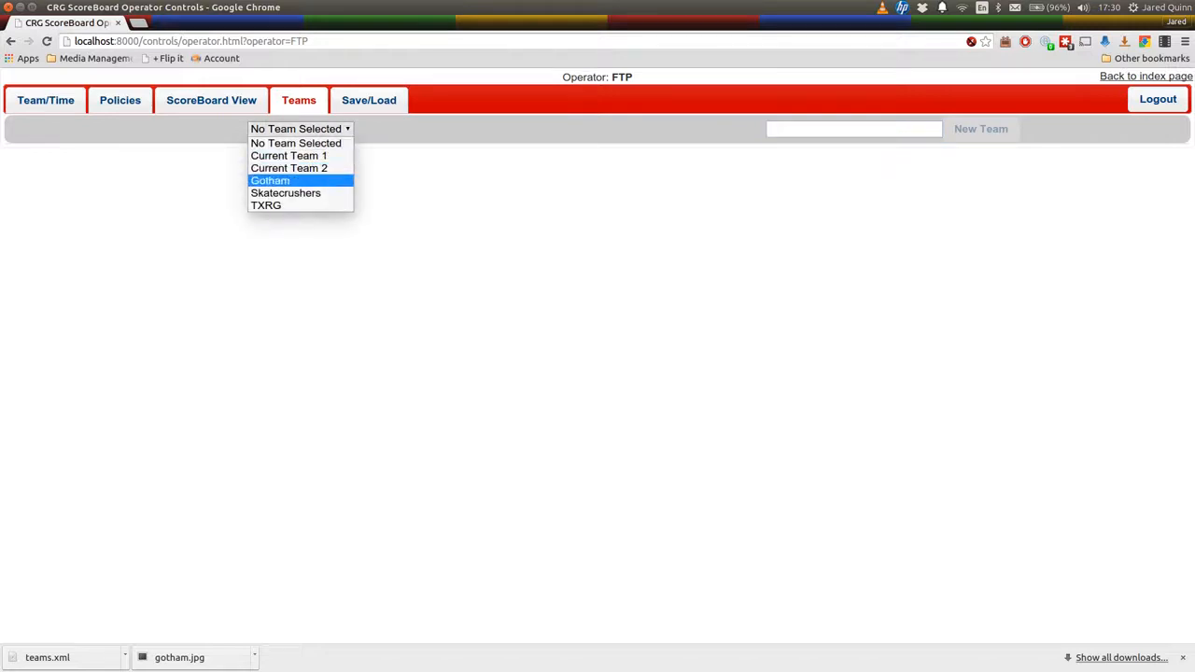
# - Add Vanity Bonfire #101, Capt'n Kidkat #42 and Shevy Chase #43 to Skatecrushers
pyautogui.click(286, 192)
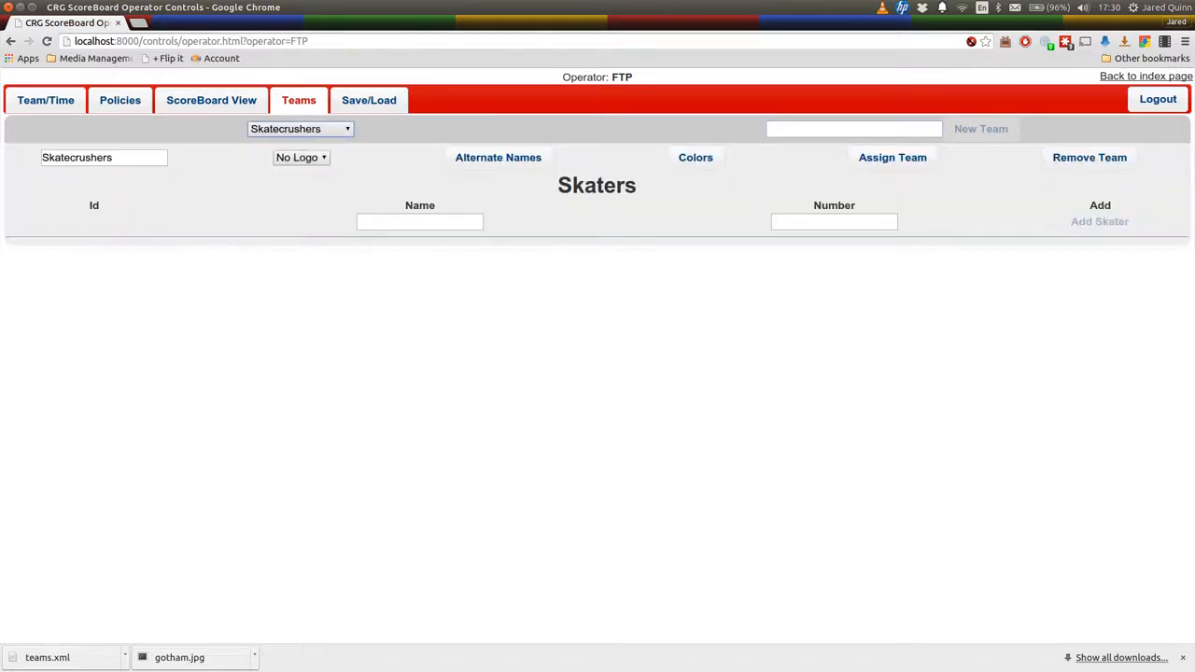
pyautogui.write('Vanity Bonfire')
pyautogui.click(834, 221)
pyautogui.write('1')
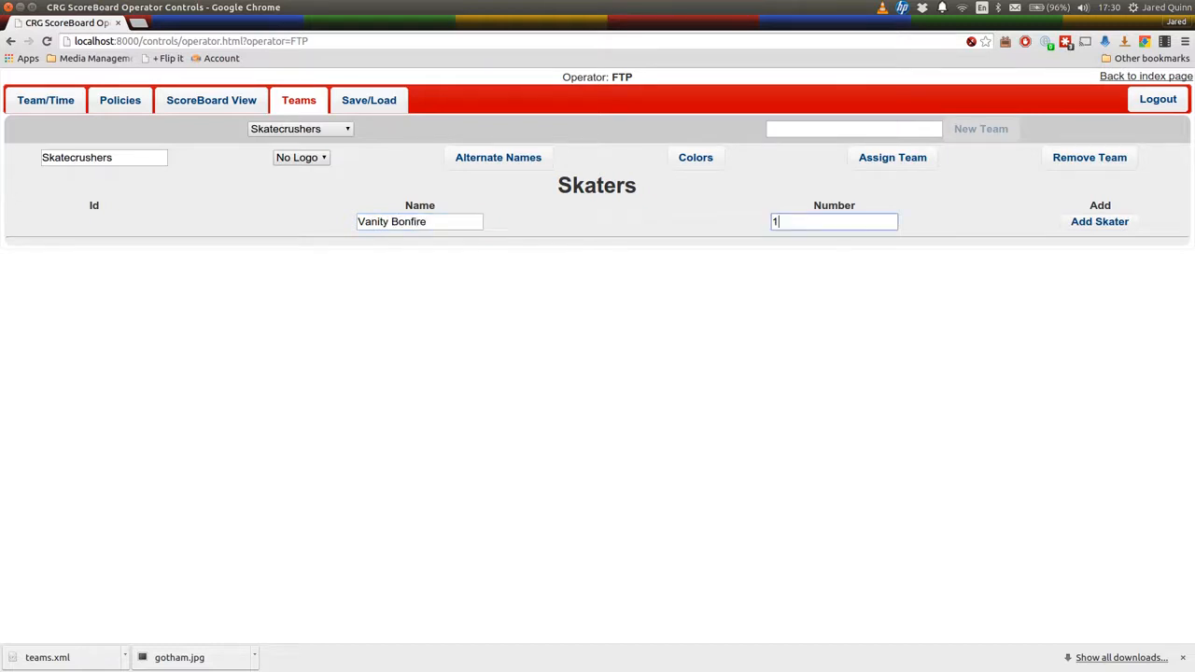
pyautogui.click(1099, 222)
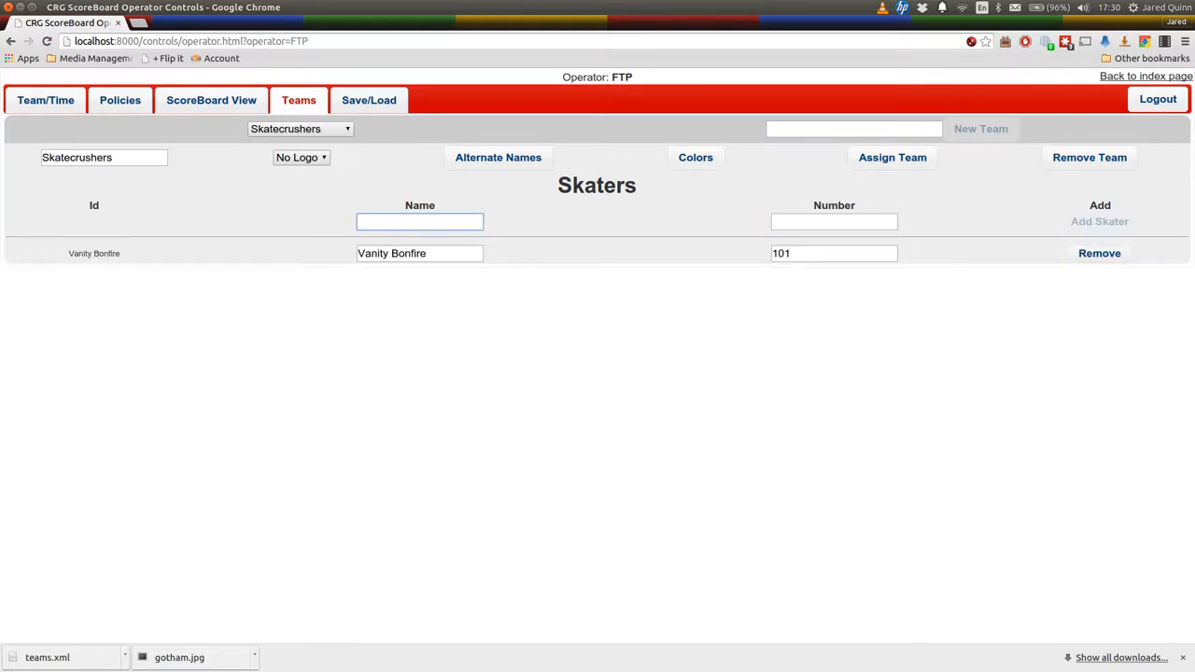
pyautogui.write('Captain Kid')
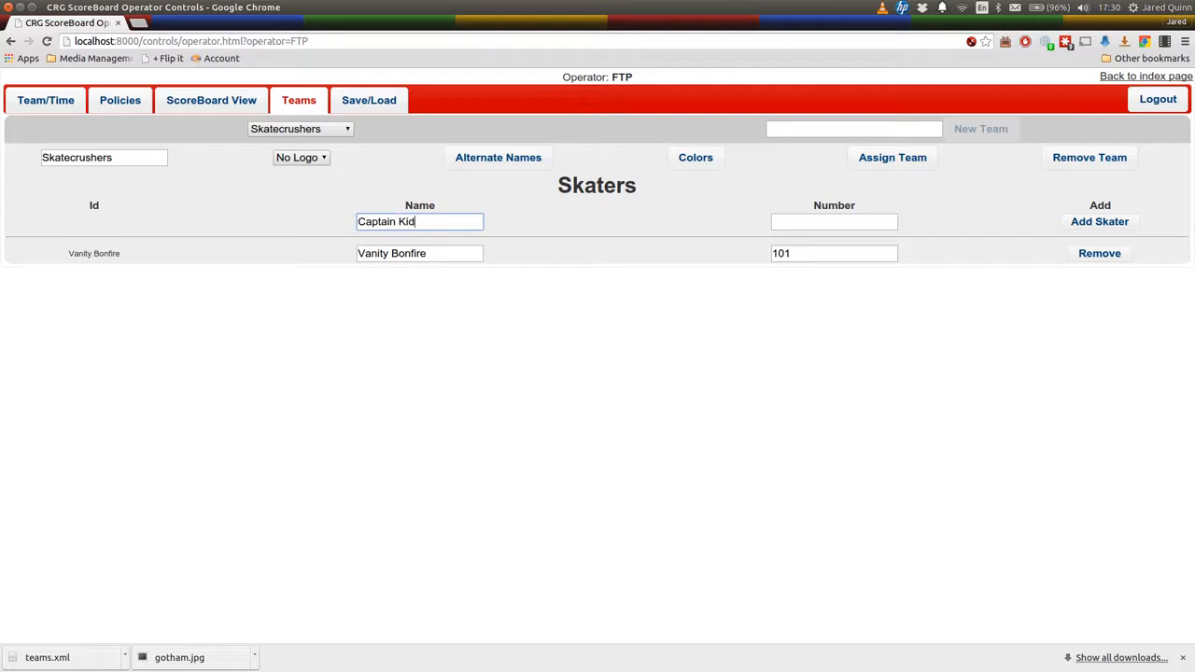
pyautogui.write('kal')
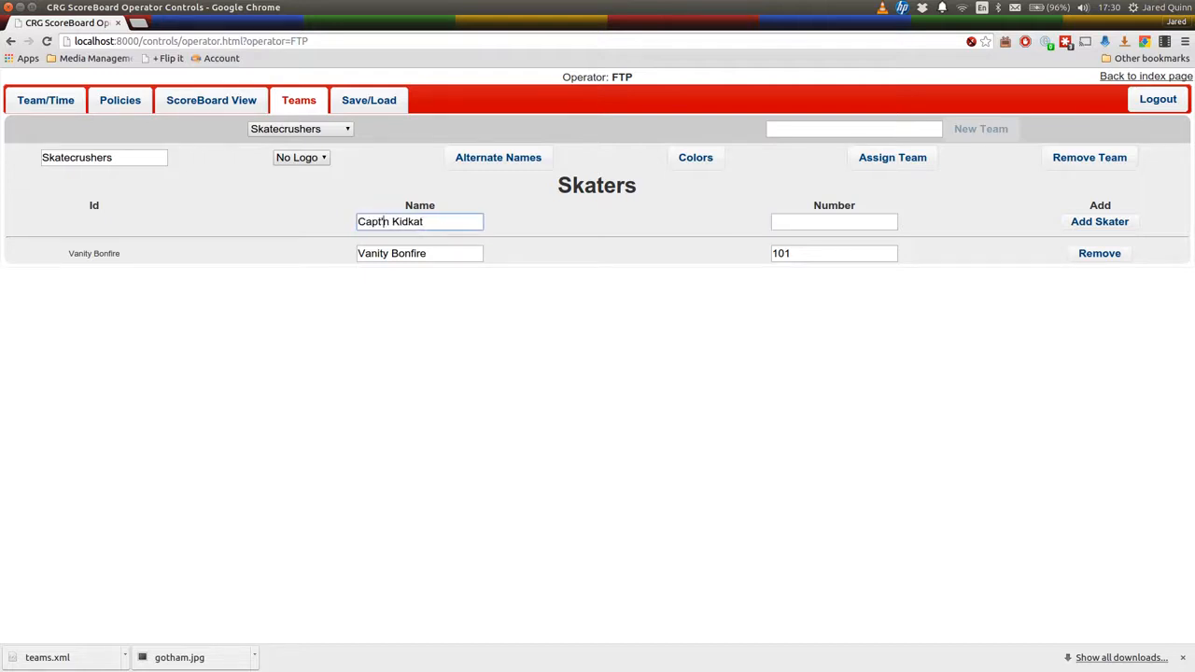
pyautogui.write('43')
pyautogui.write('Shevy Chase')
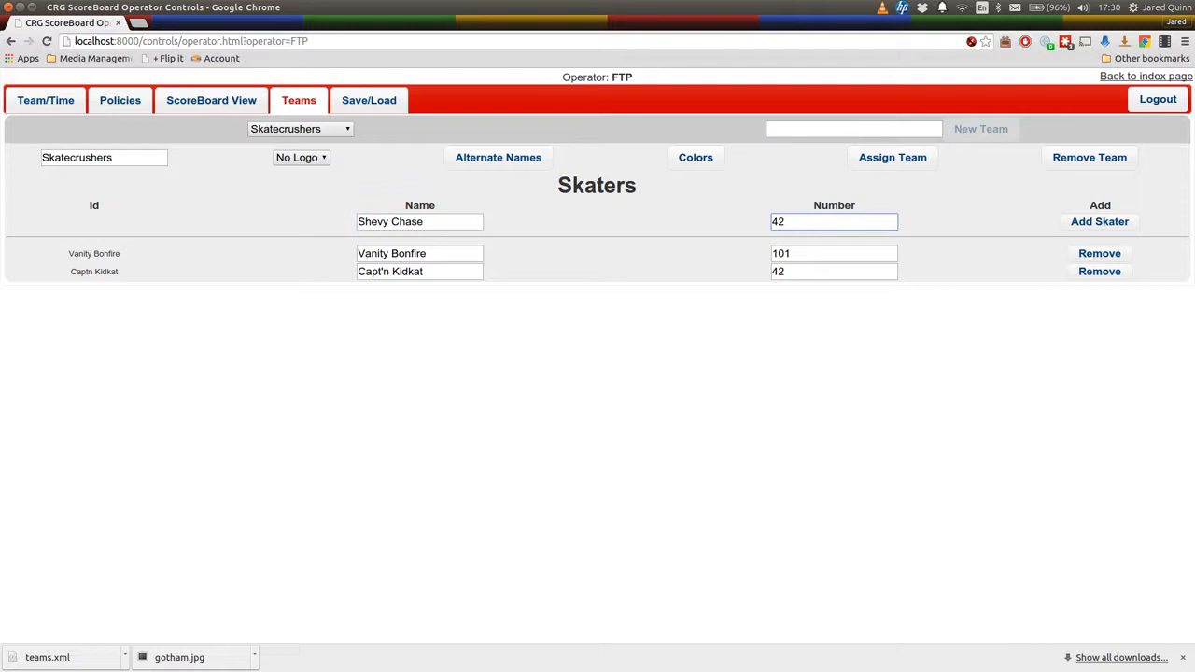
pyautogui.click(1099, 221)
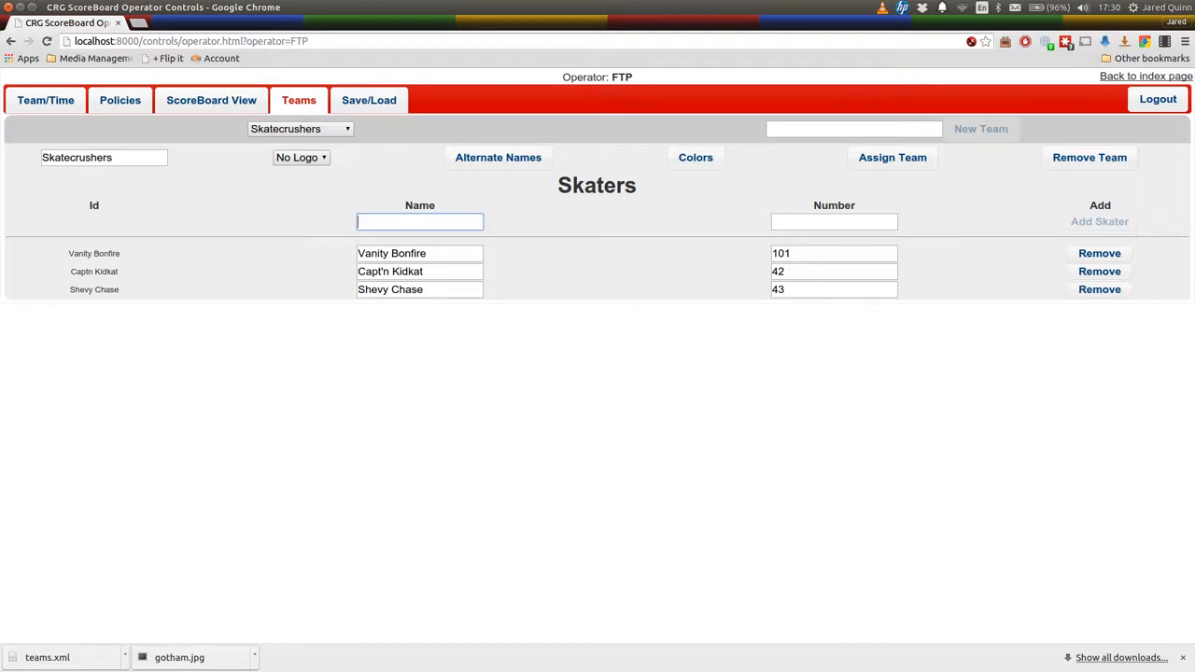
pyautogui.click(299, 128)
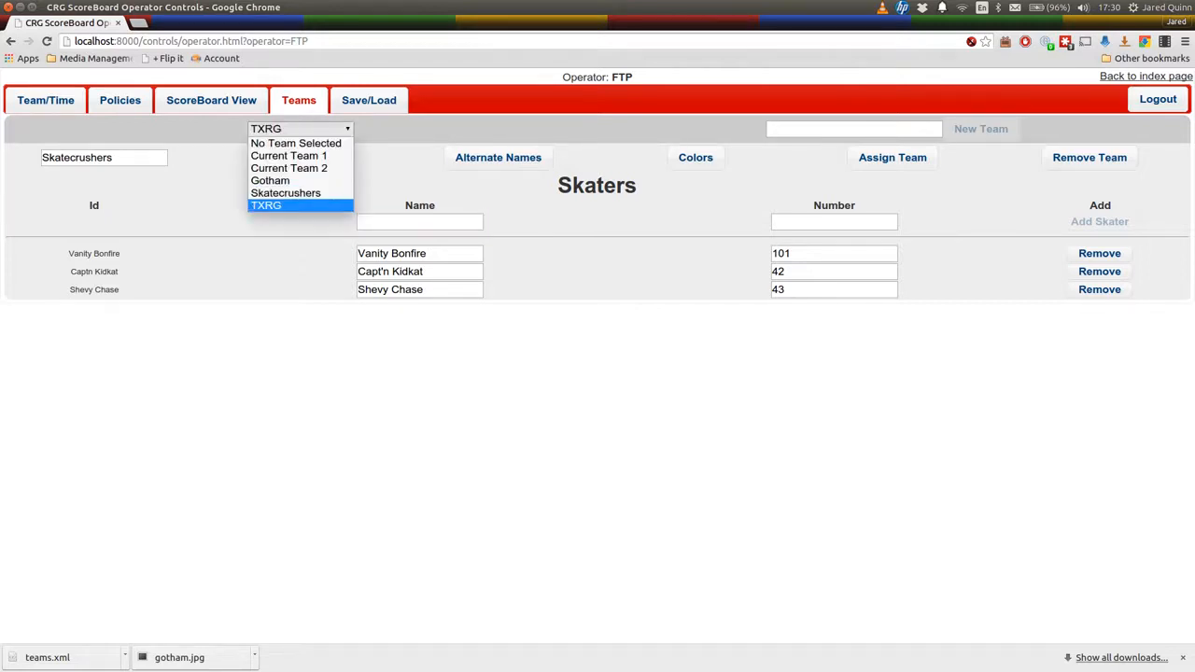
# - Add skater Suzy Hotrod #50 to the Gotham roster
pyautogui.click(270, 181)
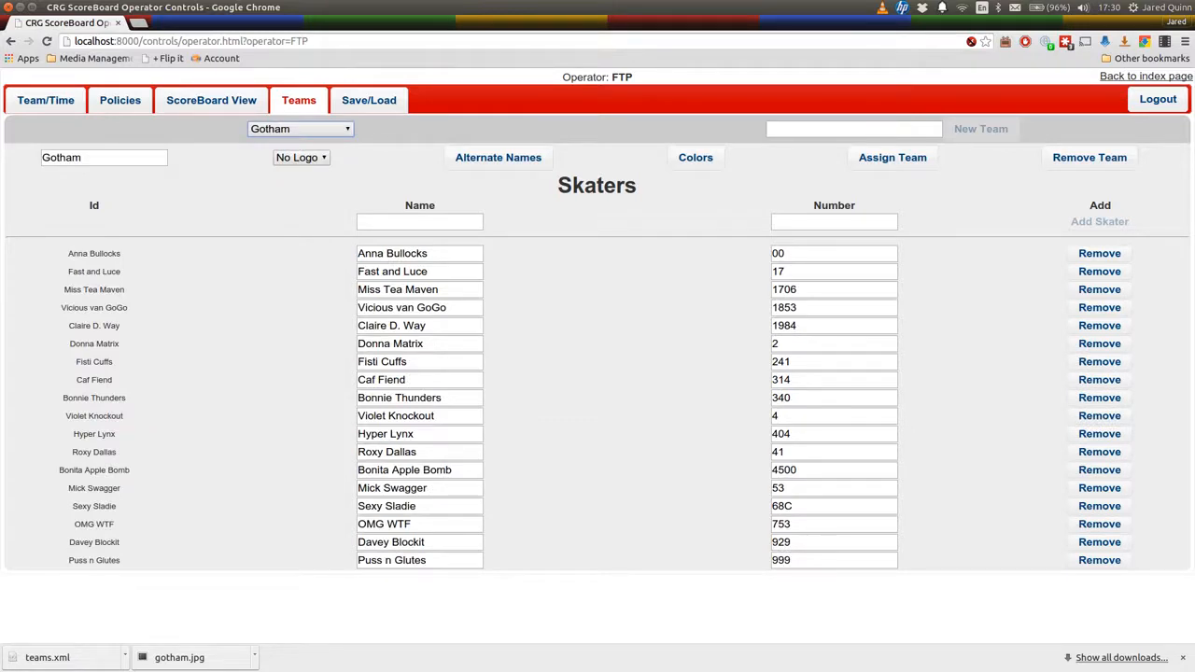
pyautogui.write('Suzy Hotrod')
pyautogui.click(833, 221)
pyautogui.write('50')
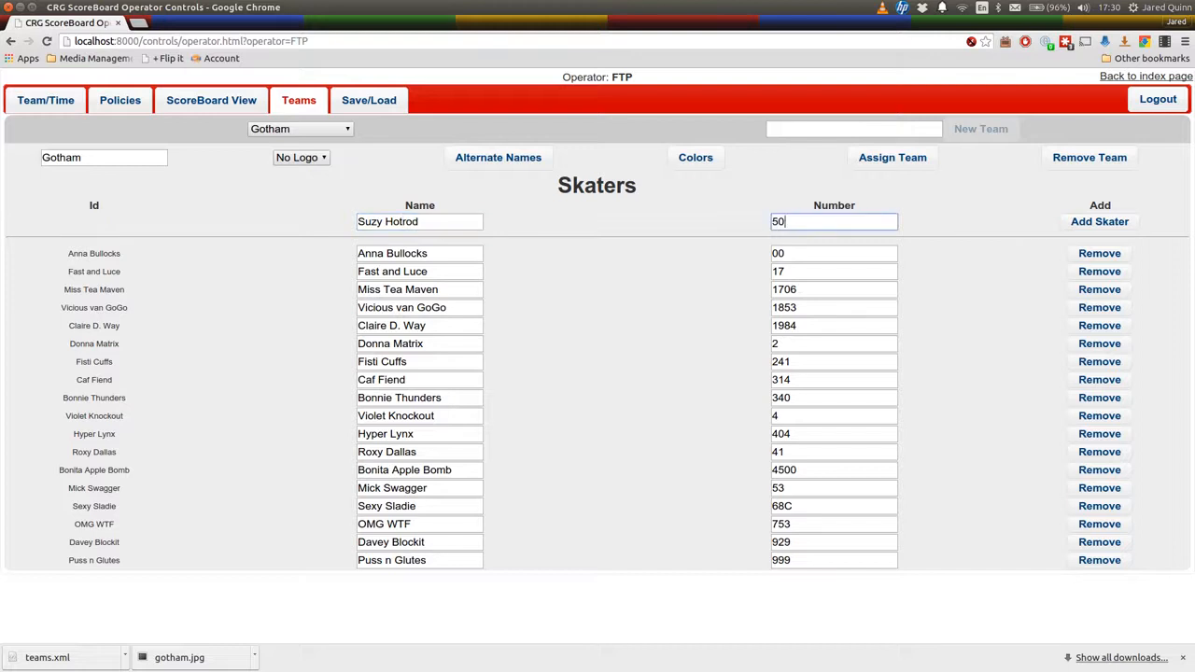
pyautogui.click(1099, 221)
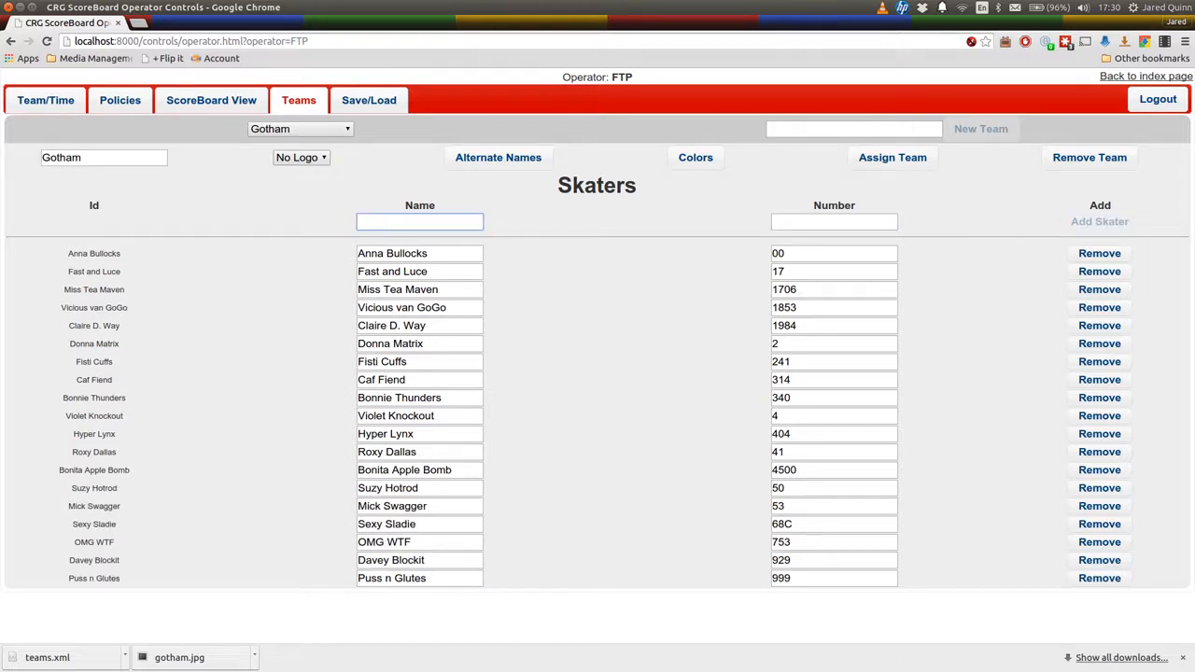
# - Add skater Smarty Pants #5 to the TXRG roster
pyautogui.click(299, 128)
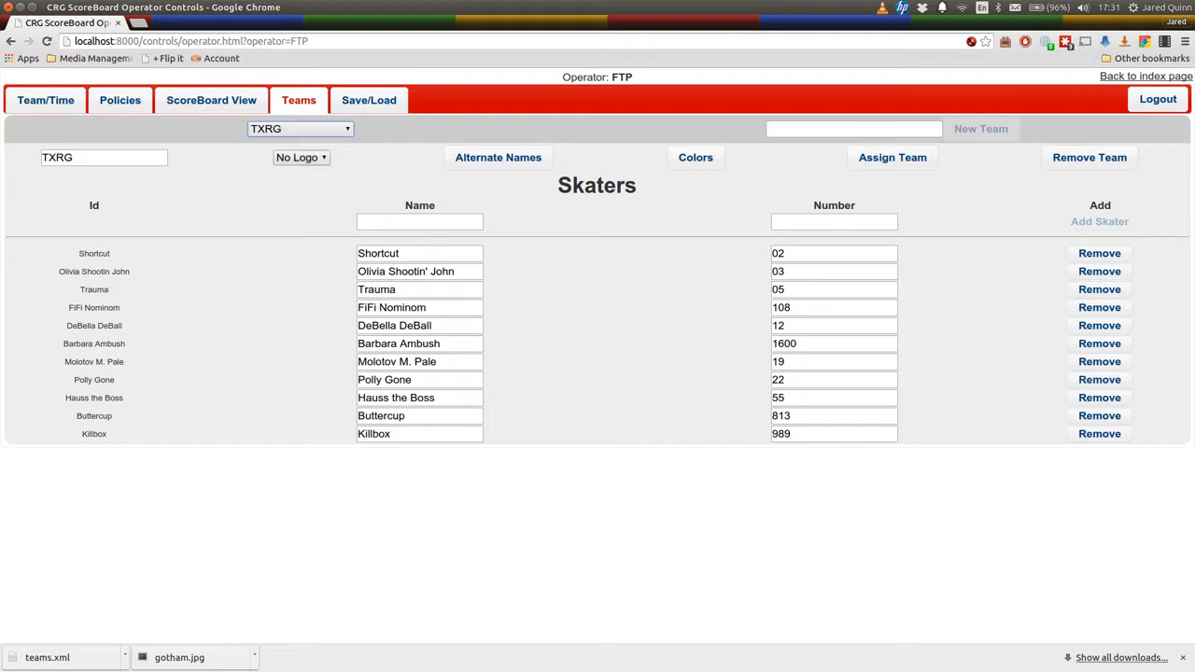
pyautogui.write('Smarty Pants')
pyautogui.click(835, 221)
pyautogui.write('5')
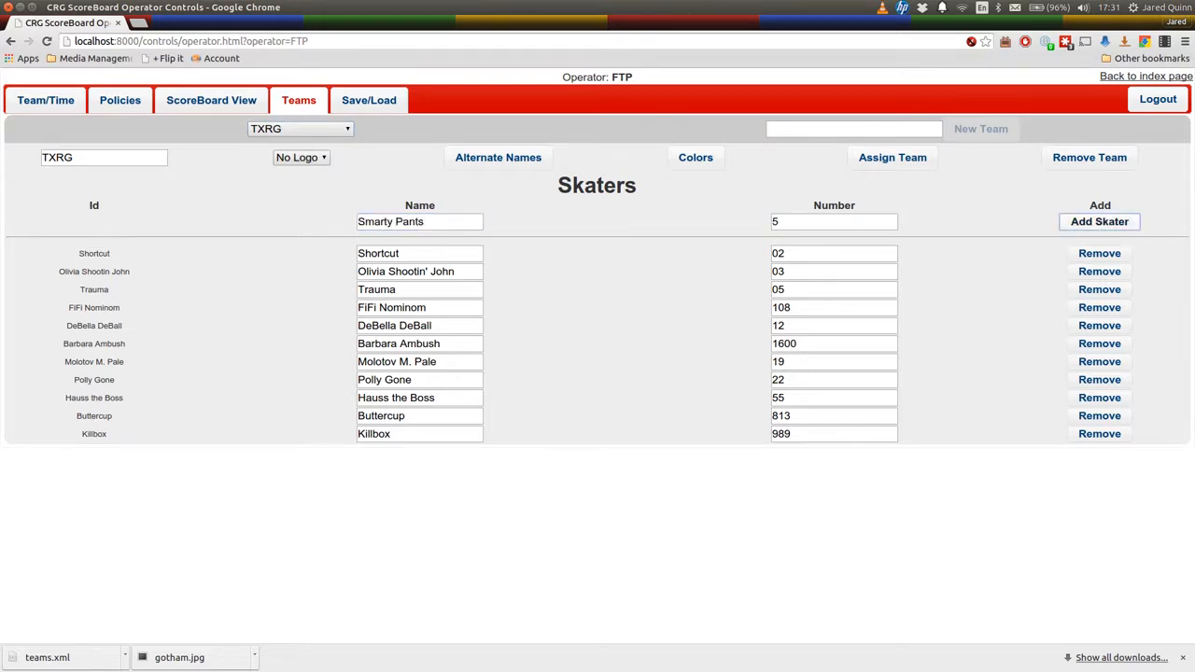
pyautogui.click(1099, 221)
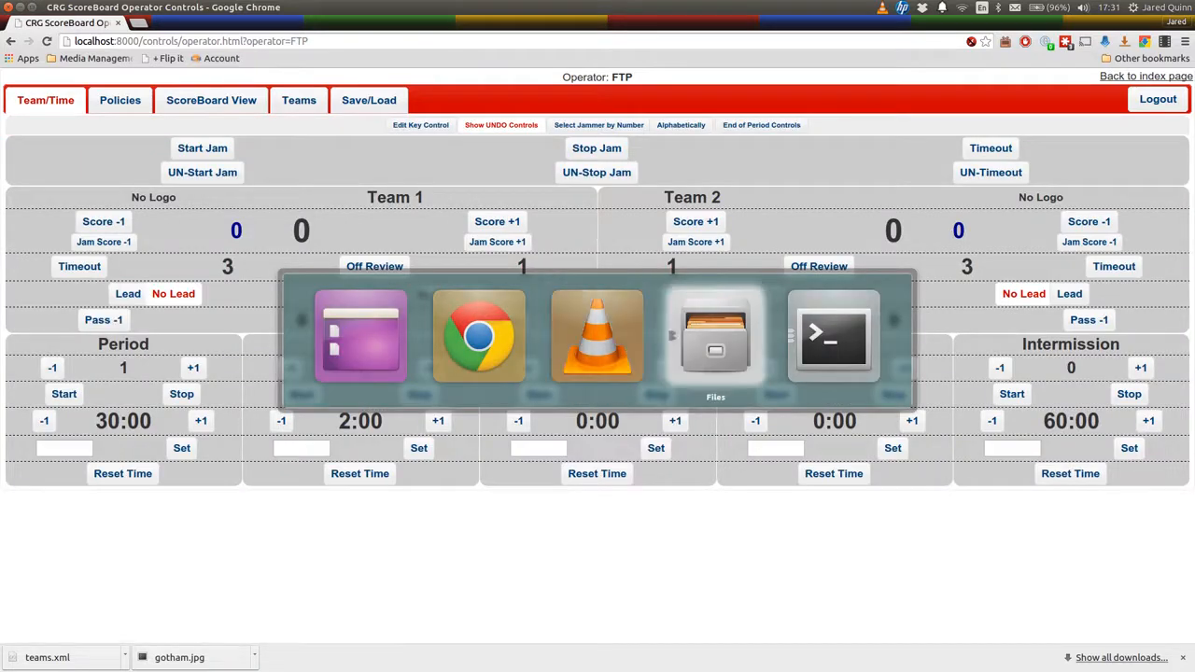
# - Paste the gotham.jpg and txrg.jpg logos into crg-scoreboard/html/images/teamlogo using Files
pyautogui.click(716, 336)
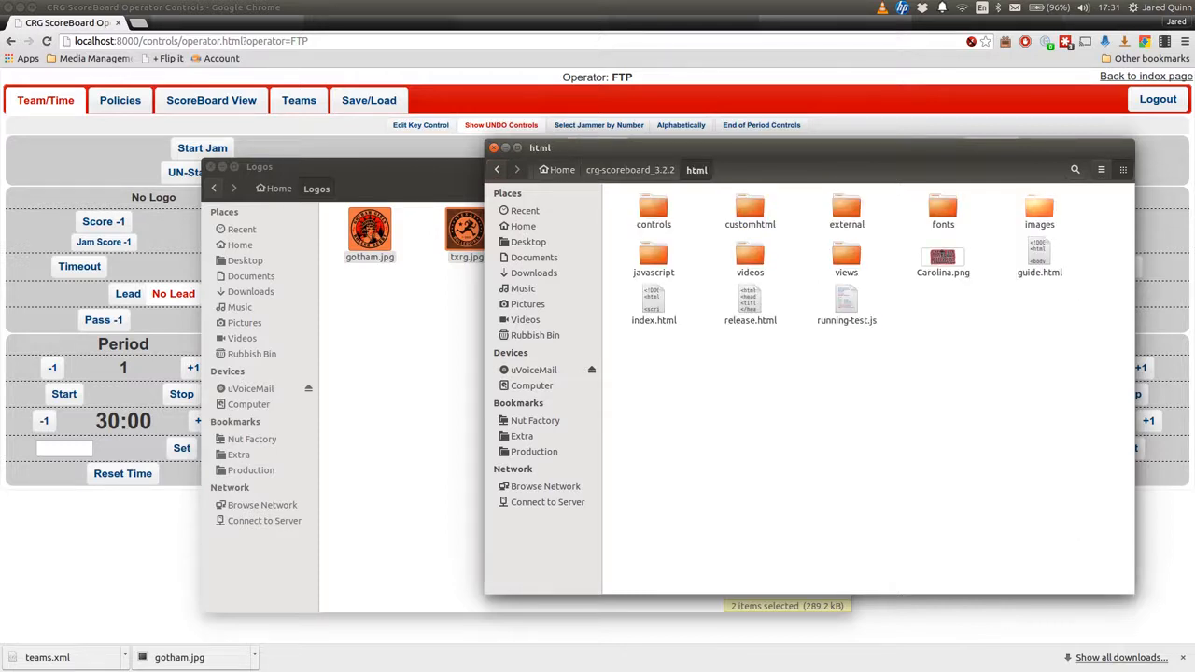
pyautogui.doubleClick(1039, 210)
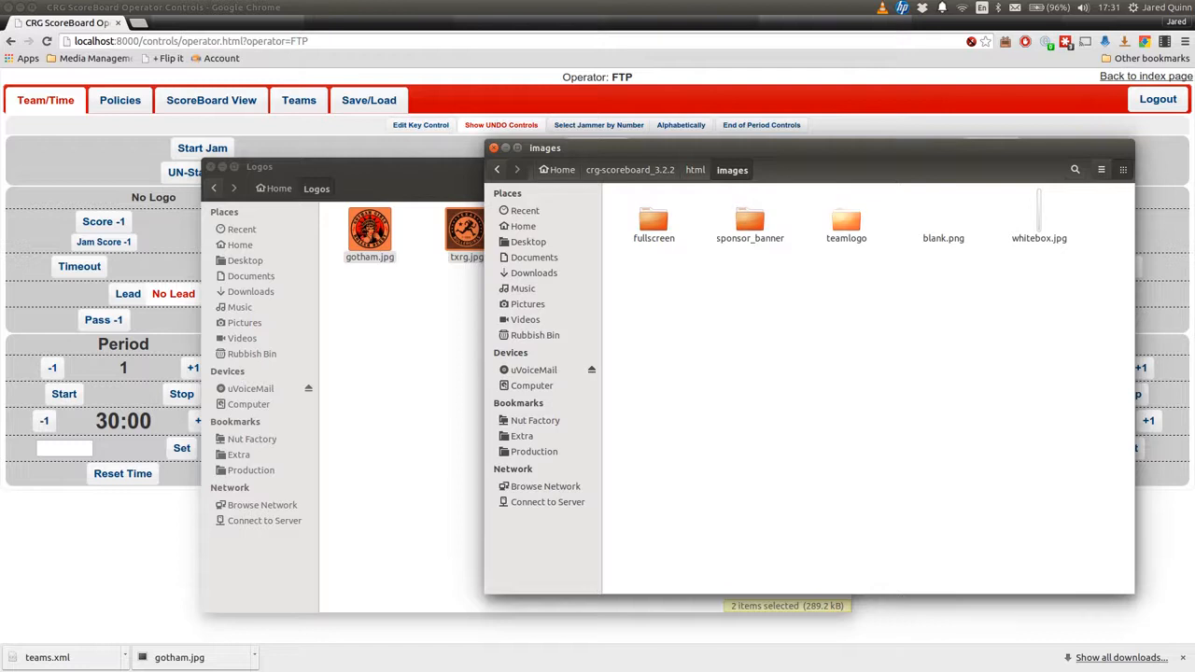
pyautogui.doubleClick(846, 224)
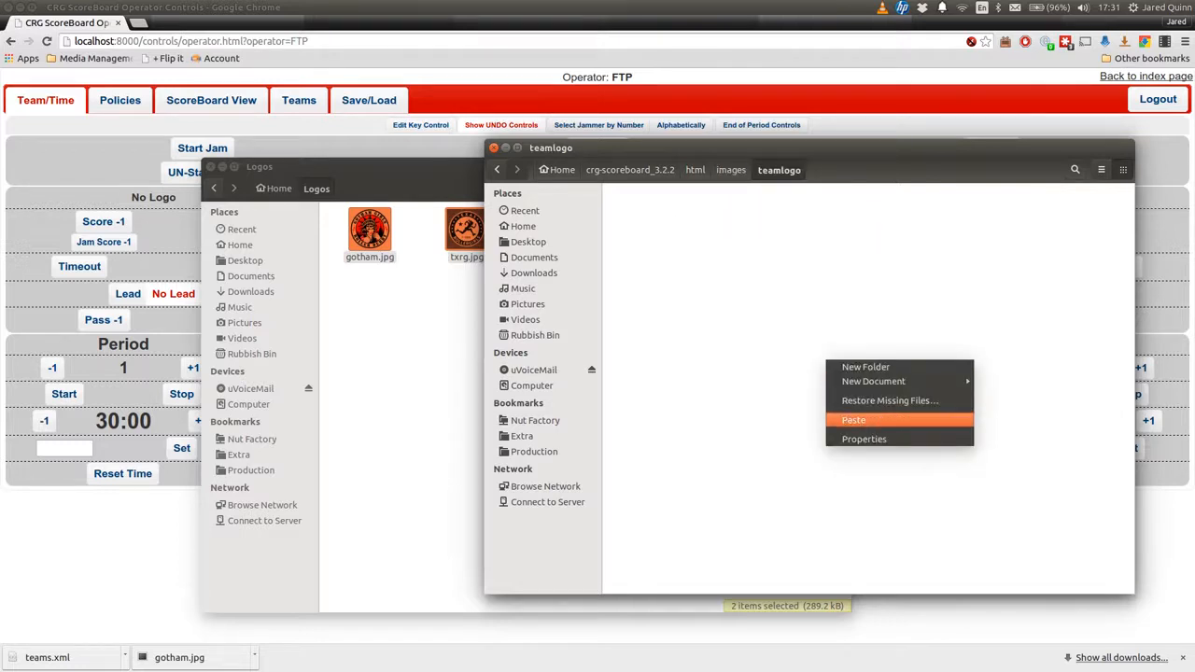
pyautogui.click(853, 420)
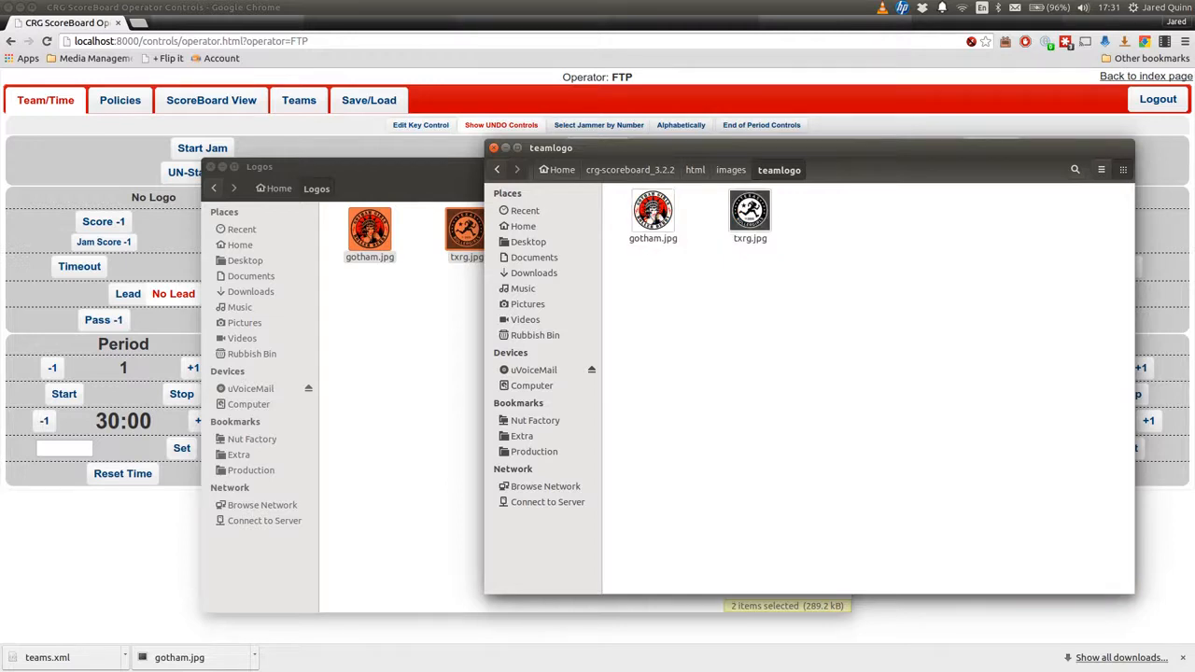
pyautogui.click(258, 166)
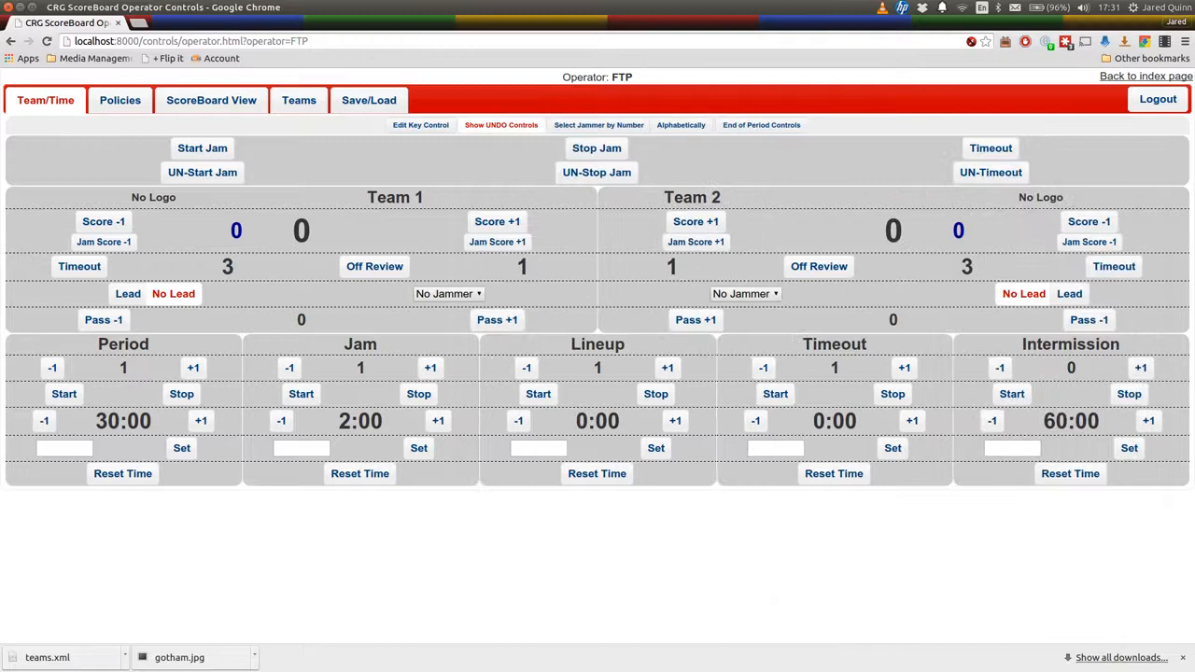
# - Set TXRG's logo to txrg and bring up its Alternate Names dialog
pyautogui.click(298, 100)
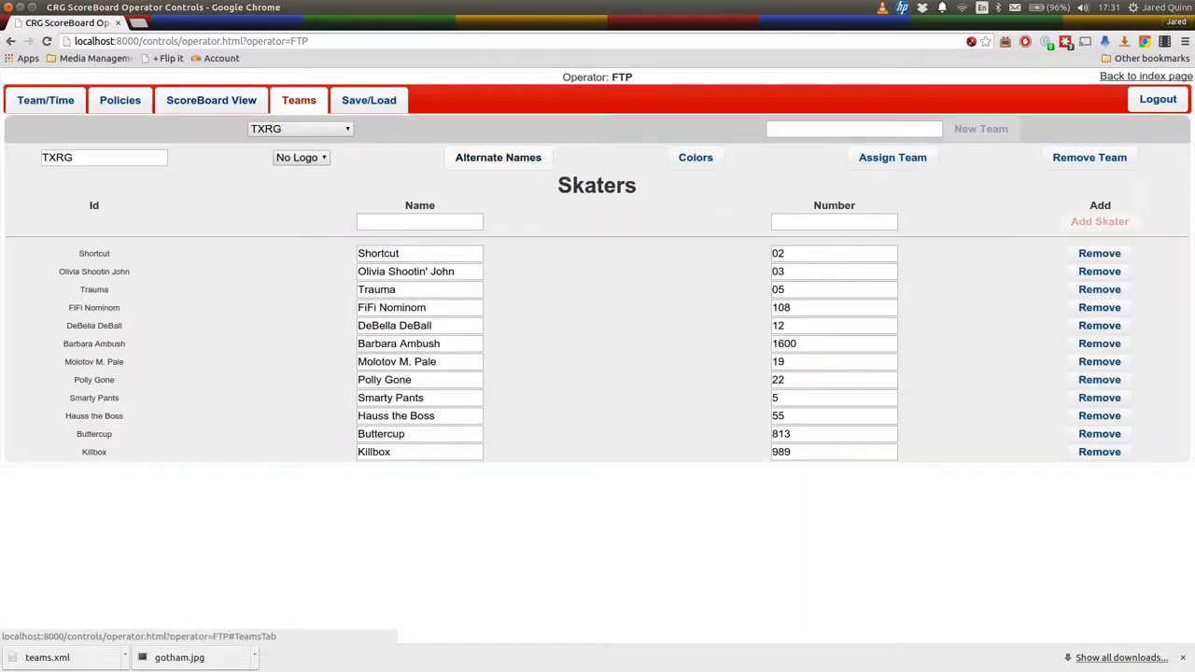
pyautogui.click(298, 157)
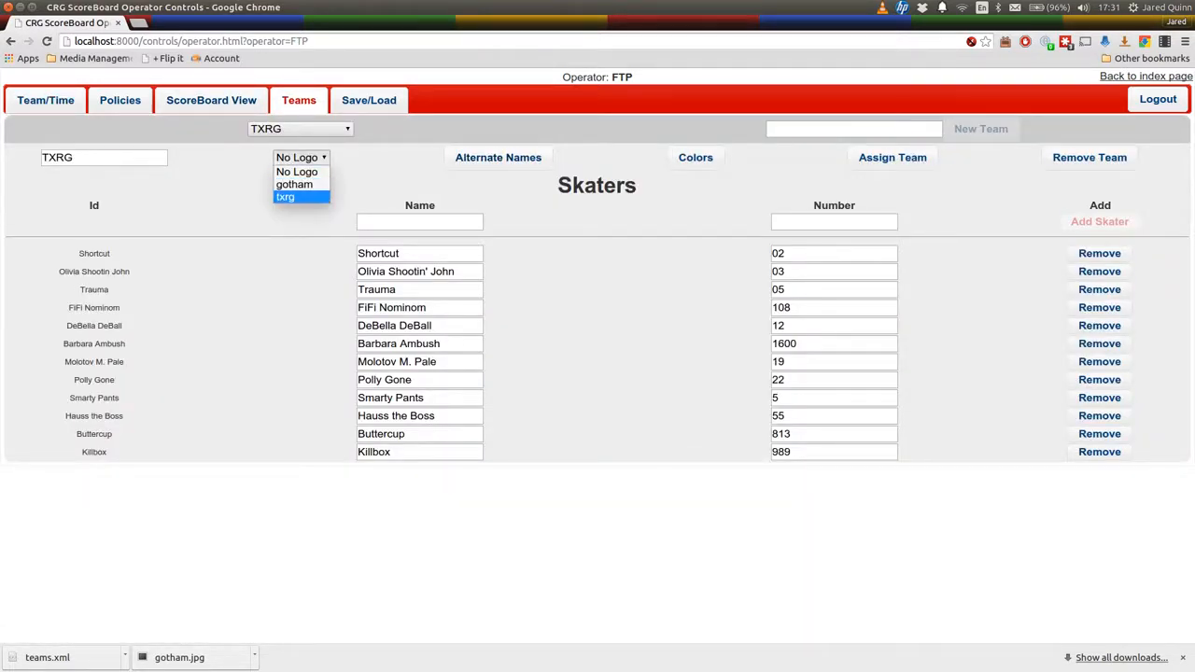
pyautogui.click(285, 196)
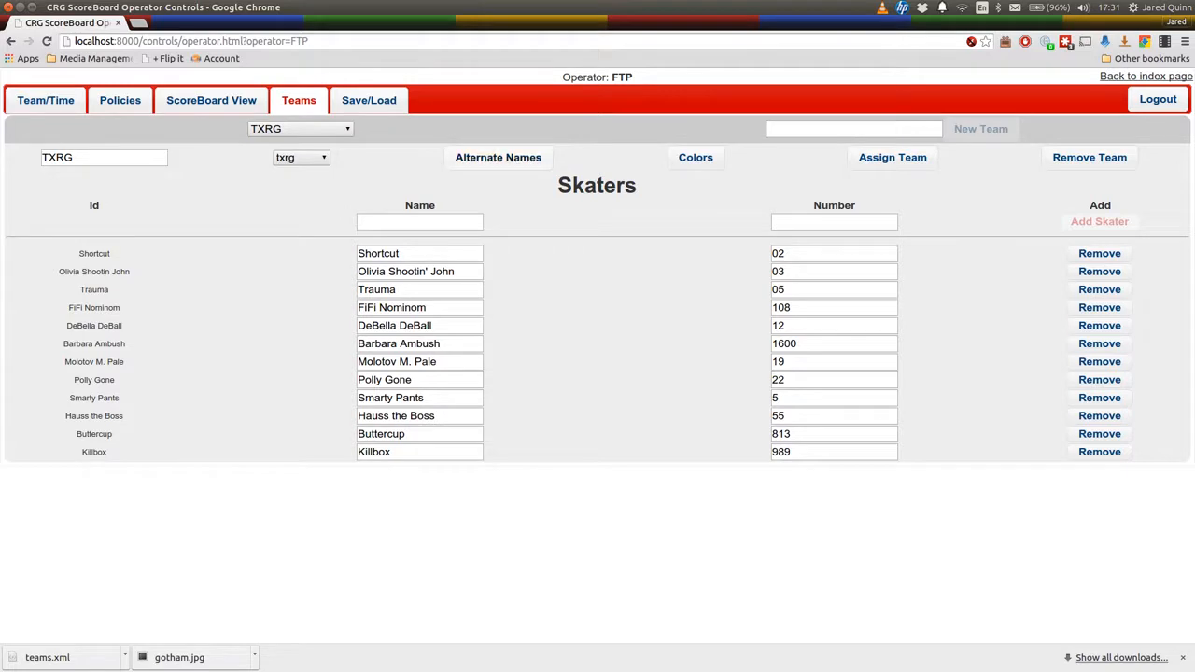
pyautogui.click(498, 157)
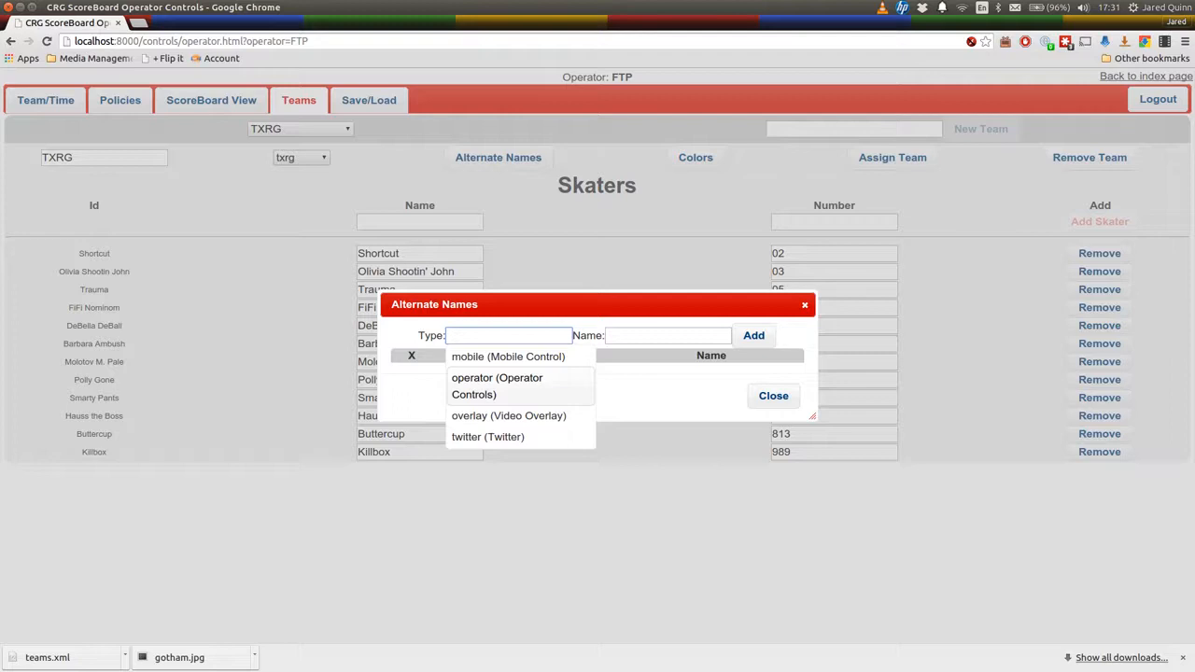
# - Add the overlay alternate name Texas for TXRG
pyautogui.click(508, 416)
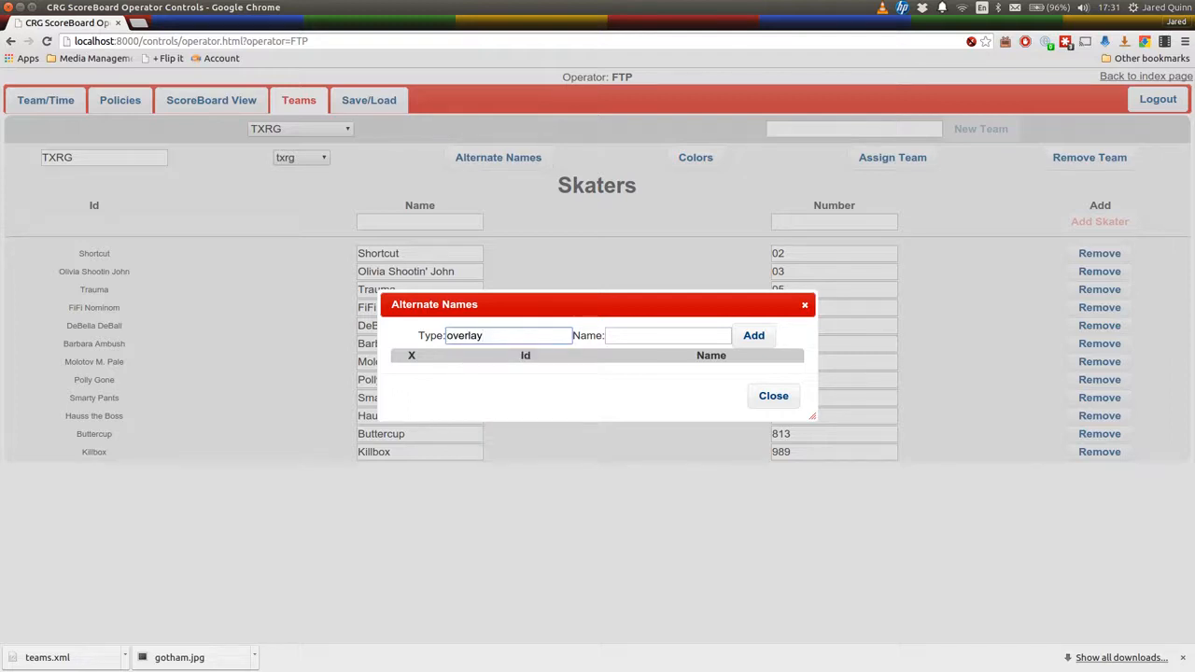
pyautogui.write('T')
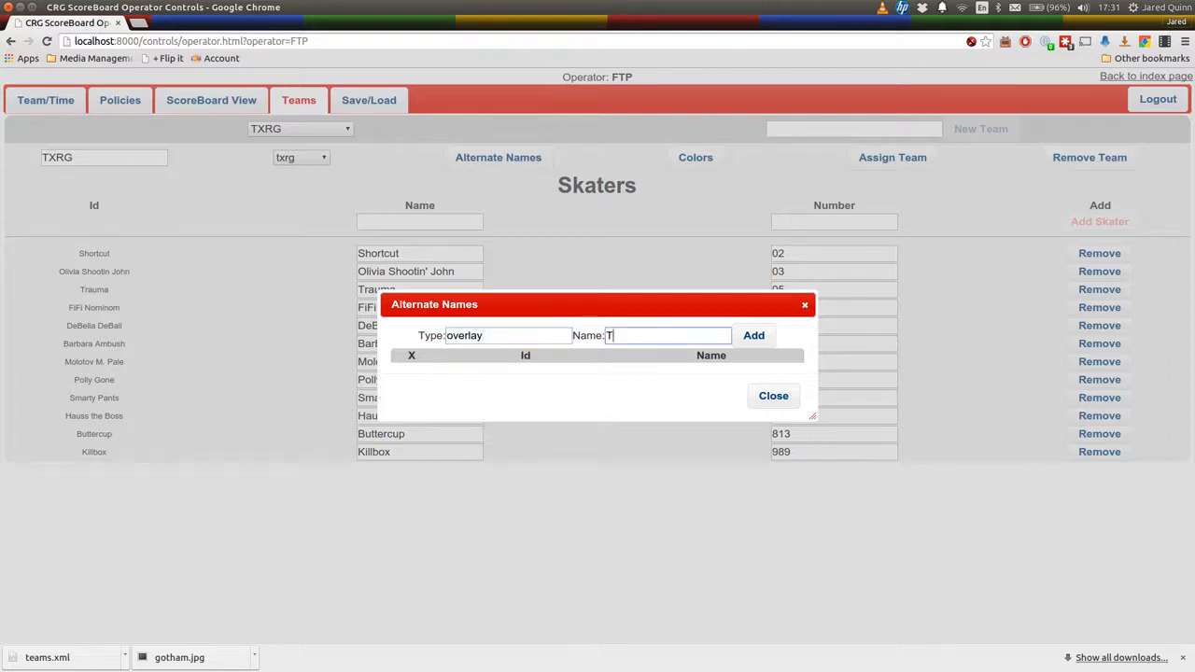
pyautogui.write('exa')
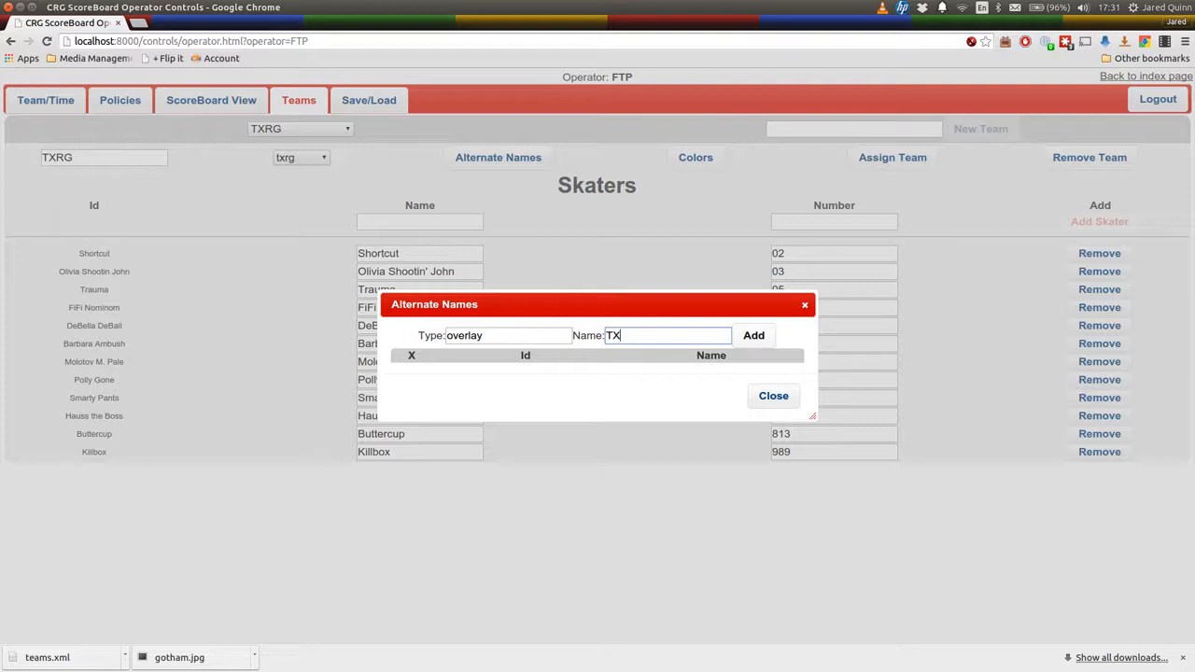
pyautogui.write('ex')
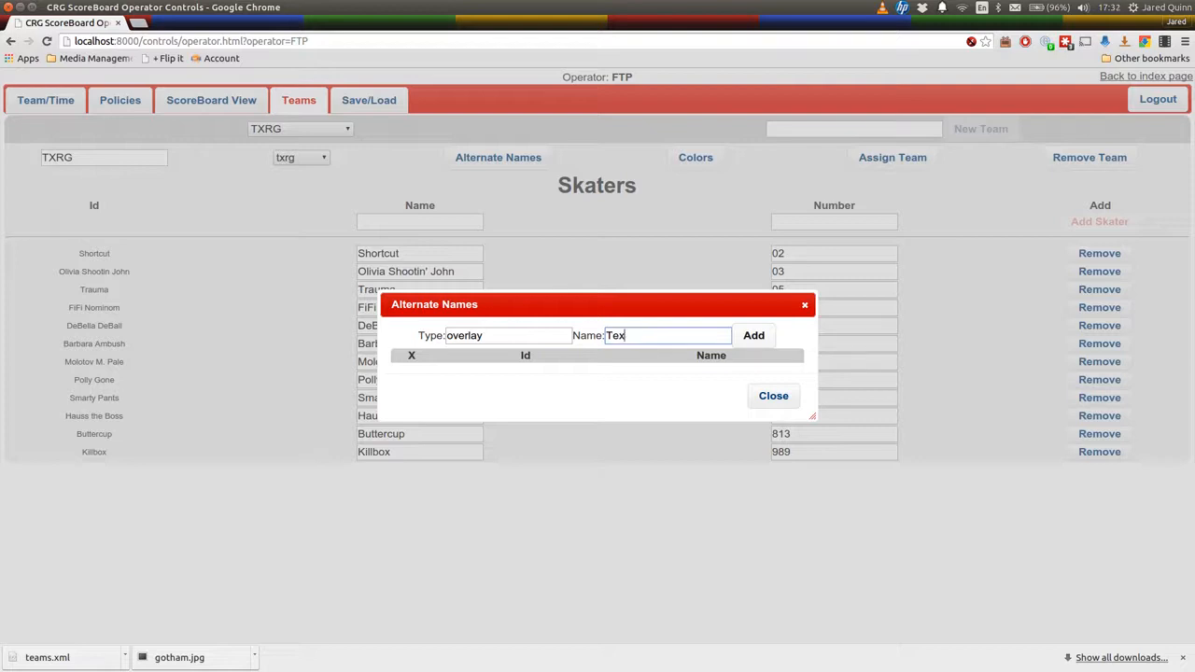
pyautogui.write('as')
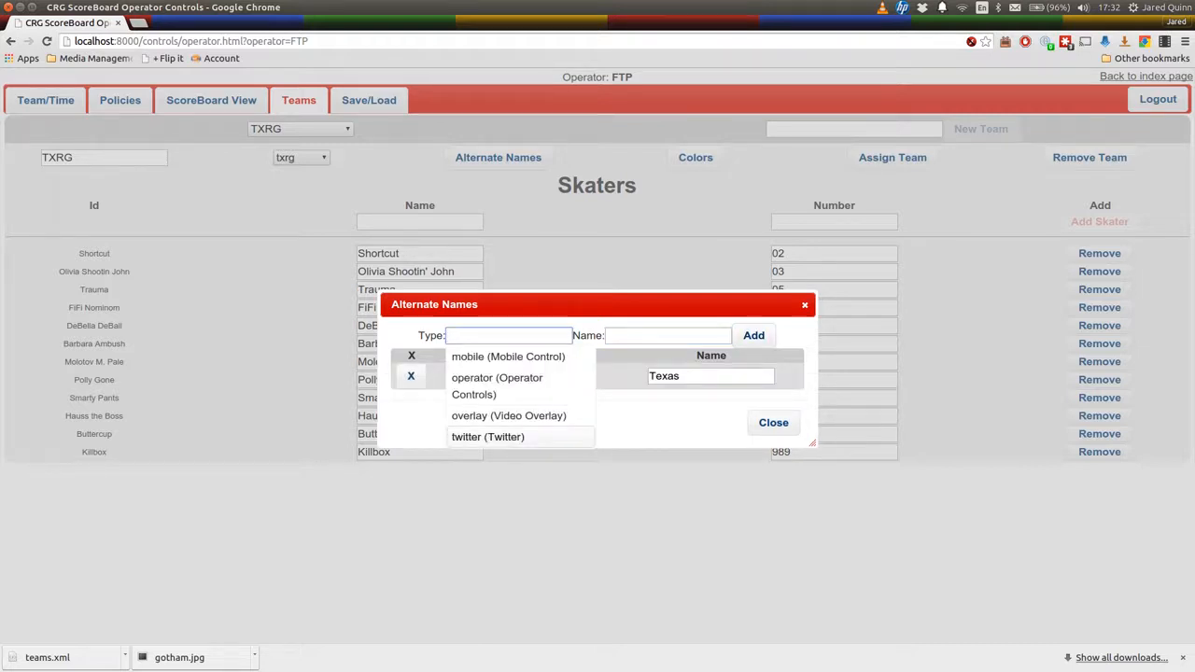
# - Add Texys (twitter) and TX (mobile), then type Kill.Kill.Kill for operator
pyautogui.click(487, 436)
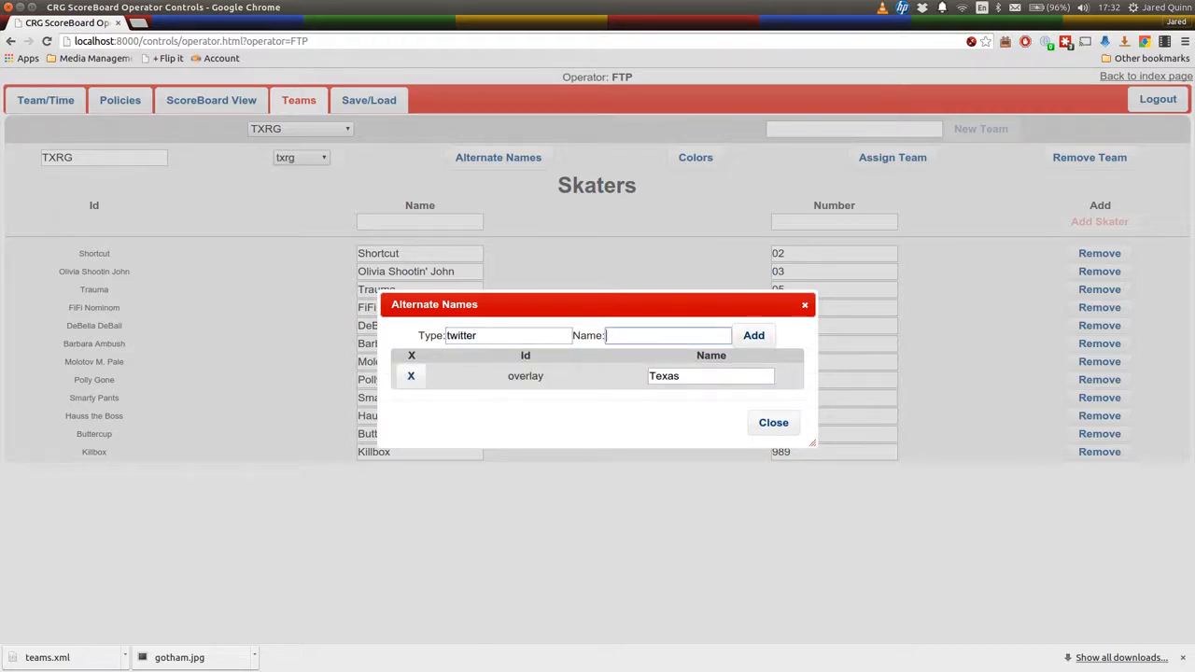
pyautogui.write('Texys')
pyautogui.click(509, 335)
pyautogui.write('operator')
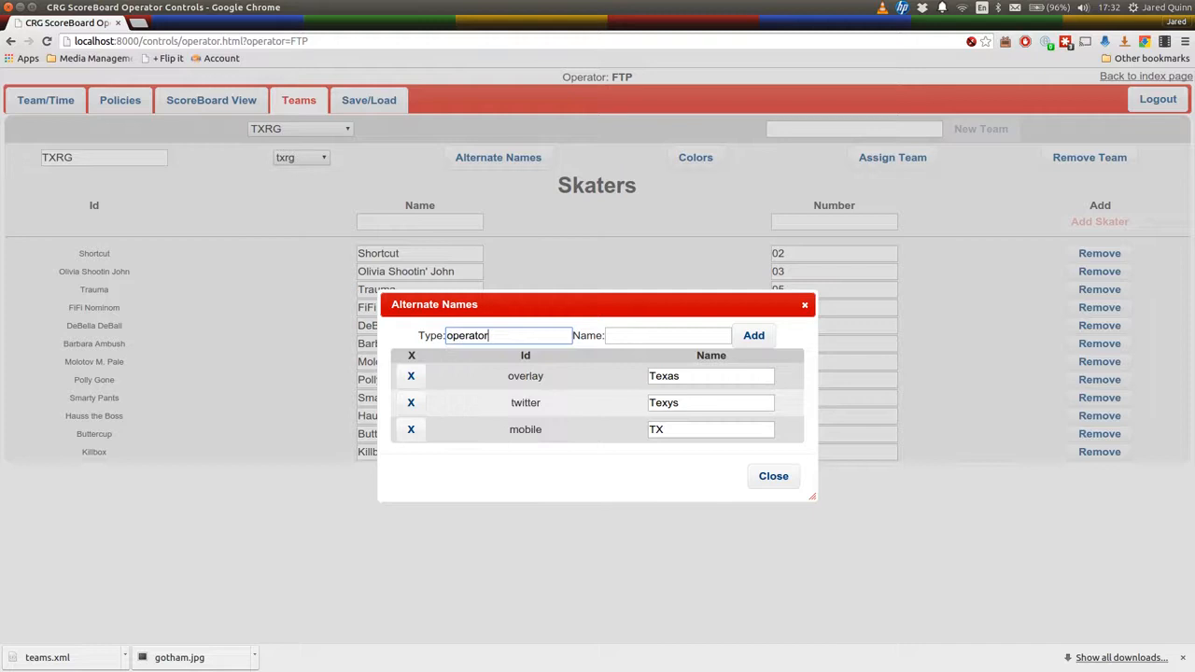
pyautogui.write('Tex')
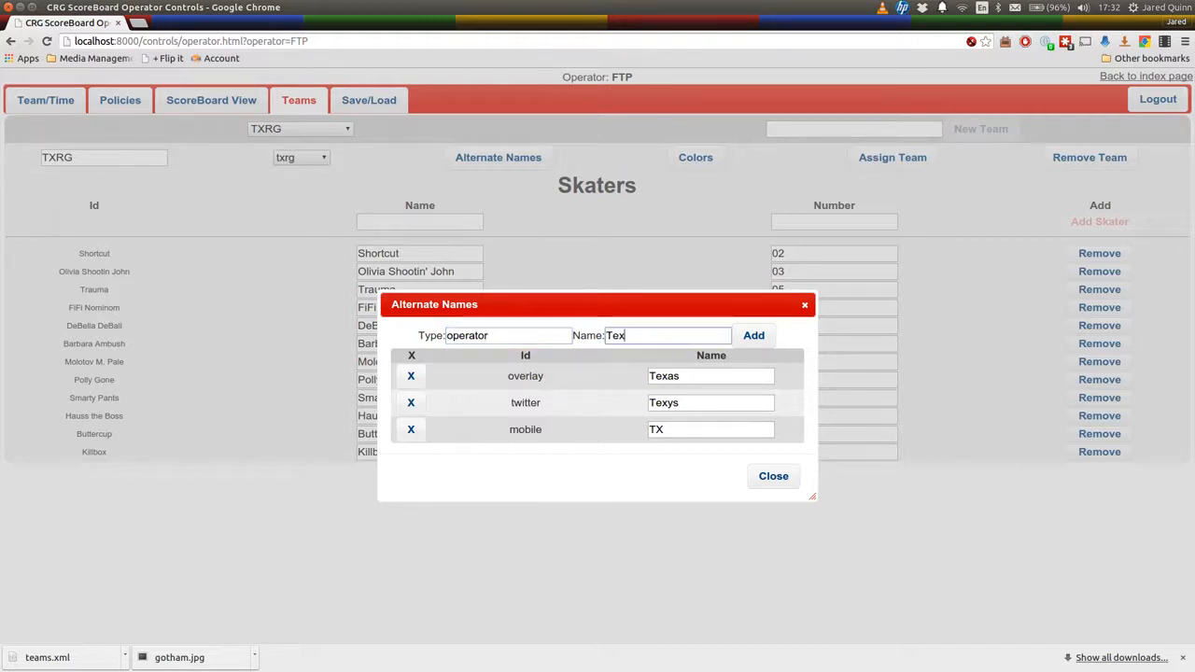
pyautogui.press('BackSpace')
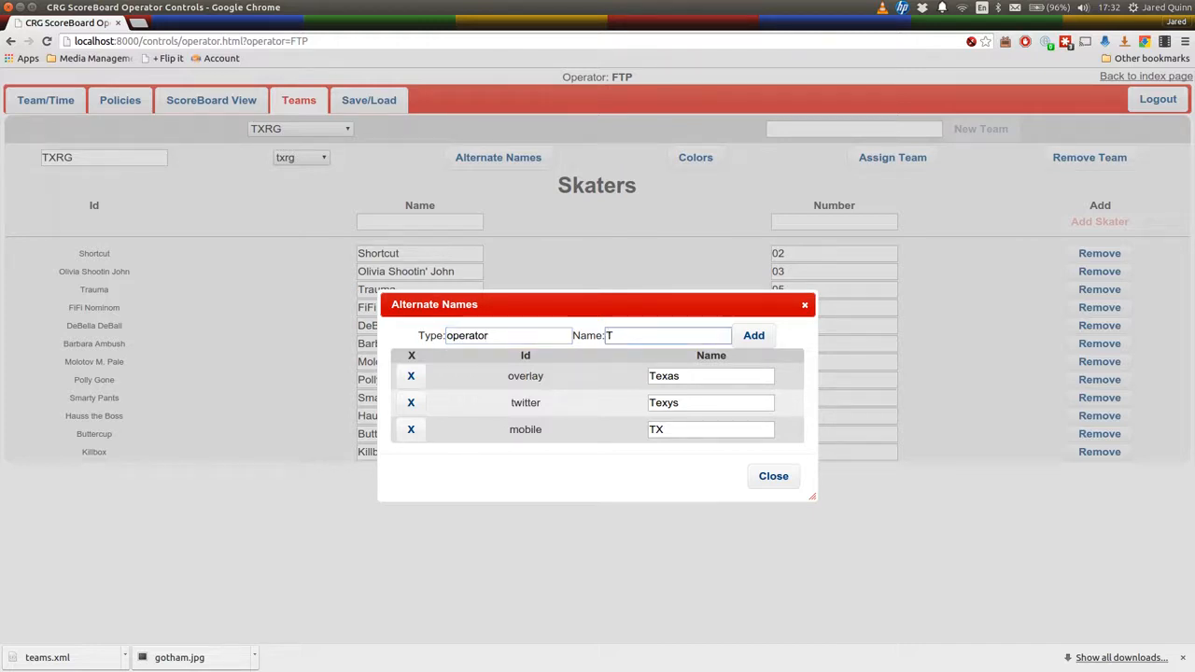
pyautogui.write('Kill.')
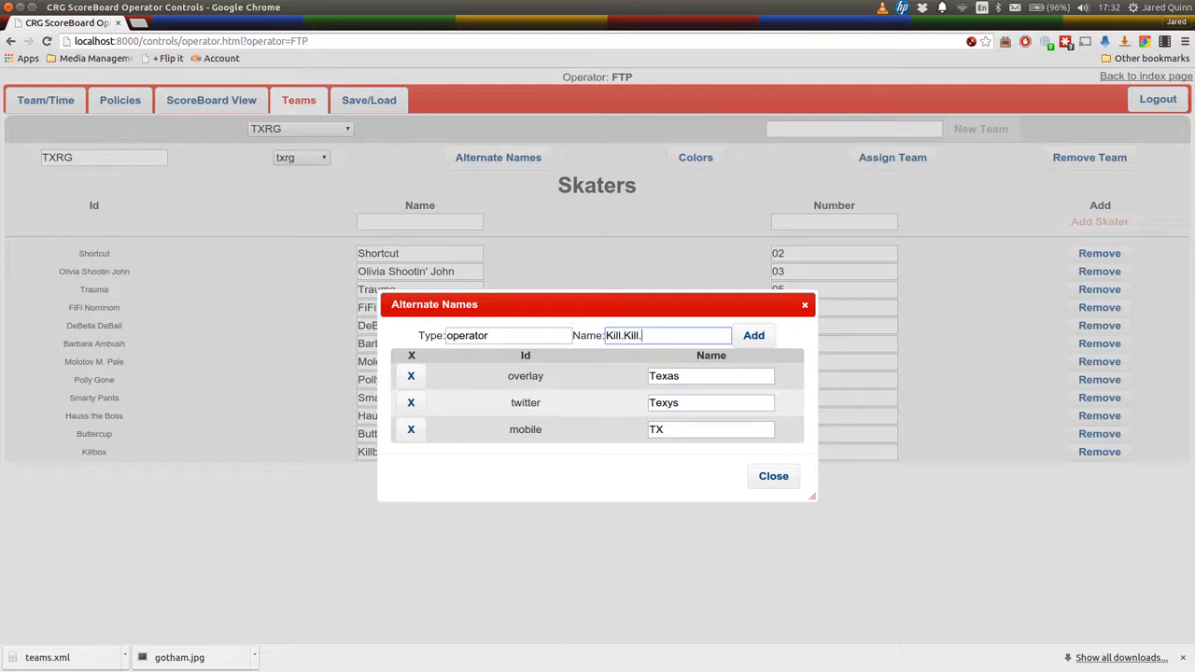
pyautogui.write('Kill')
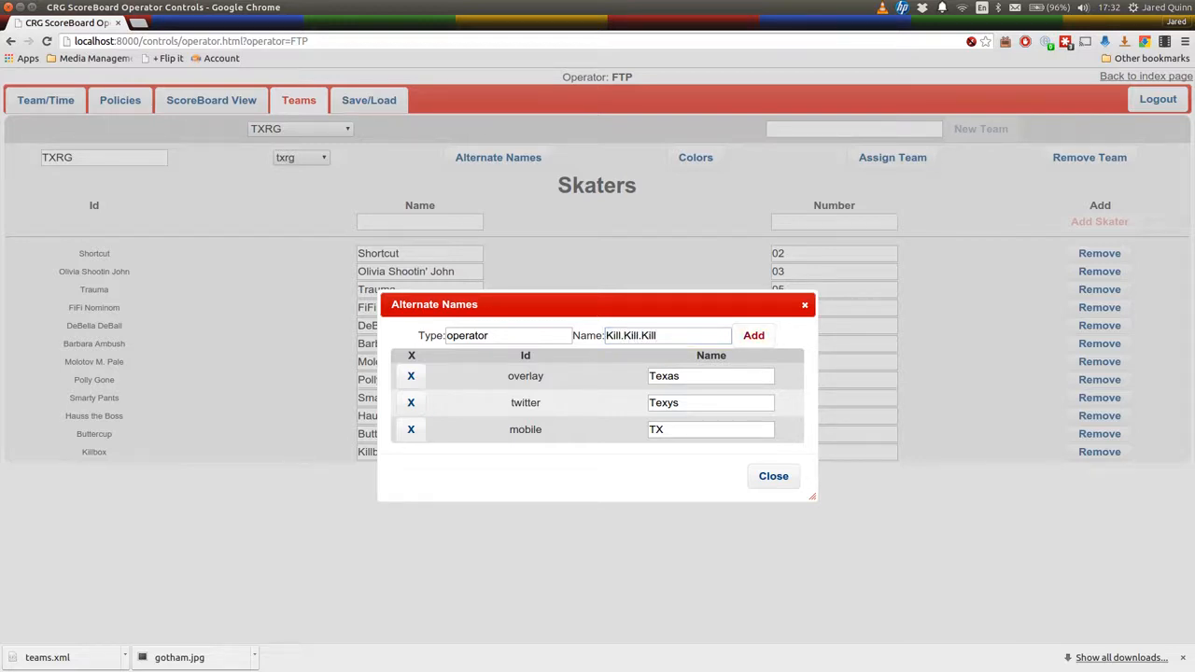
# - Save Kill.Kill.Kill as operator name, open Main Scoreboard, and assign TXRG as Team 1
pyautogui.click(753, 335)
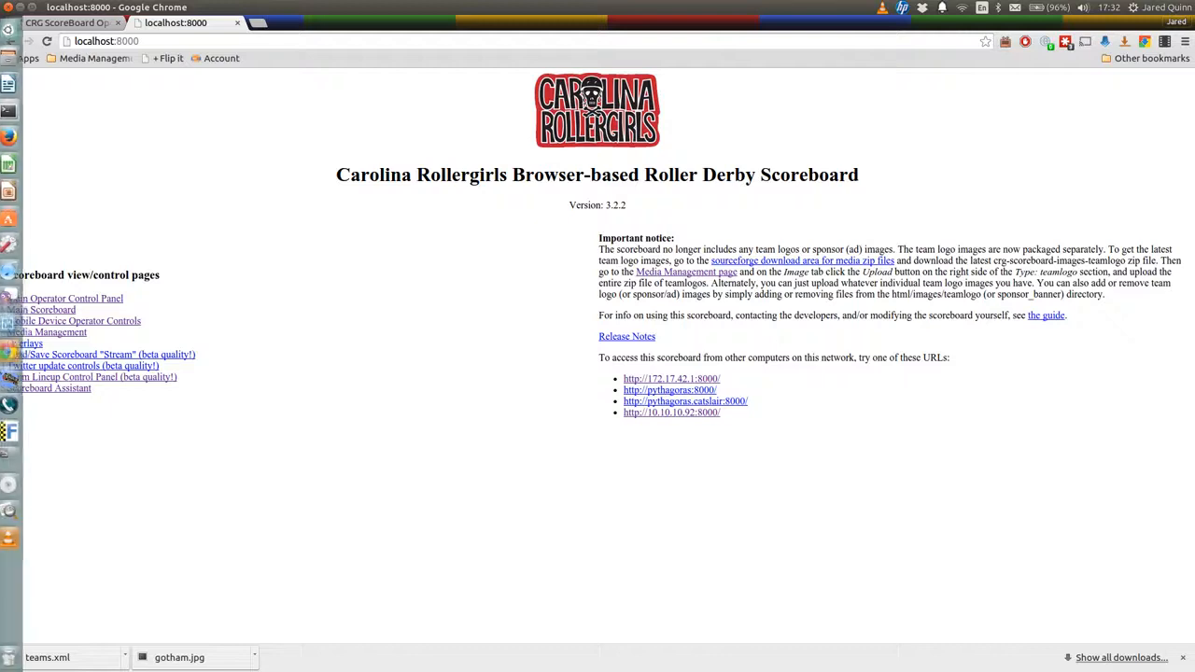
pyautogui.click(42, 309)
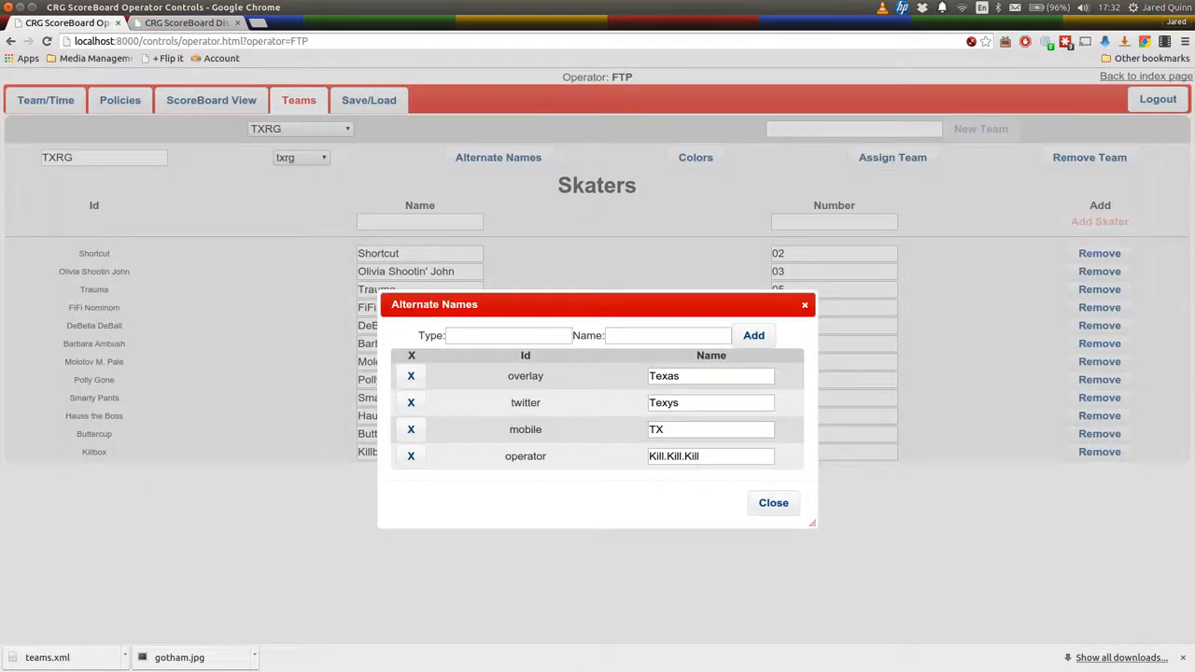
pyautogui.click(773, 502)
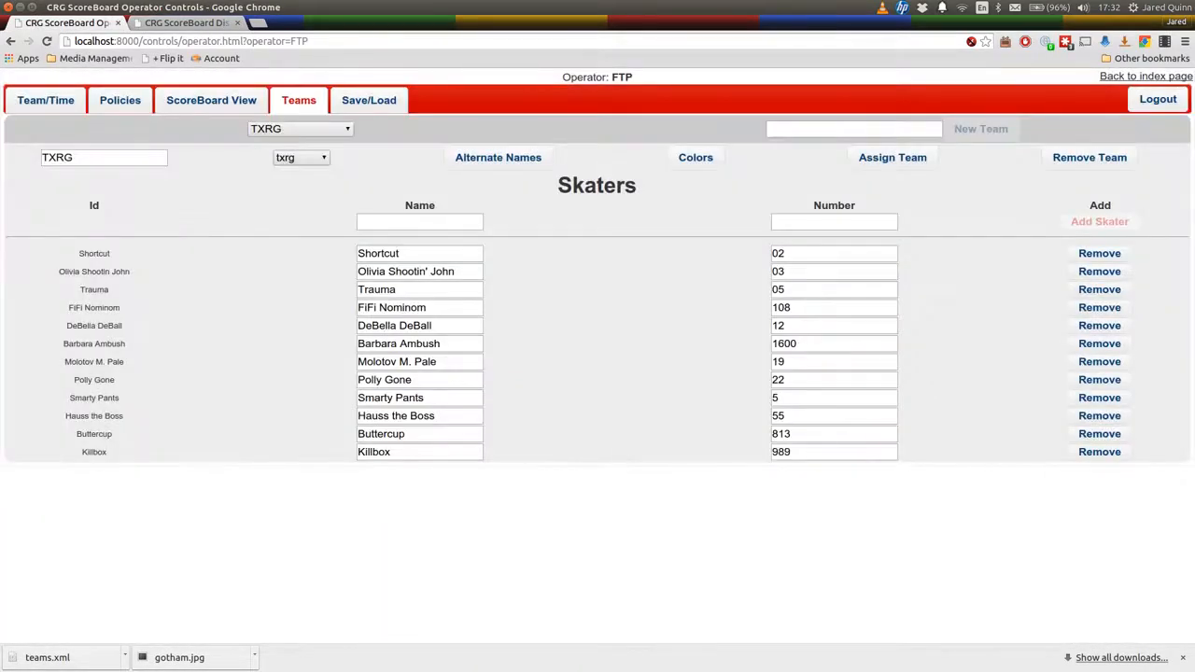
pyautogui.click(891, 157)
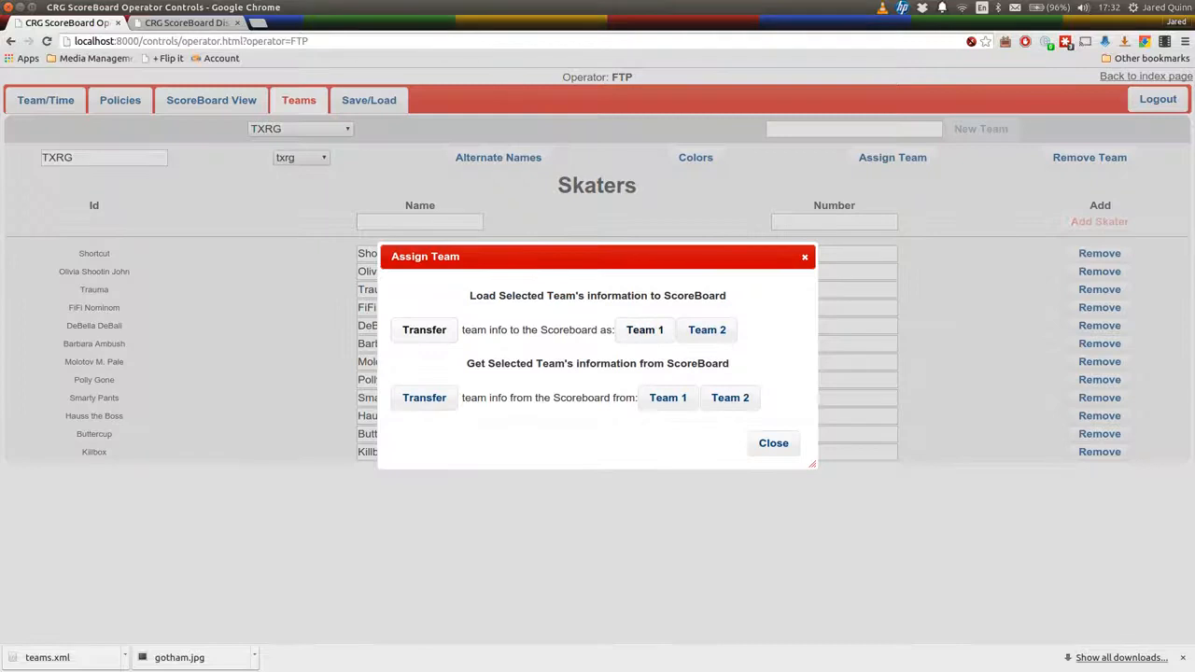
pyautogui.click(773, 443)
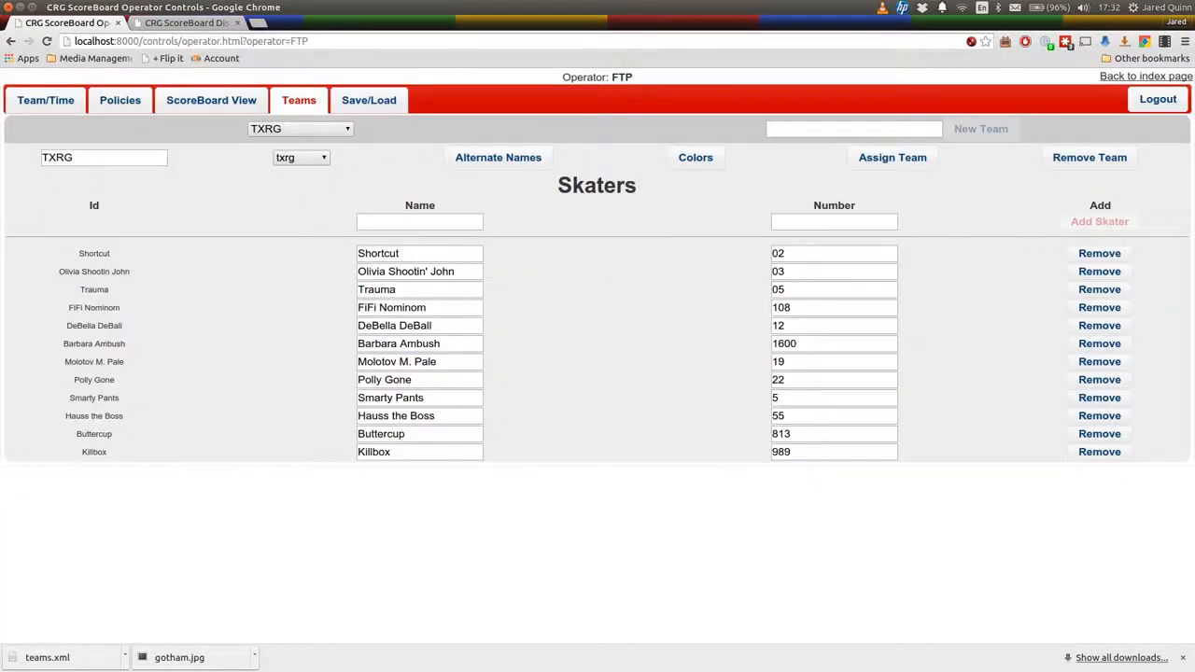
# - Open localhost:8000 in a new tab, launch Main Operator Control Panel, and log in
pyautogui.click(186, 23)
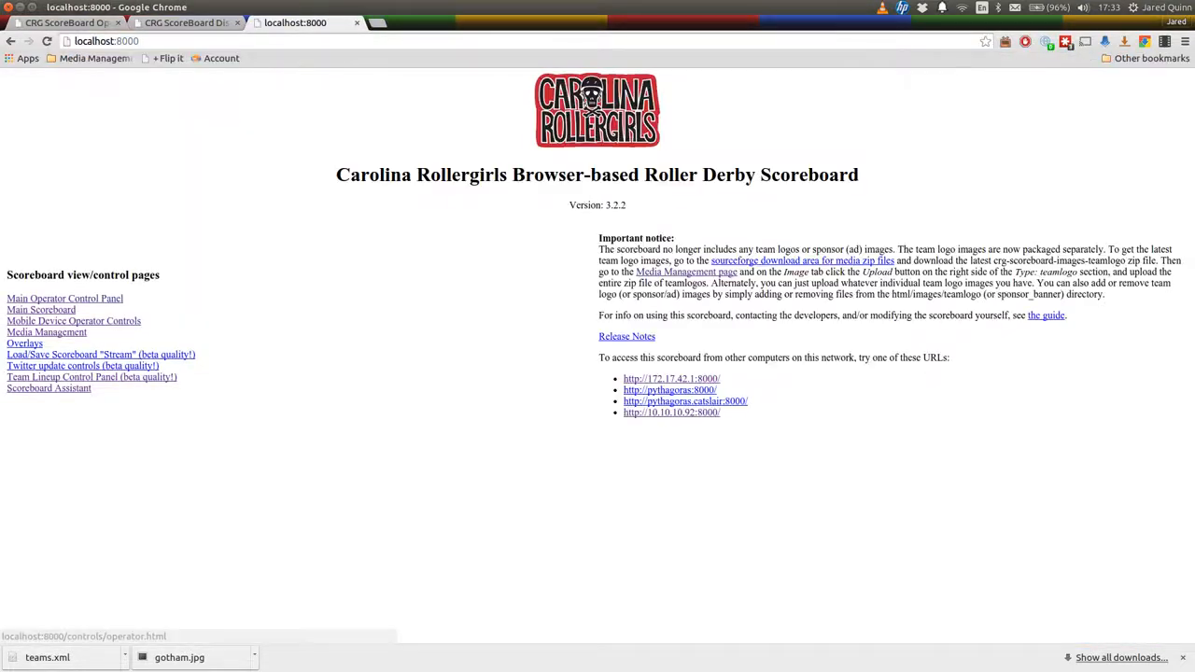
pyautogui.click(65, 298)
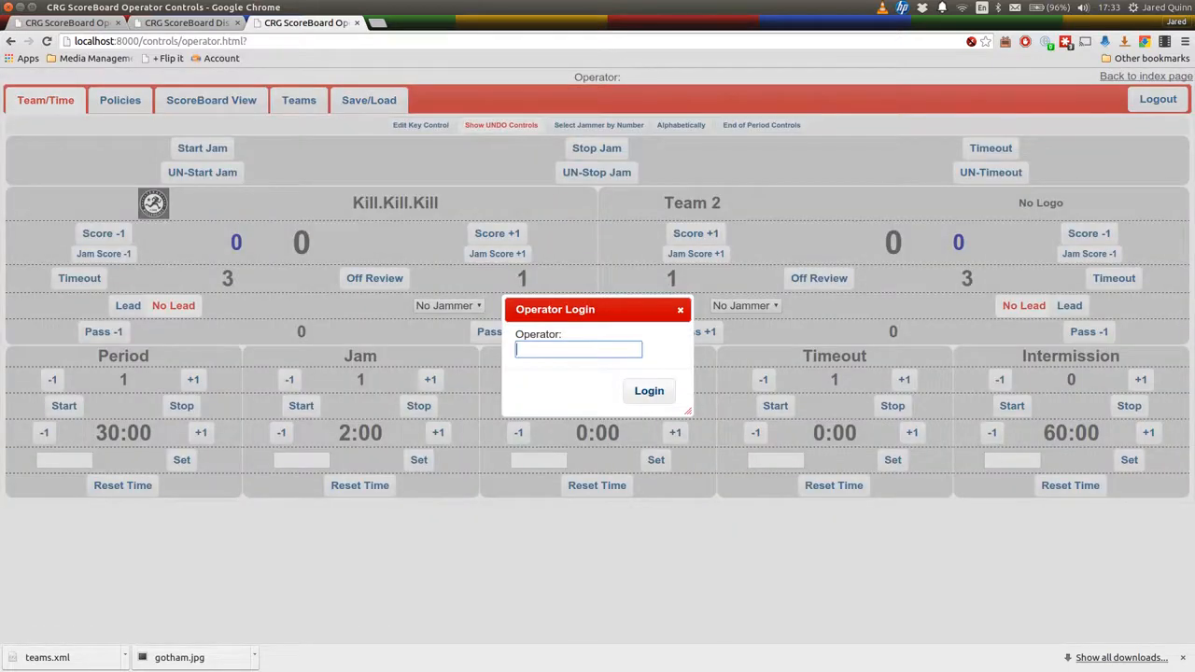
pyautogui.click(649, 390)
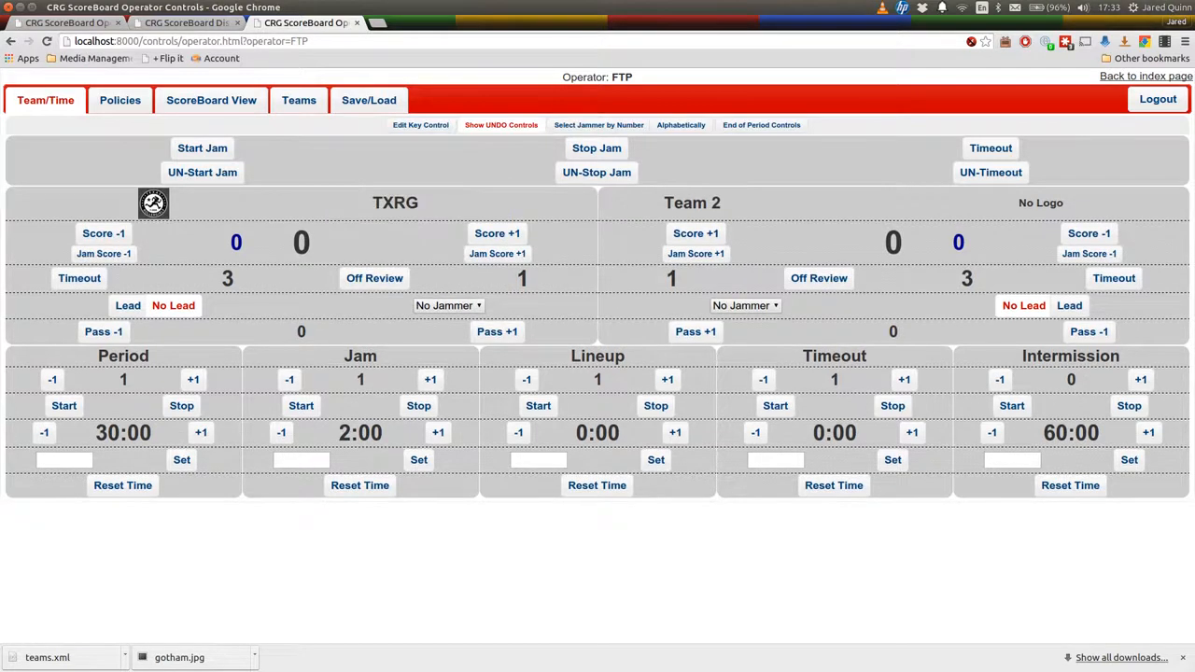
# - Check TXRG's names on the scoreboard display and mobile operator controls, which show TX
pyautogui.click(395, 203)
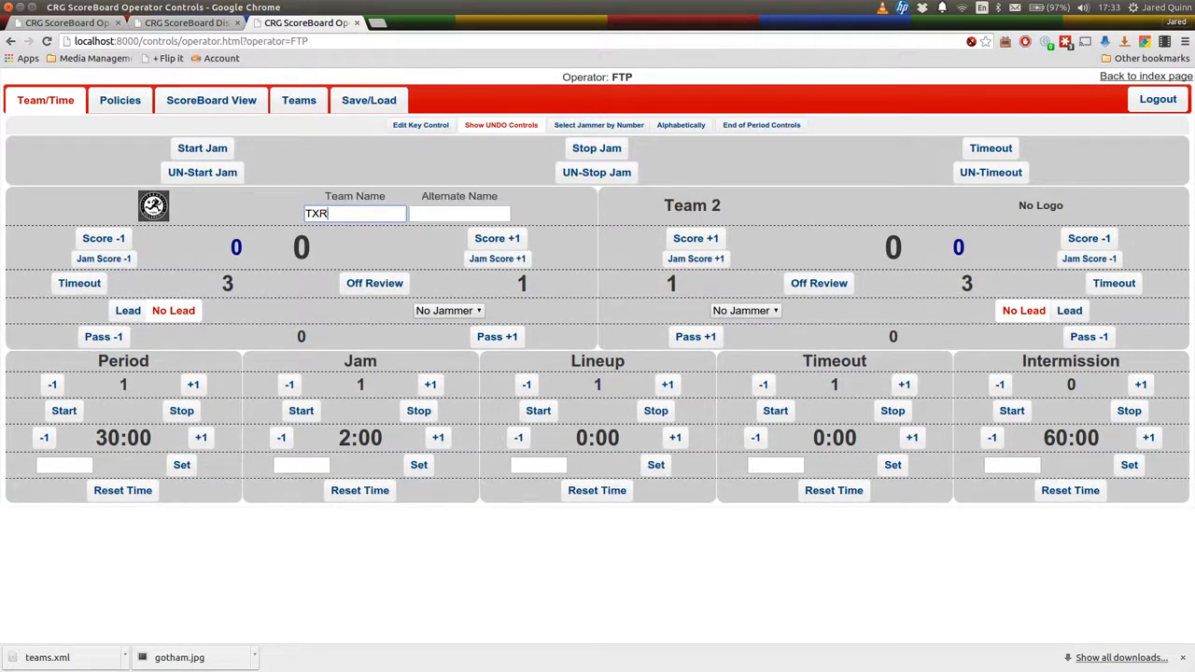
pyautogui.click(186, 23)
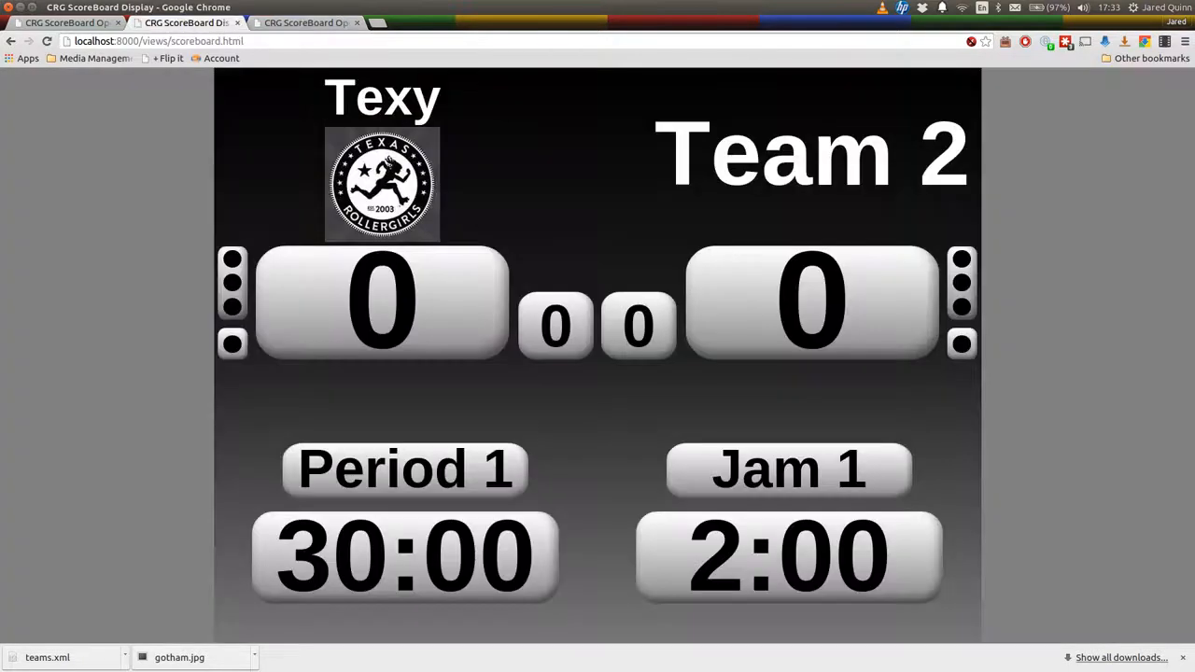
pyautogui.click(307, 23)
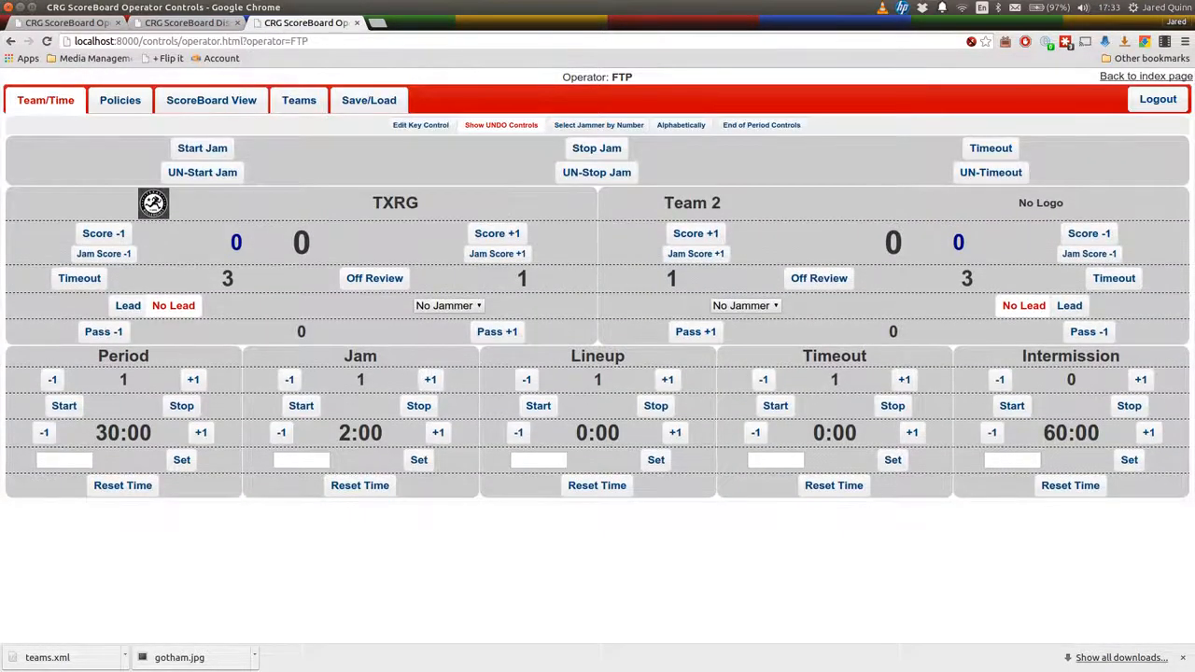
pyautogui.click(187, 22)
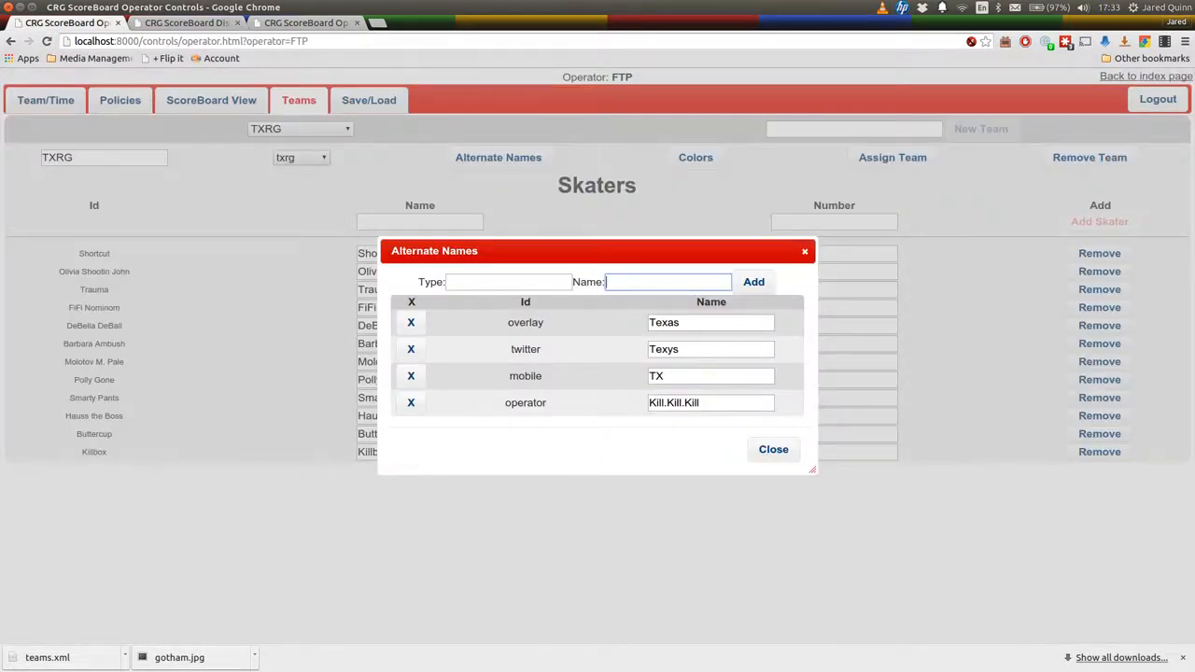
pyautogui.click(710, 375)
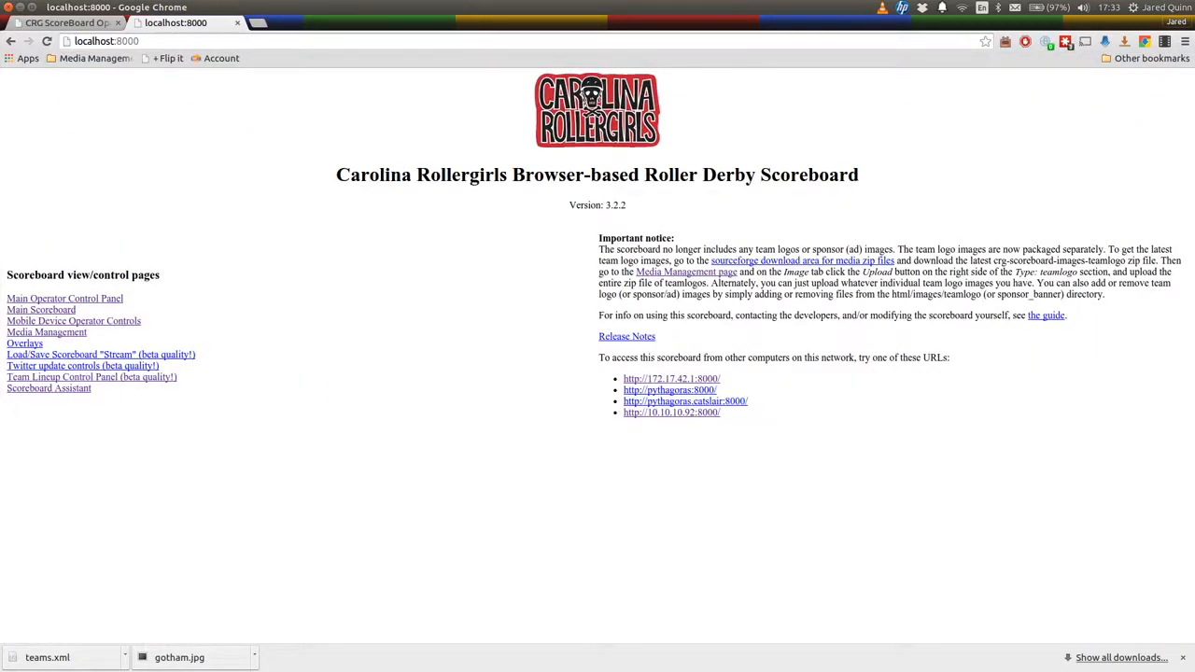
pyautogui.click(72, 320)
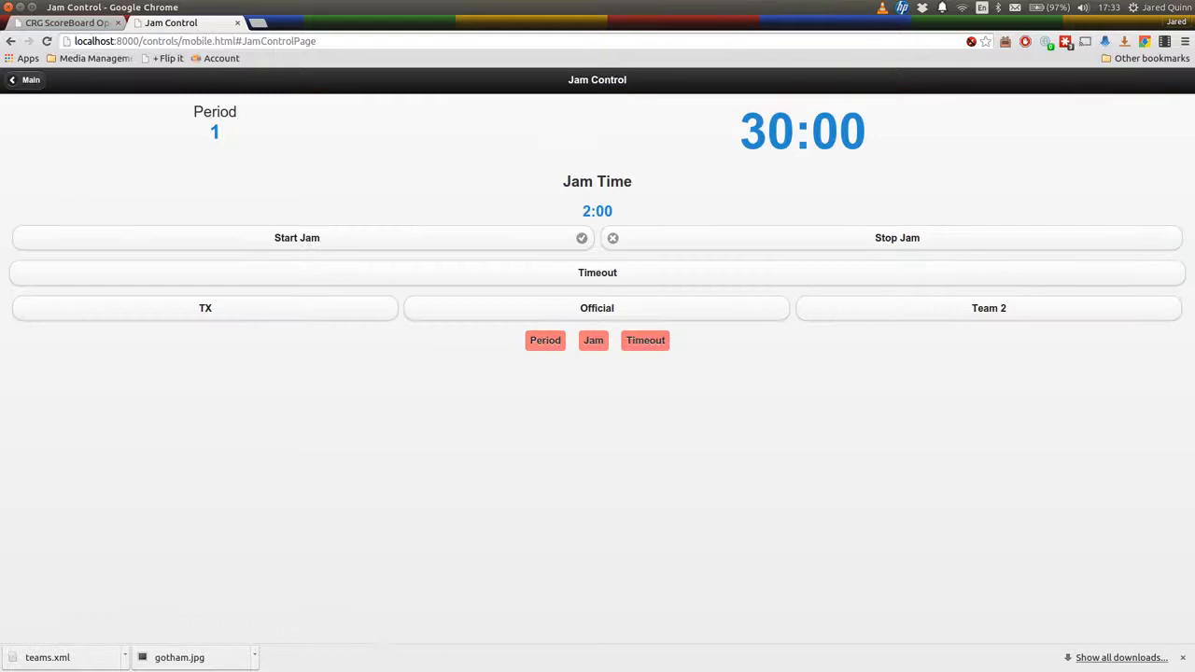
pyautogui.click(65, 22)
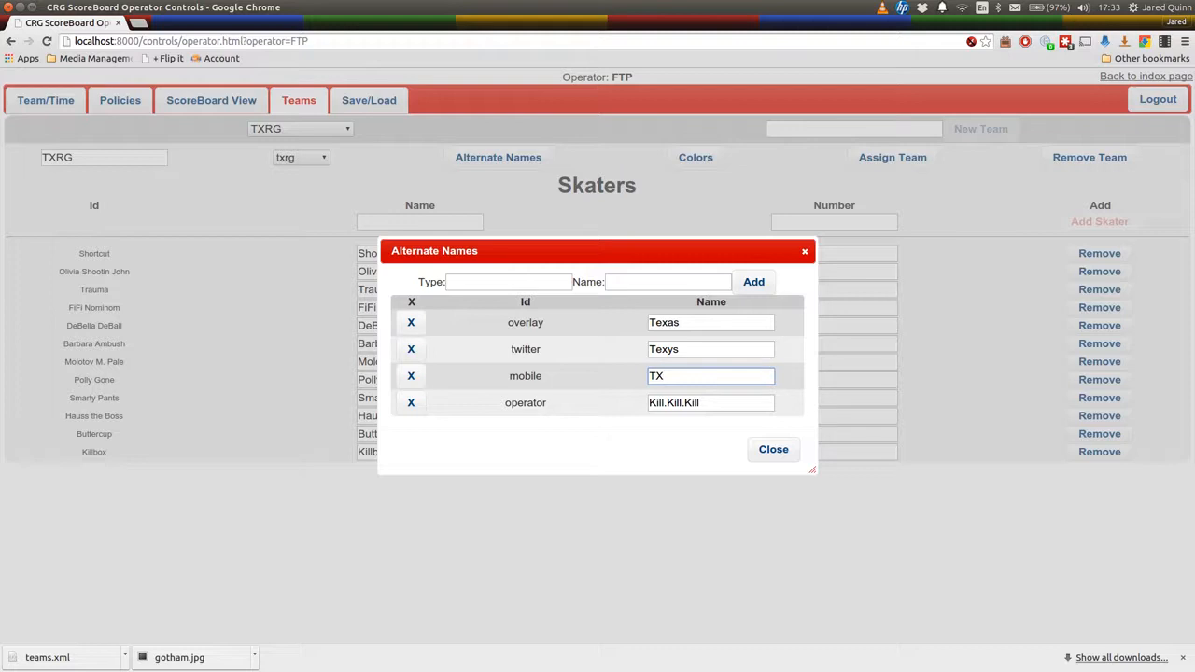
# - Close Alternate Names and add a scoreboard colour entry for TXRG
pyautogui.click(773, 449)
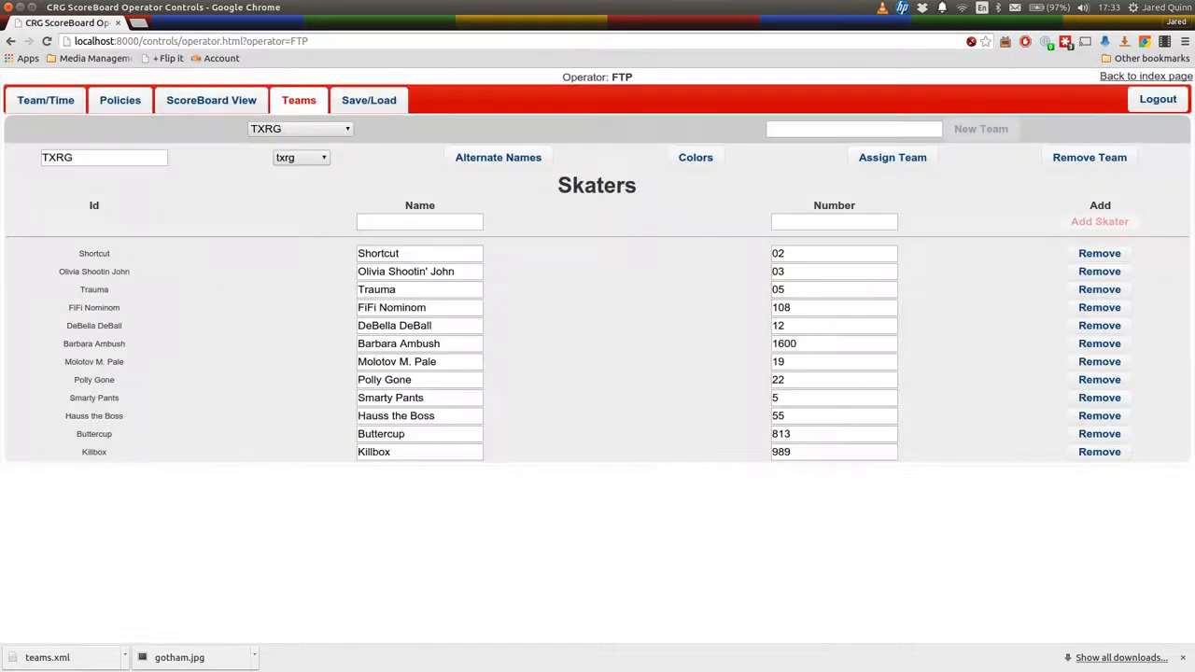
pyautogui.click(695, 157)
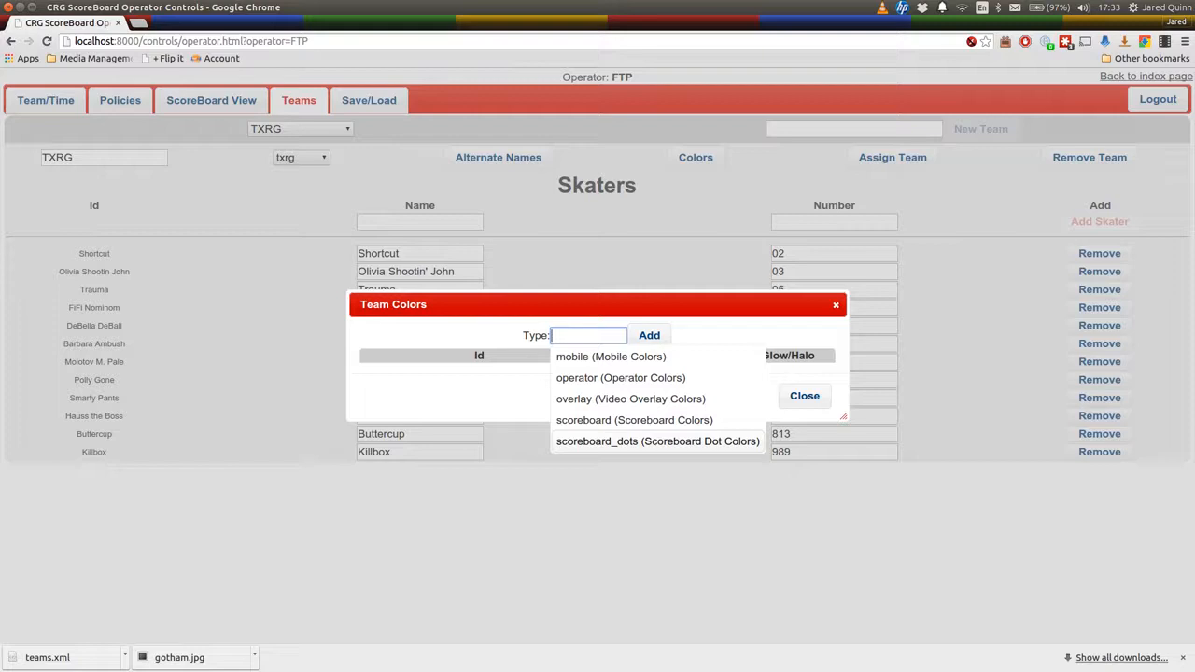
pyautogui.moveTo(630, 399)
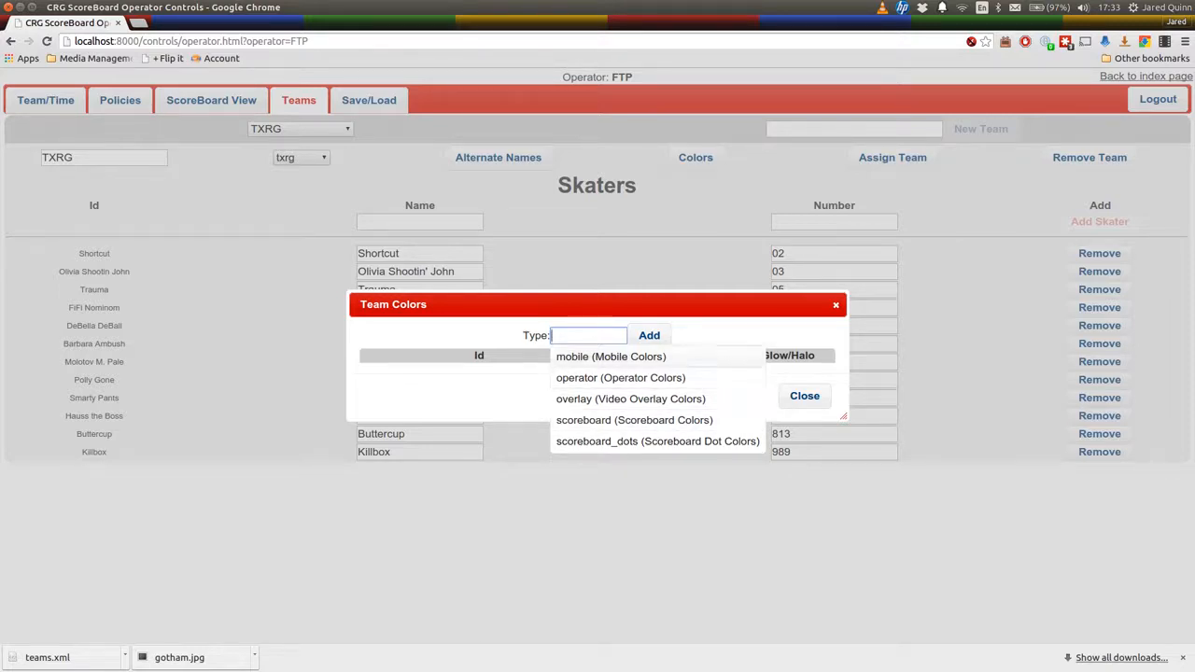
pyautogui.moveTo(634, 420)
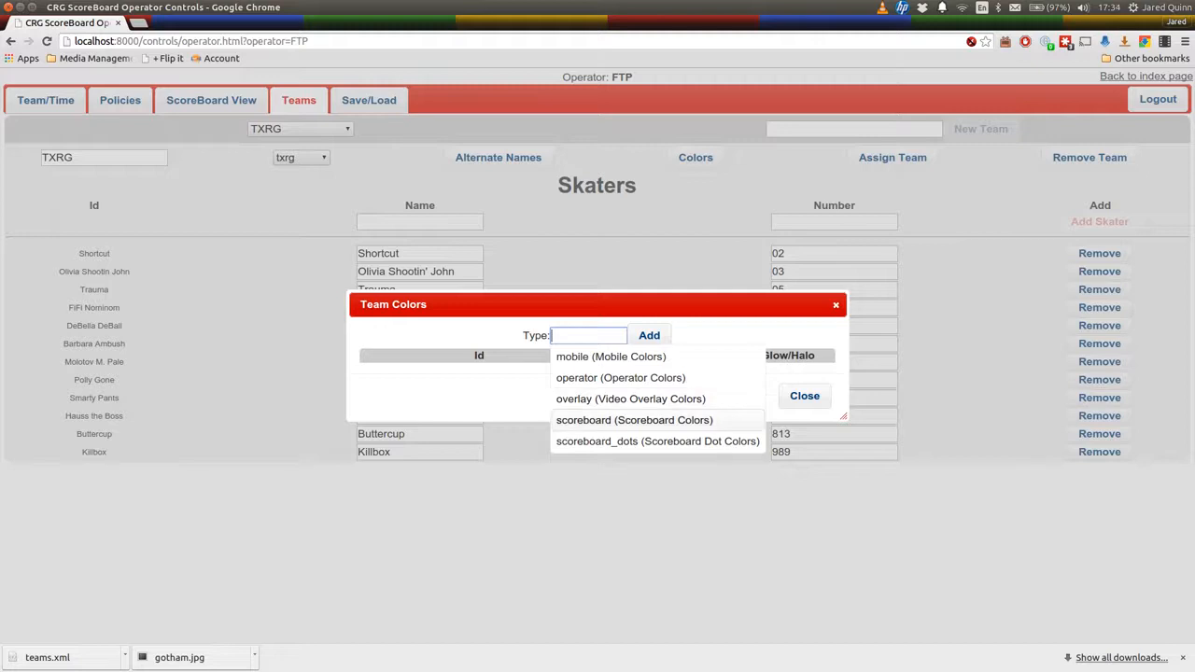
pyautogui.click(634, 419)
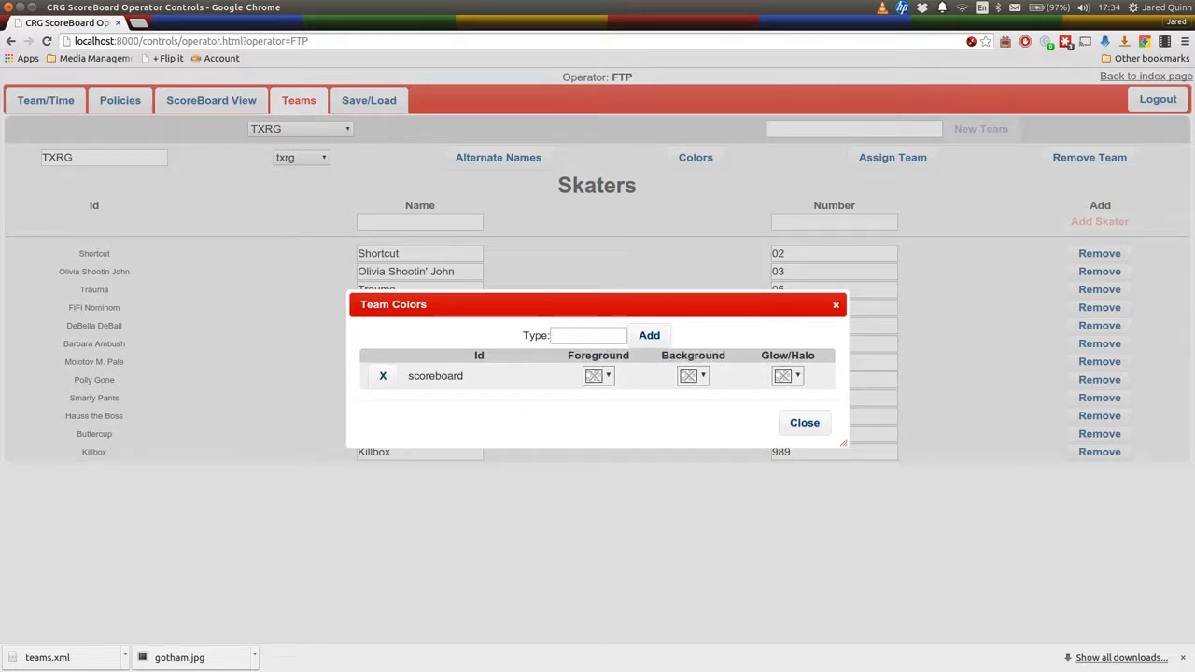
# - Set the scoreboard foreground colour to gold and choose a glow colour
pyautogui.click(598, 375)
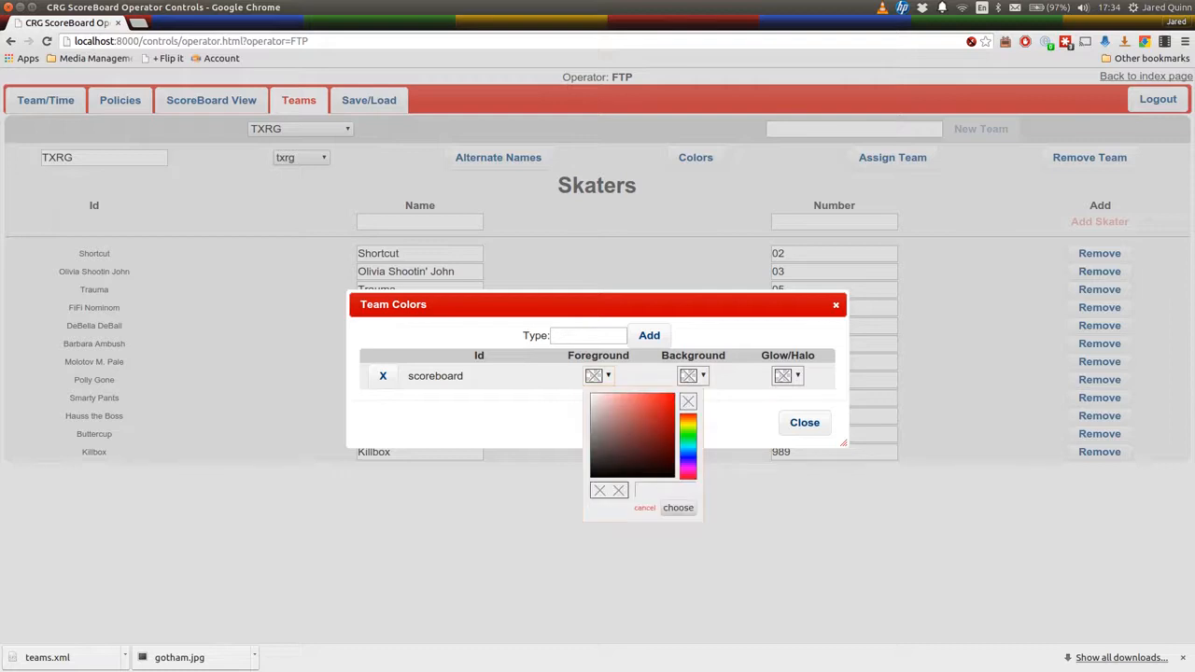
pyautogui.click(590, 476)
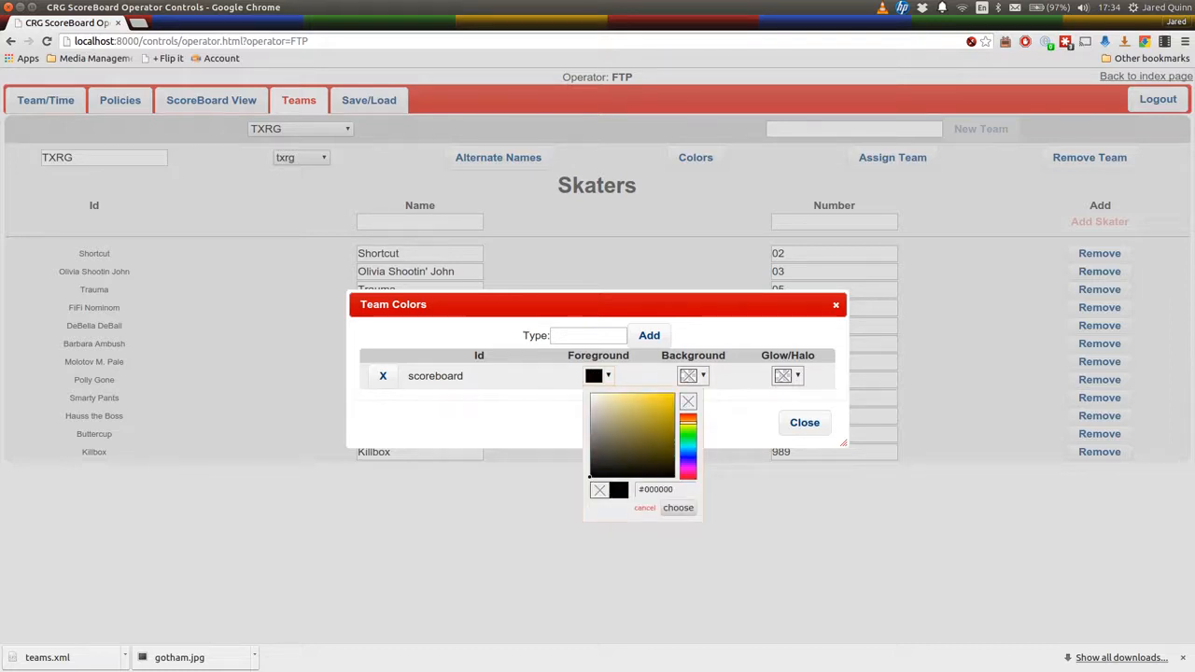
pyautogui.click(663, 409)
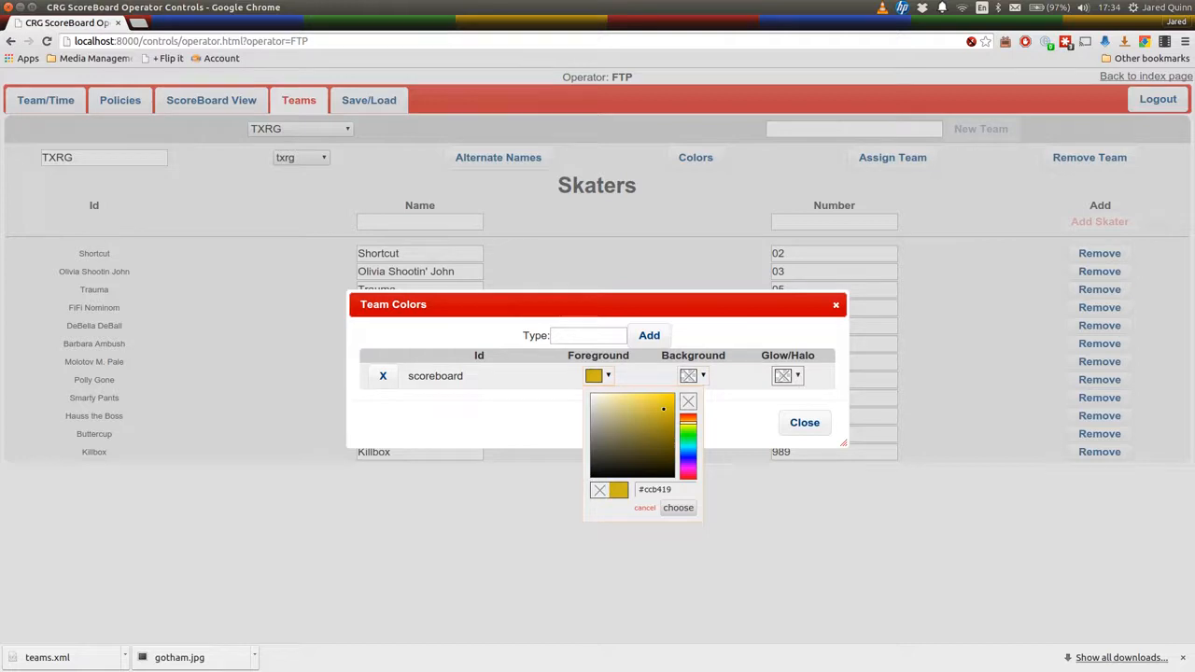
pyautogui.click(688, 375)
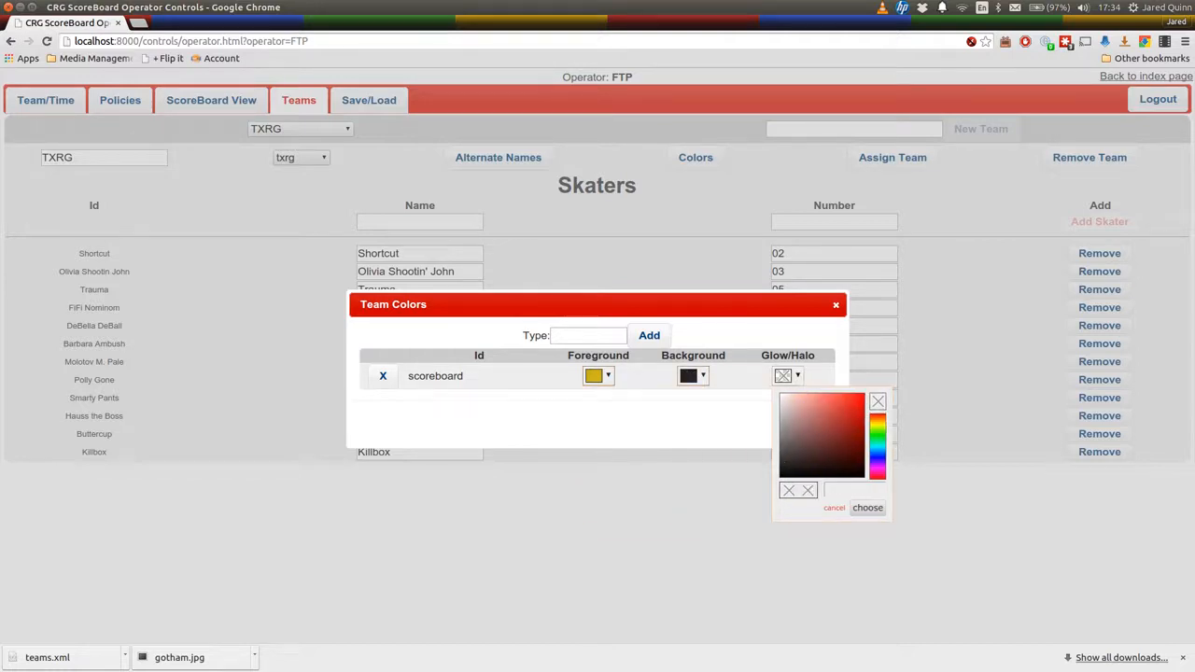
pyautogui.click(867, 507)
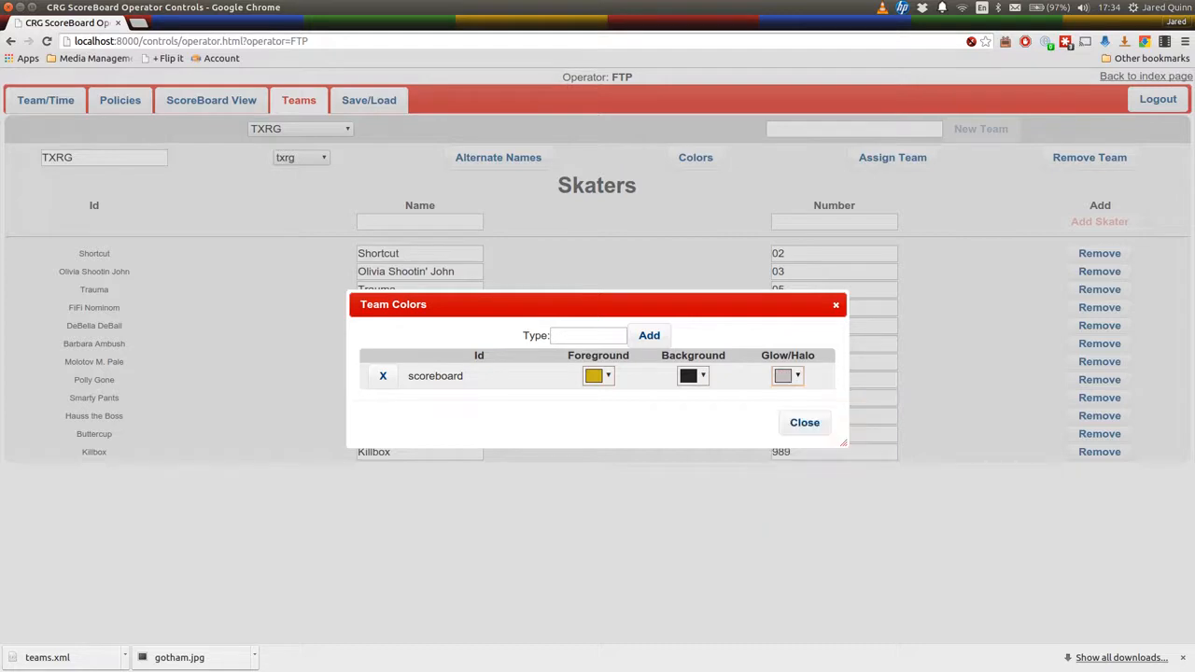
# - Open Main Scoreboard from the index page and view TXRG's glowing gold name
pyautogui.click(804, 422)
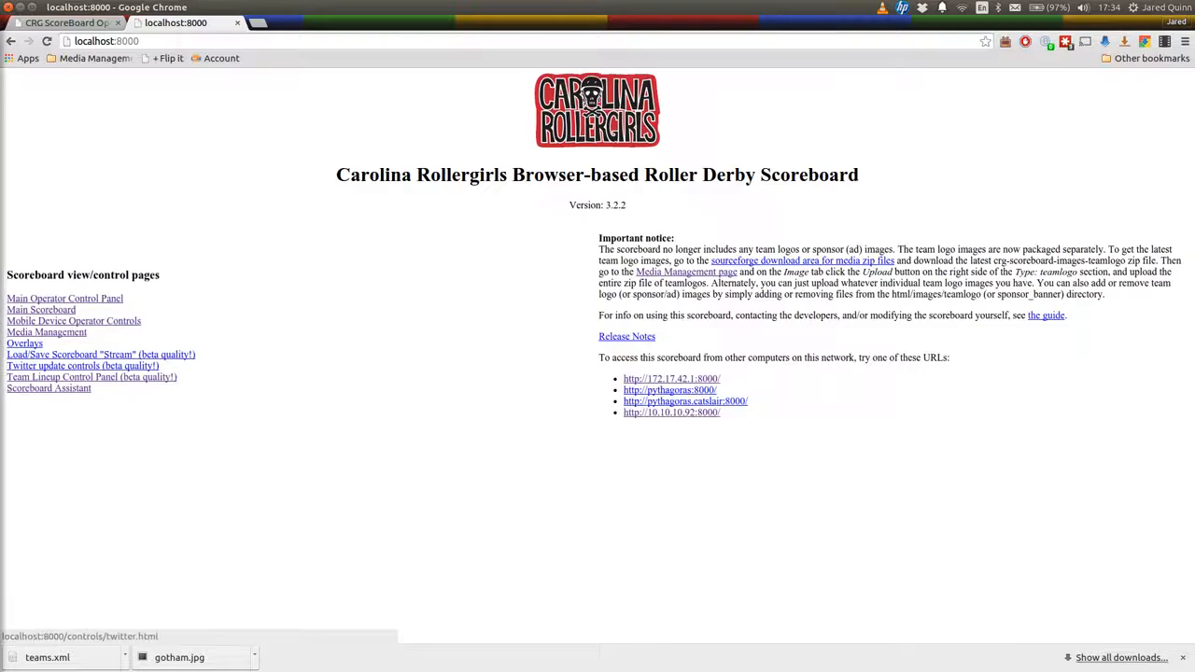
pyautogui.click(40, 309)
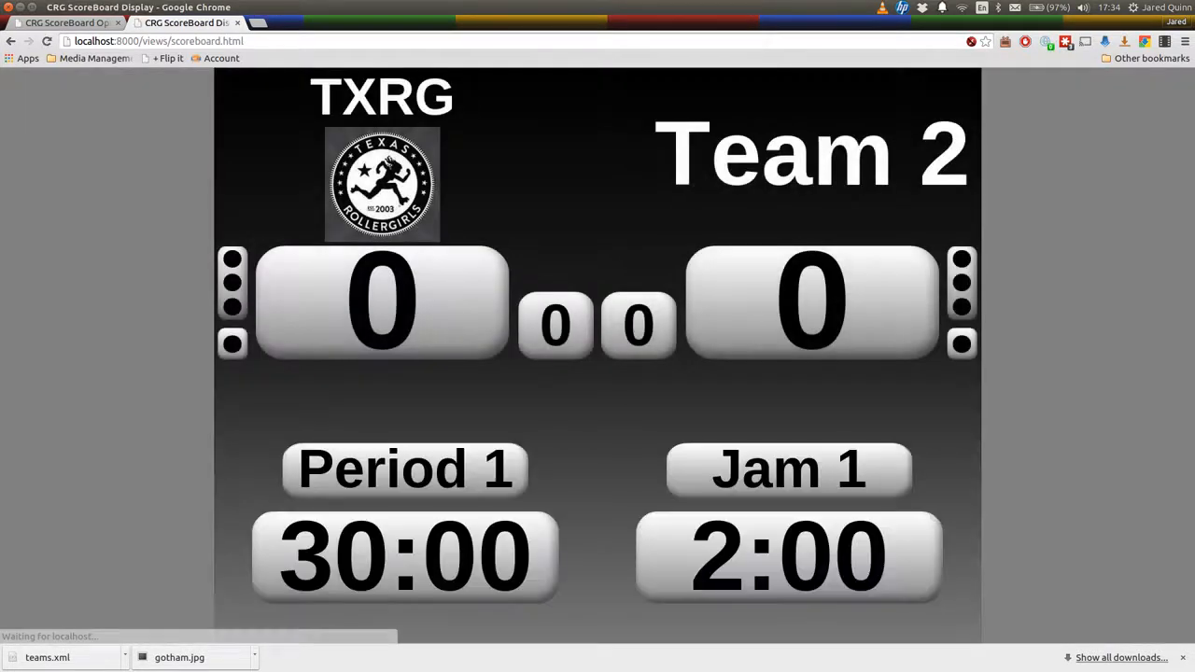
pyautogui.press('f11')
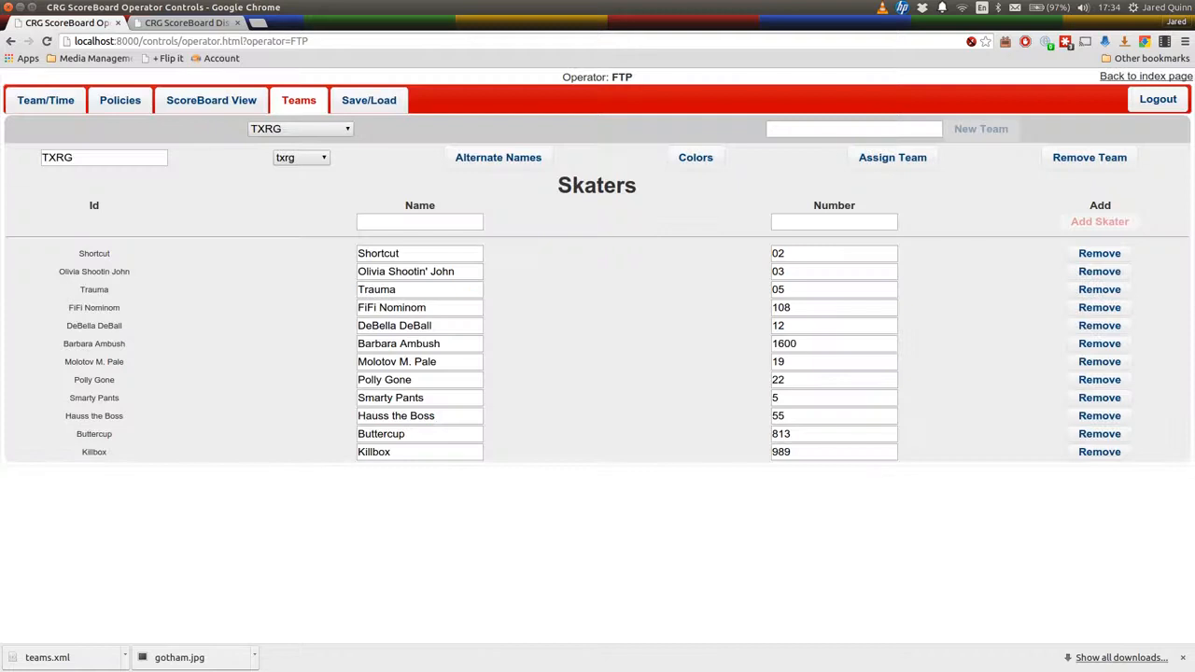
pyautogui.click(187, 23)
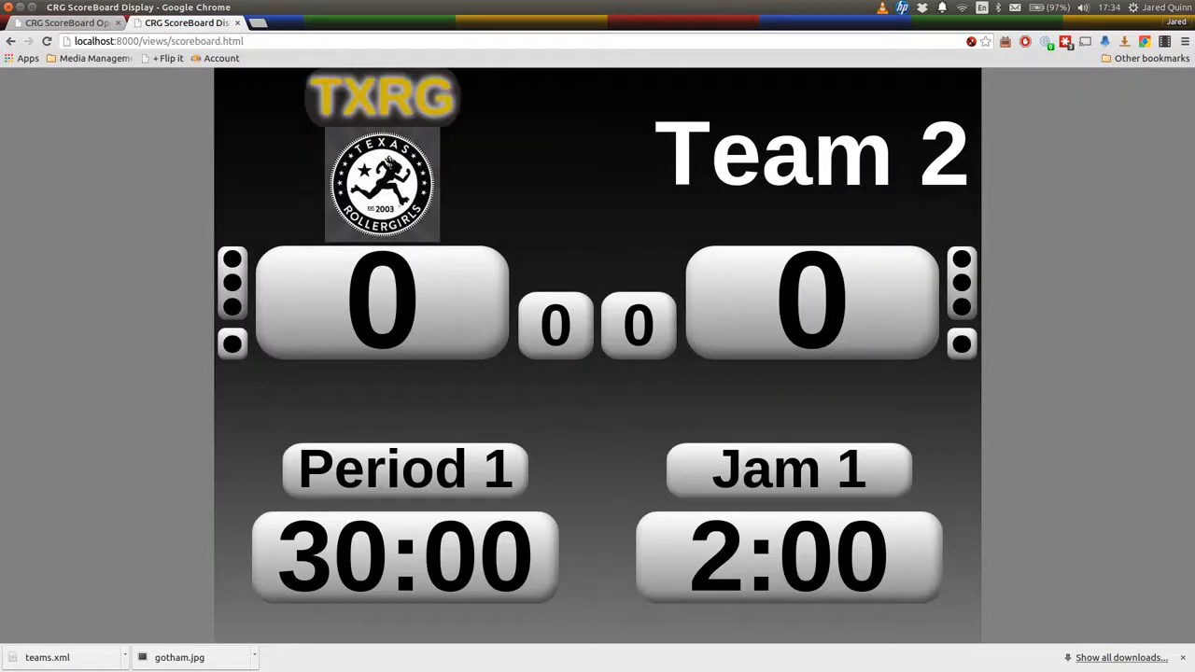
pyautogui.click(65, 22)
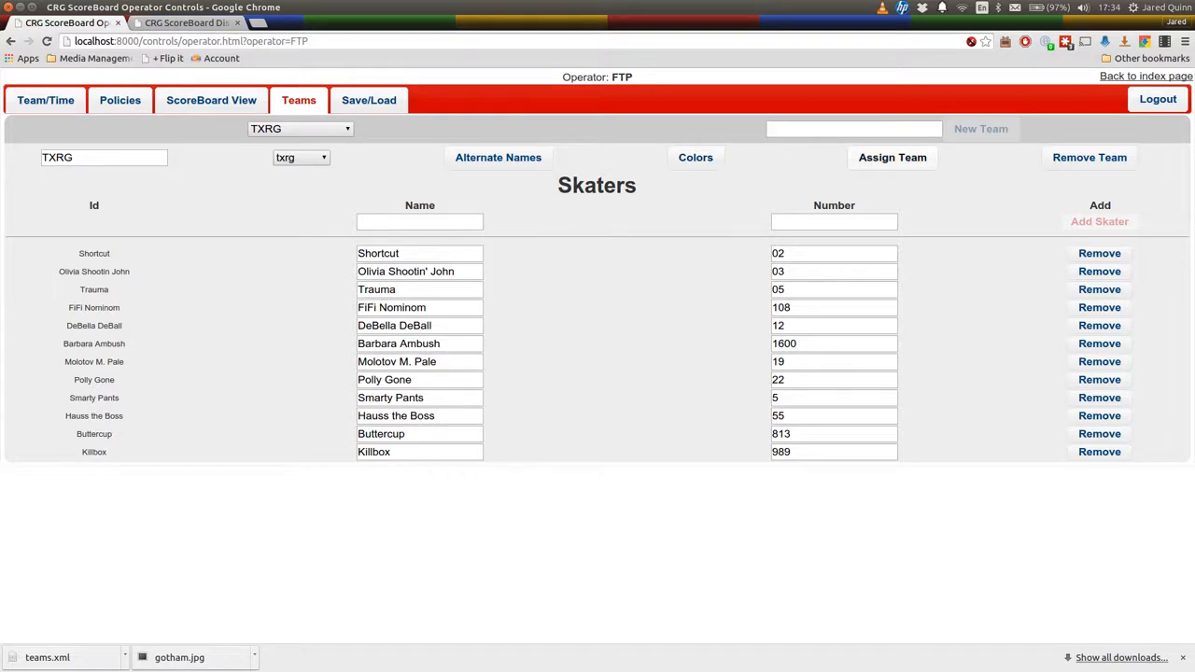
# - Transfer TXRG to Team 1, select Current Team 1, and review its alternate names
pyautogui.click(891, 156)
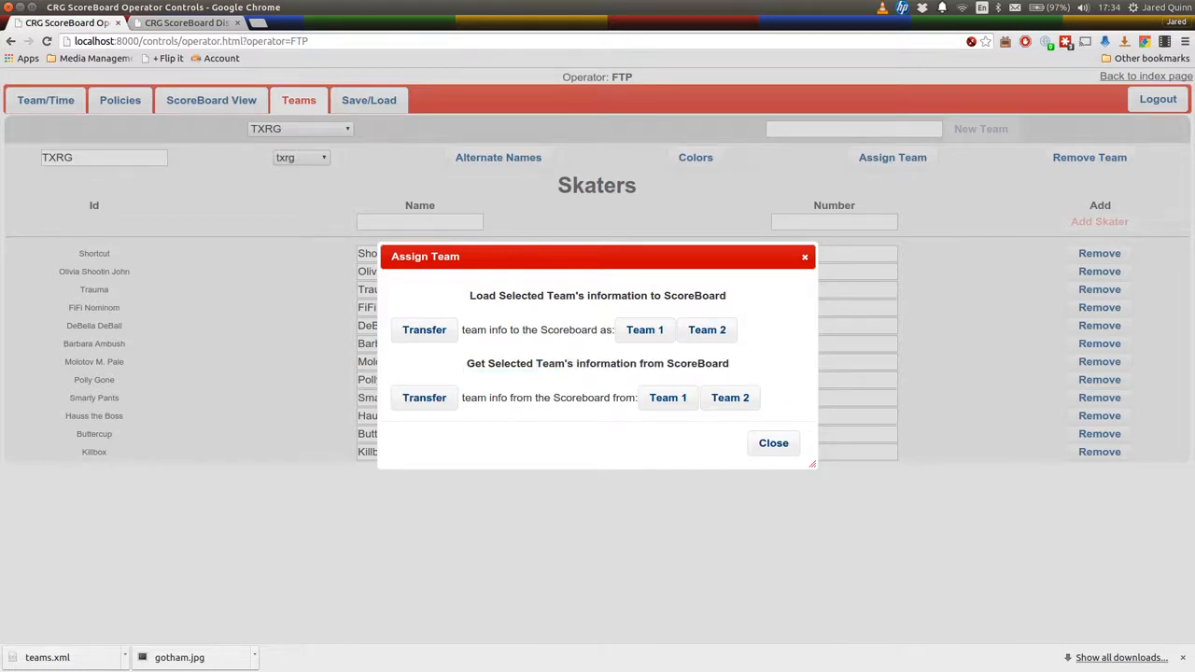
pyautogui.click(773, 443)
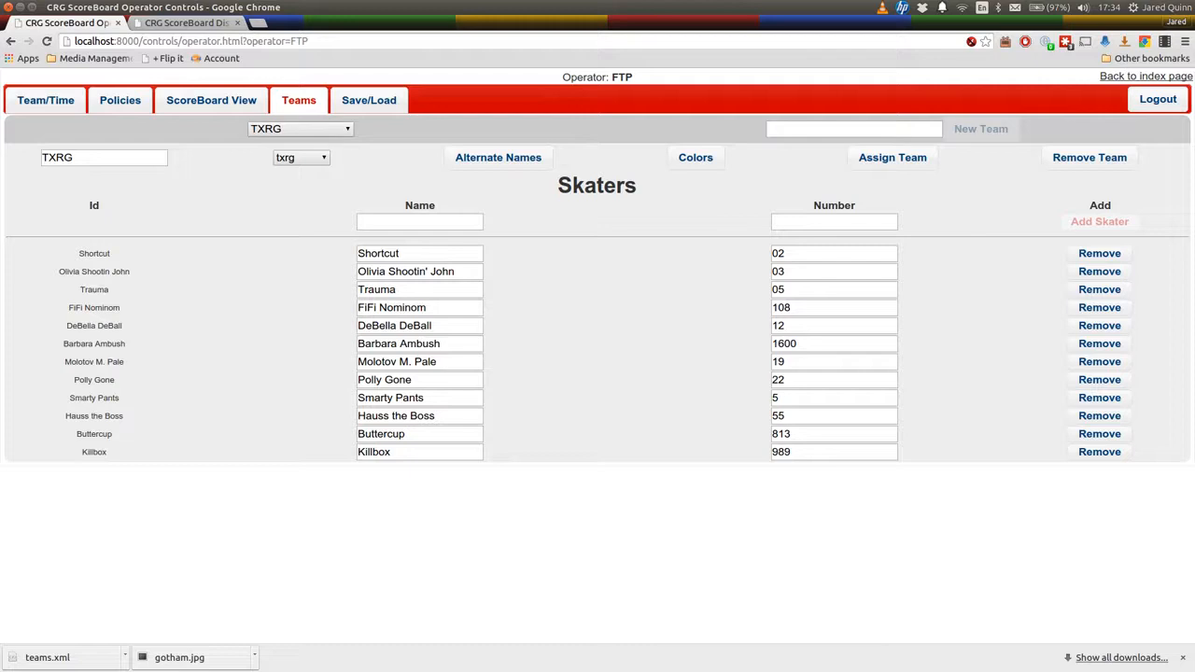
pyautogui.click(299, 128)
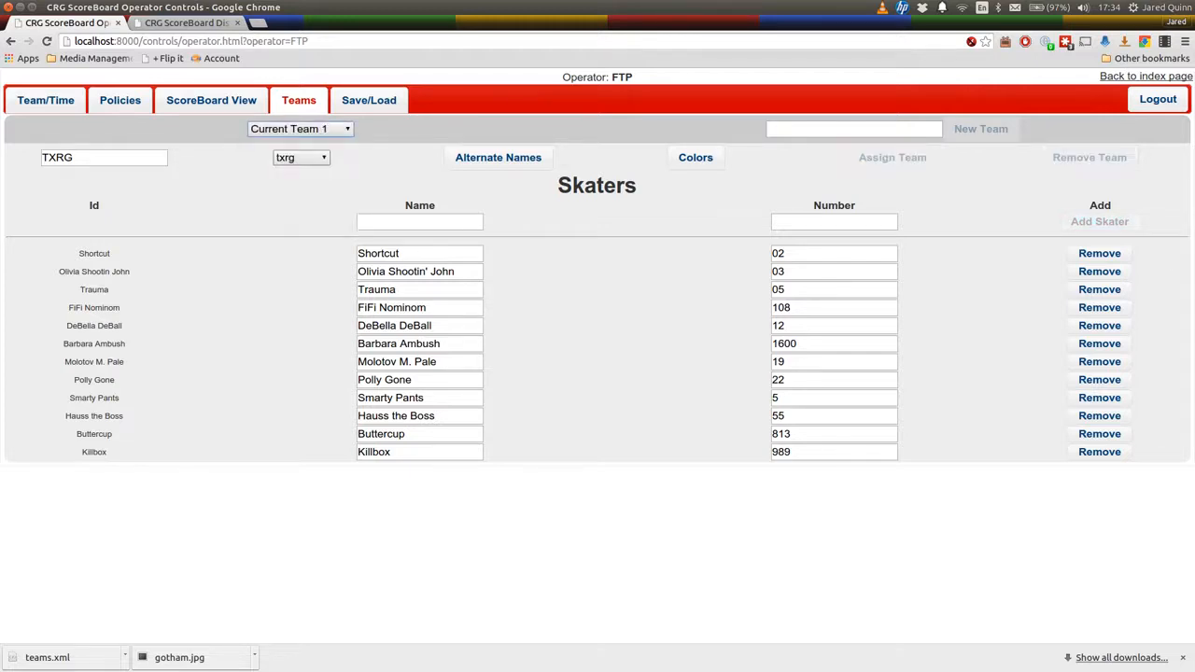
pyautogui.click(498, 157)
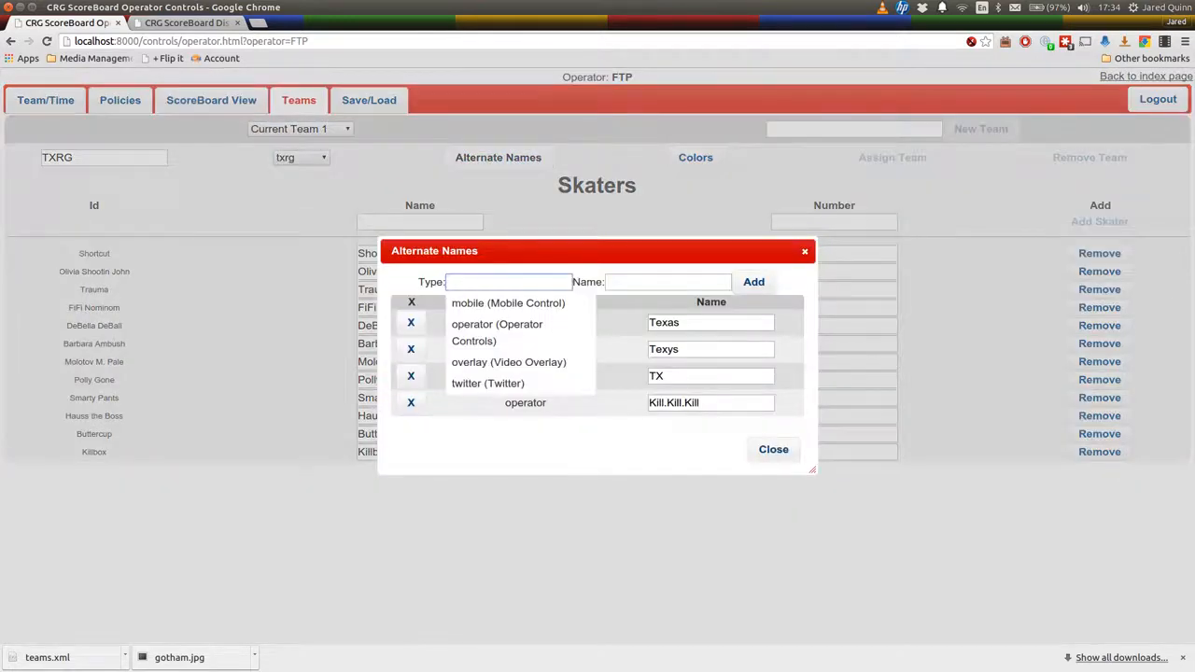
pyautogui.click(774, 450)
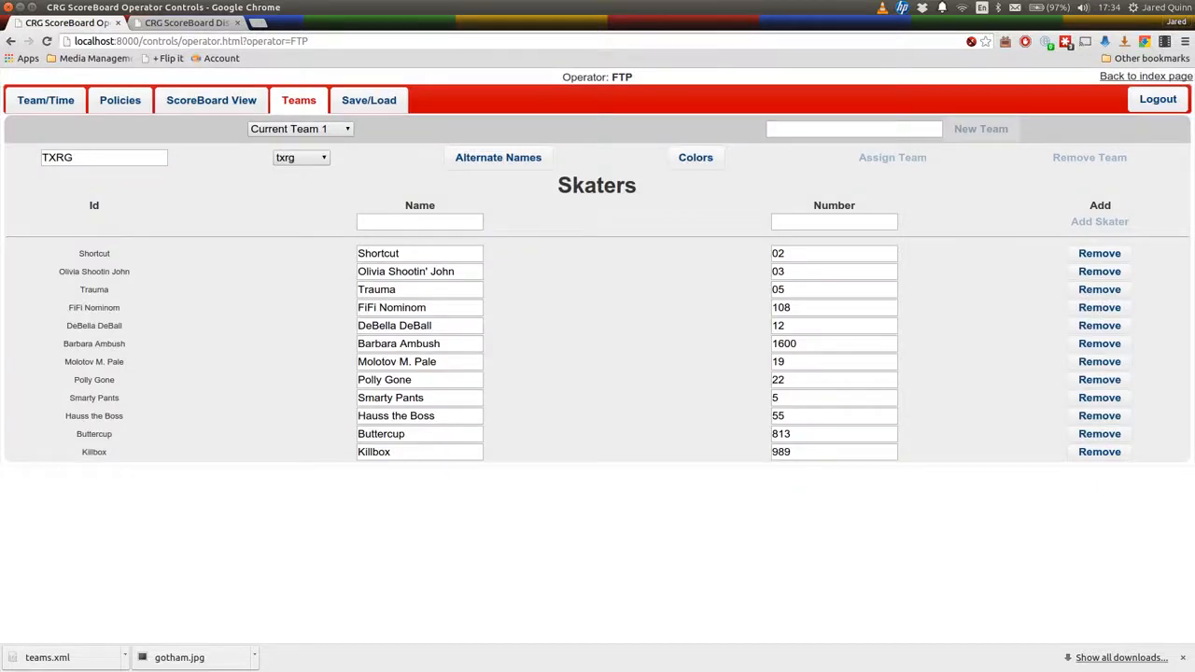
# - Add skater FTP, number 21, to Current Team 1's TXRG roster
pyautogui.write('F')
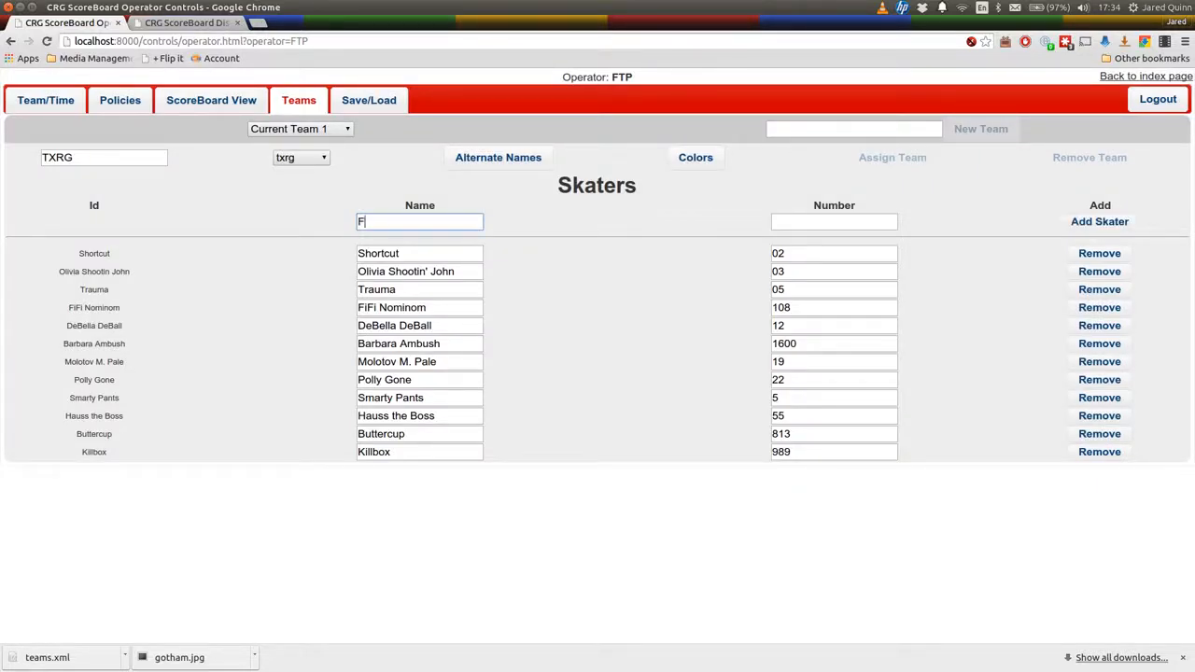
pyautogui.click(1099, 222)
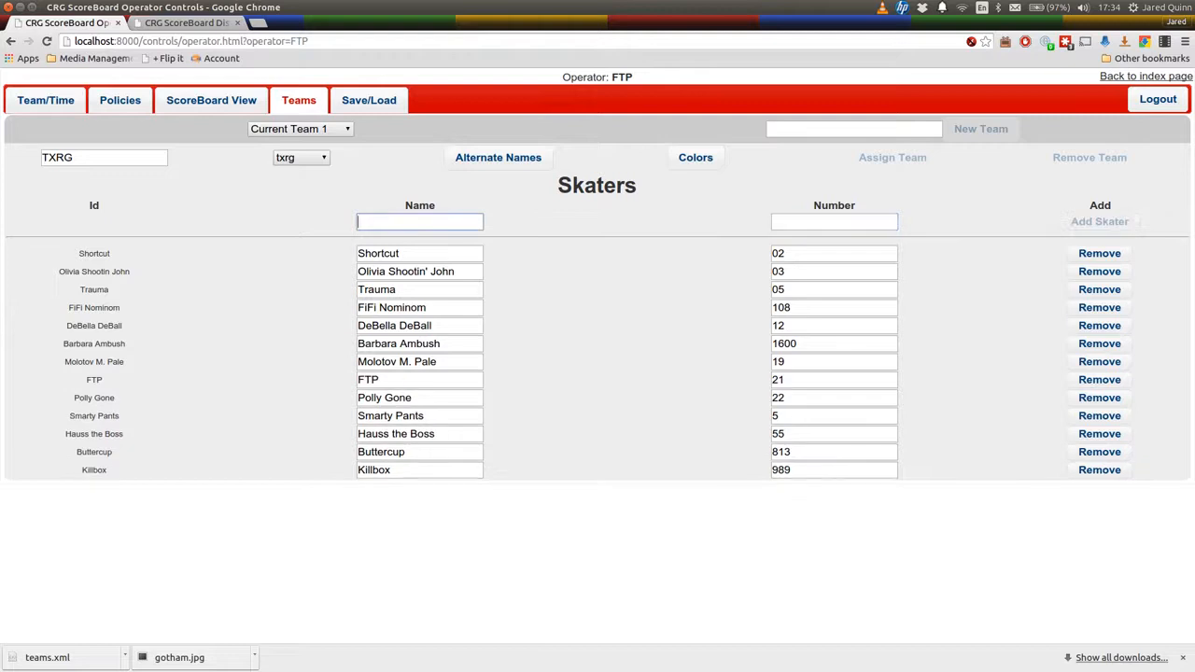
pyautogui.click(419, 379)
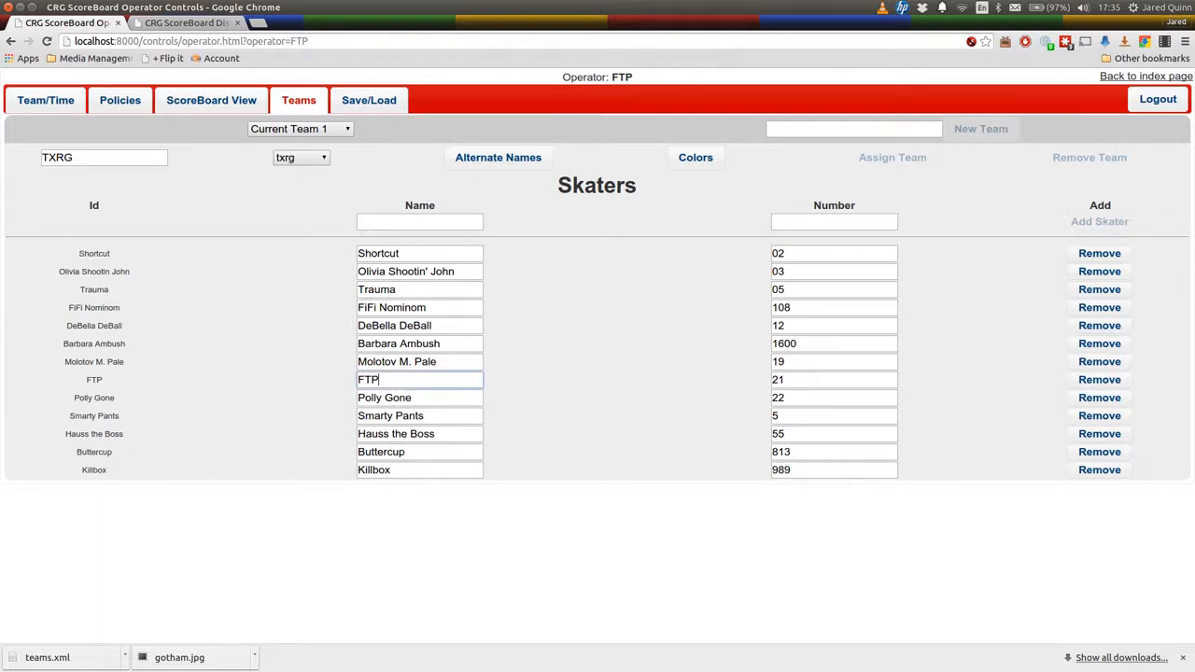
# - Open the Team Lineup Control Panel from localhost:8000 in a new tab, then return to Operator Controls
pyautogui.click(271, 22)
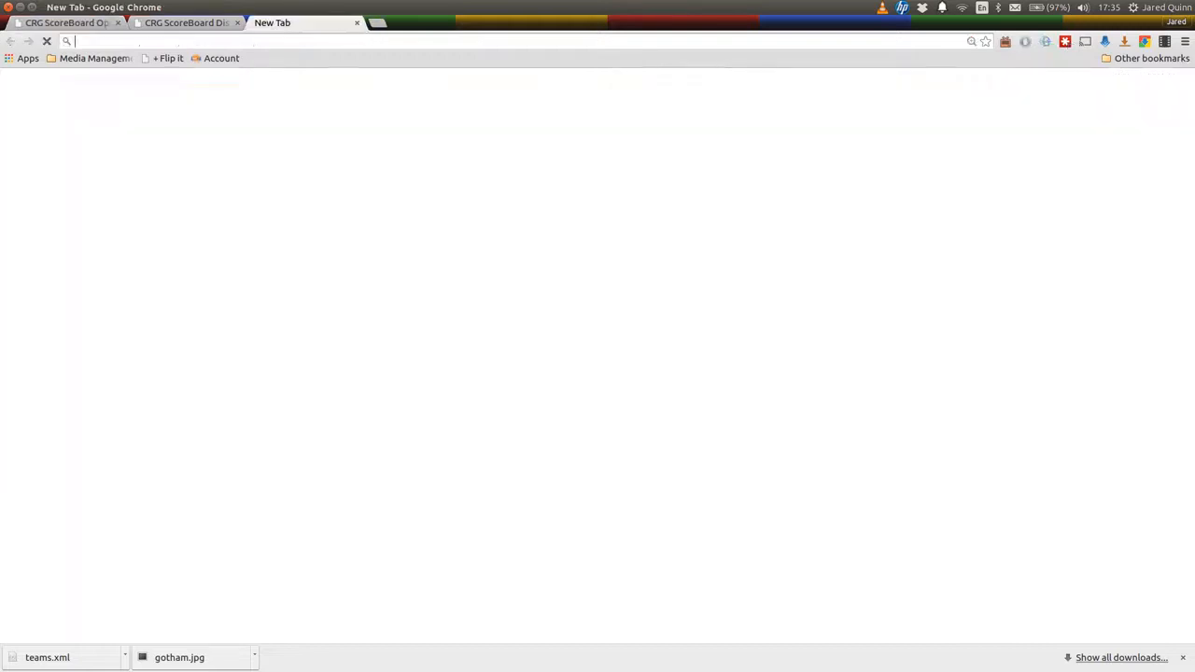
pyautogui.write('localhost:8000')
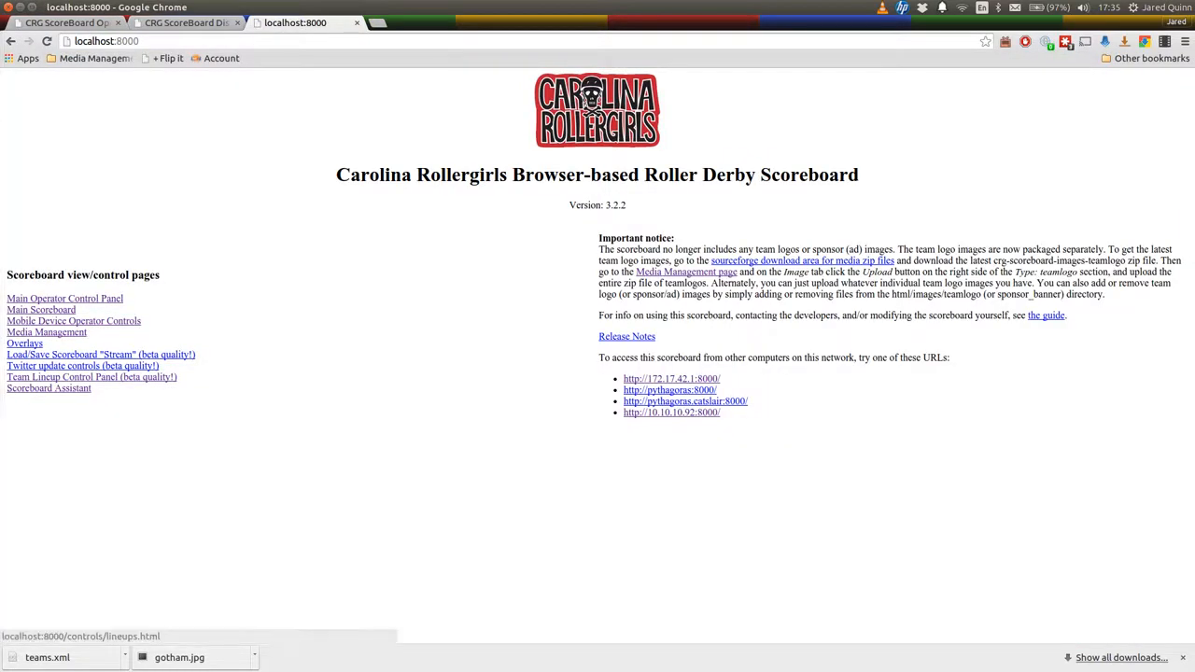
pyautogui.click(91, 376)
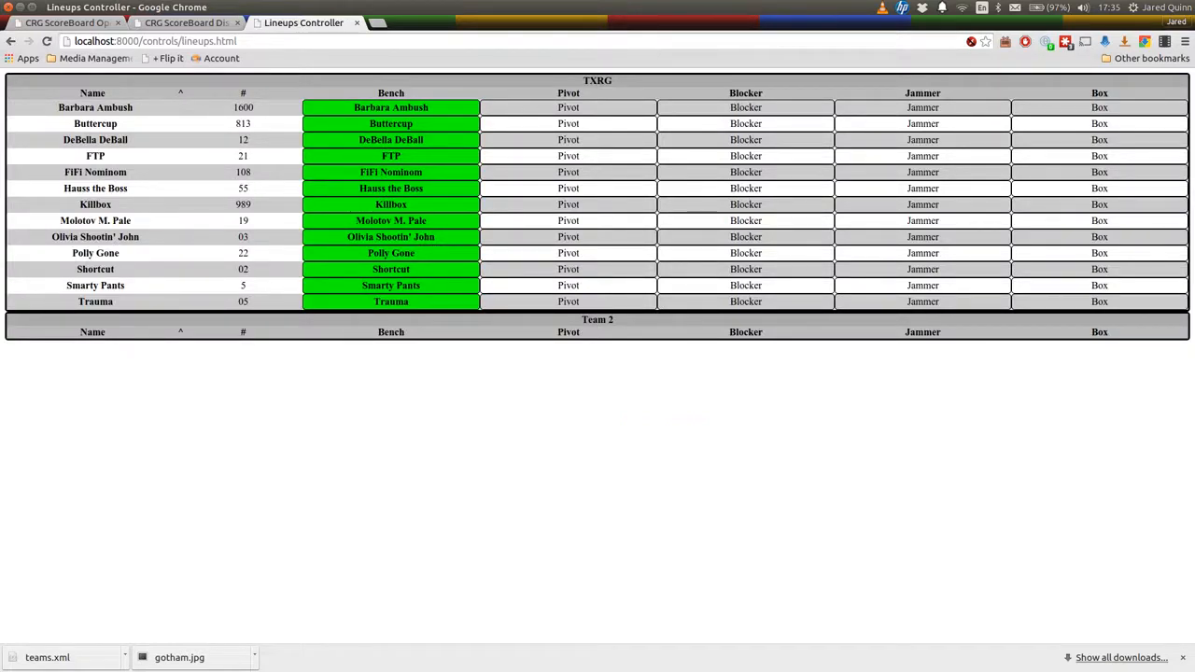
pyautogui.click(66, 22)
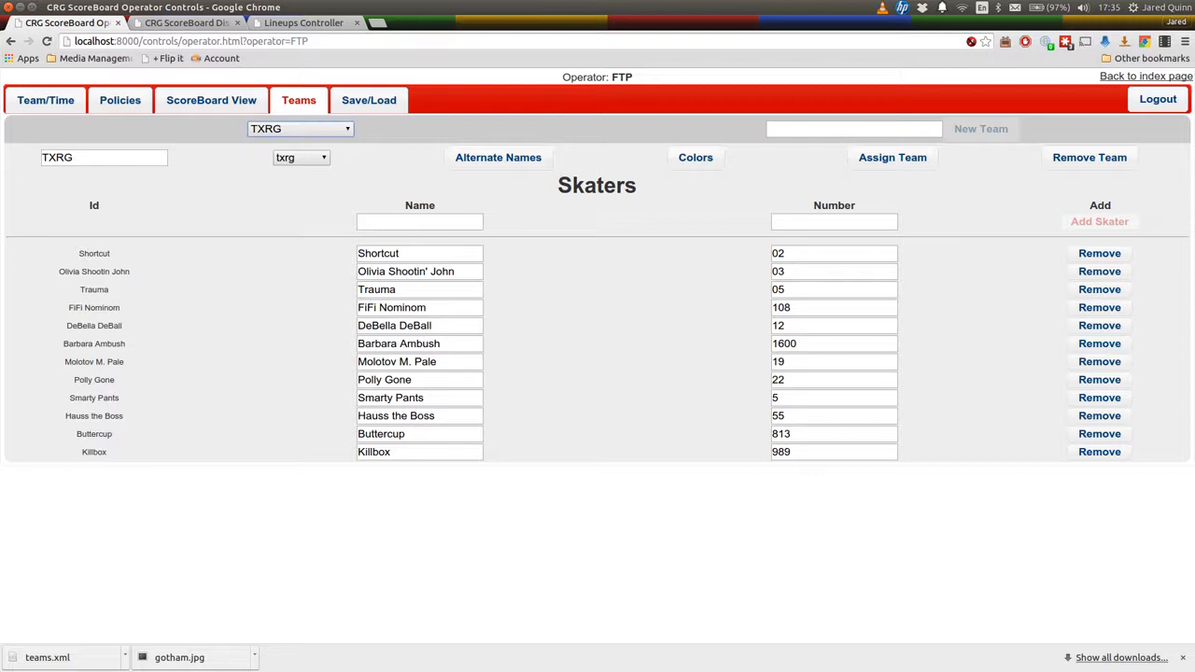
# - Select the saved TXRG team and assign it to the scoreboard as Team 1
pyautogui.click(299, 128)
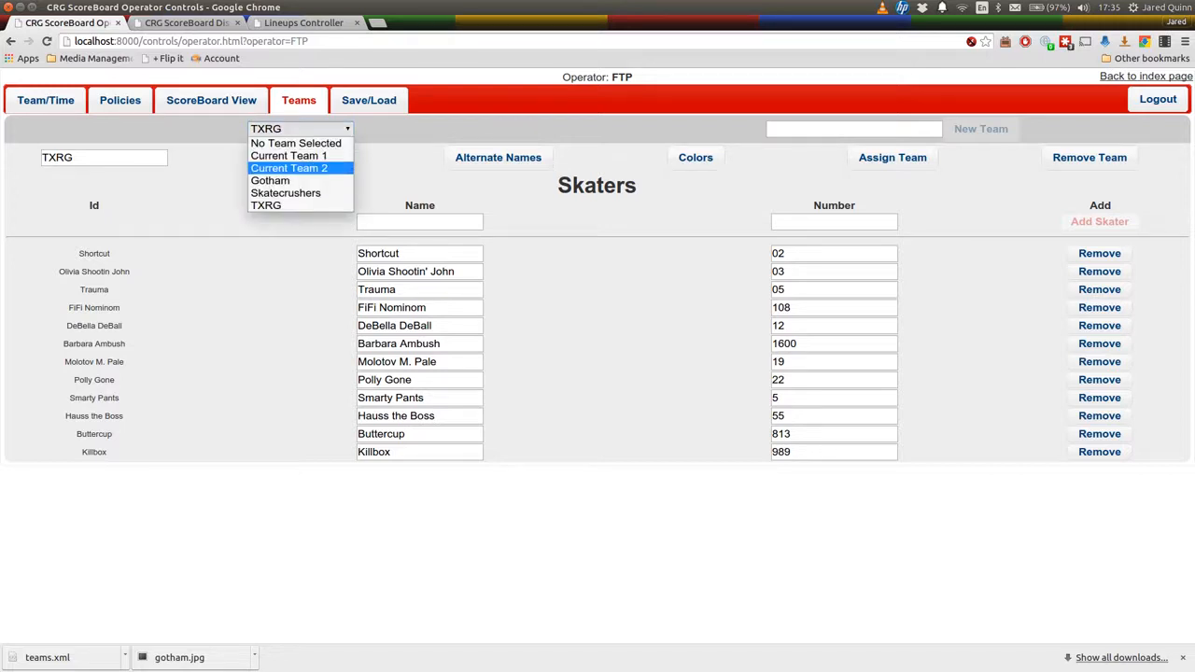
pyautogui.click(289, 154)
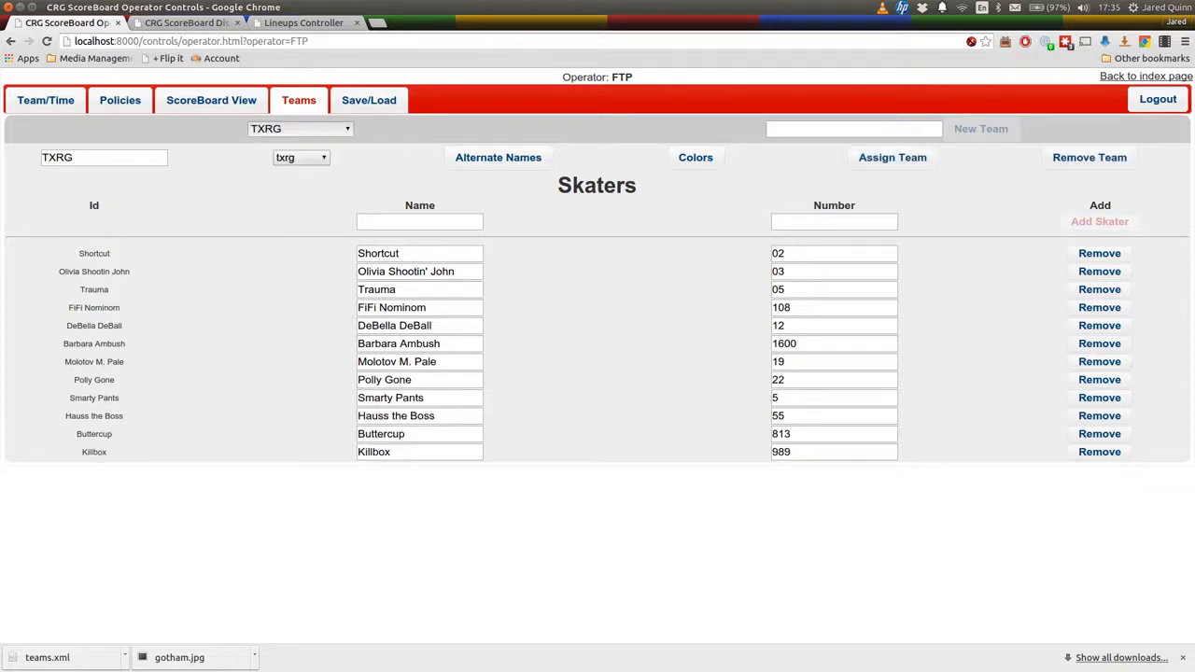
pyautogui.click(891, 157)
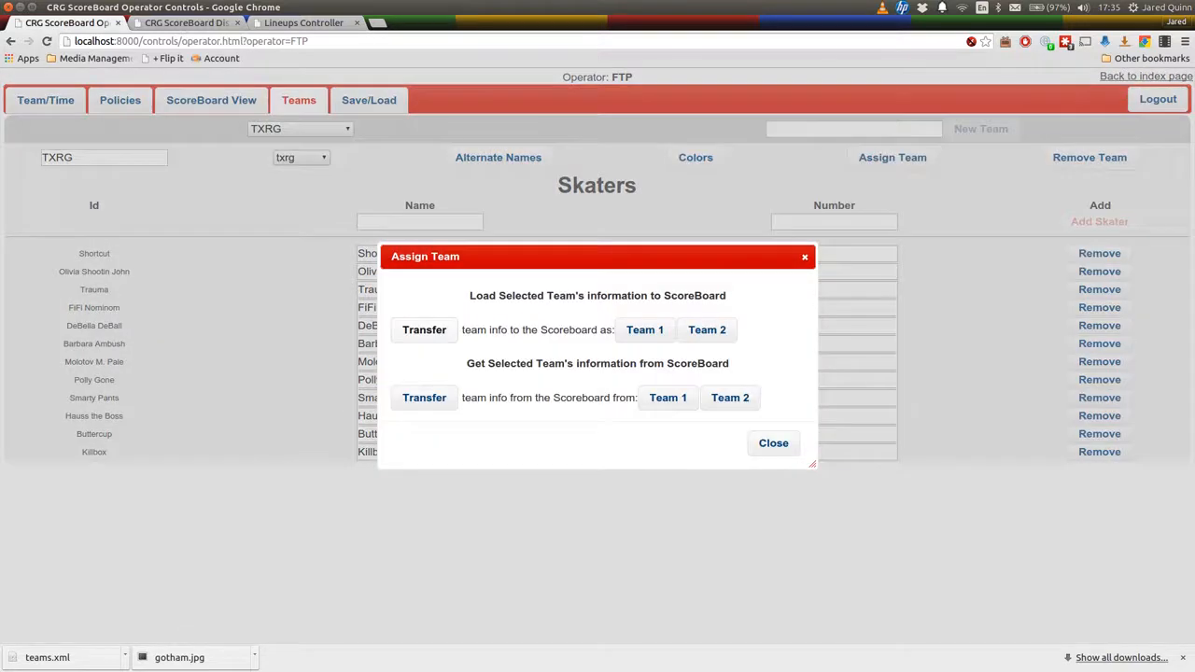
pyautogui.click(773, 443)
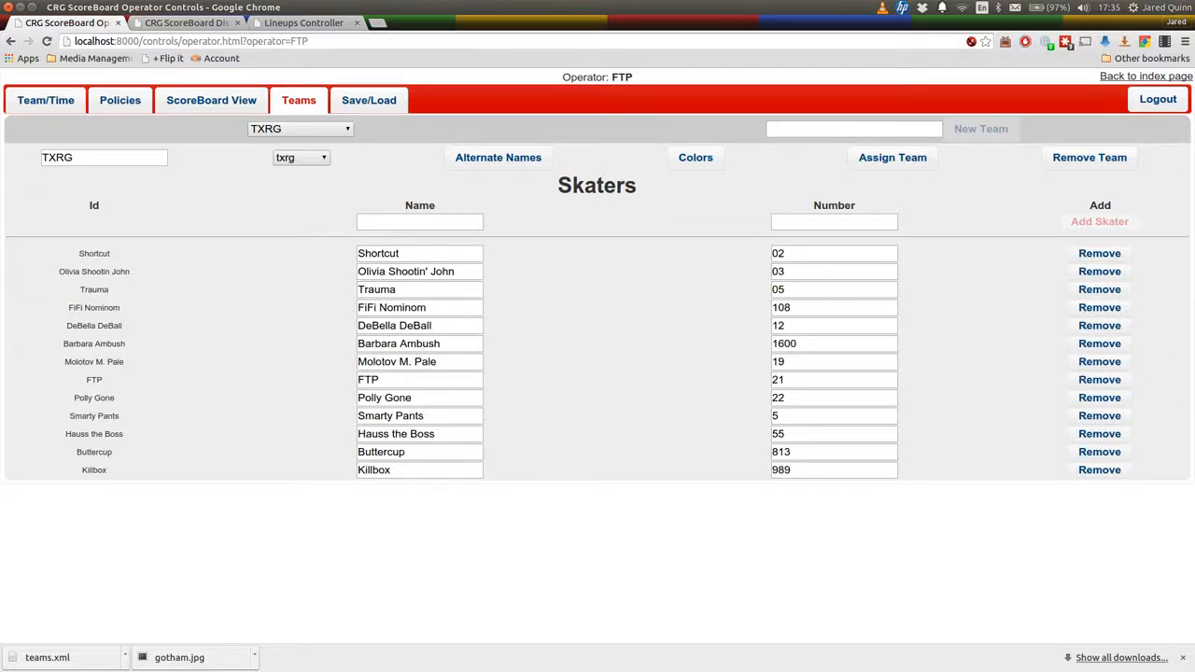
# - Remove FTP (21) from TXRG, then check the Team/Time tab before returning to Teams
pyautogui.click(1099, 379)
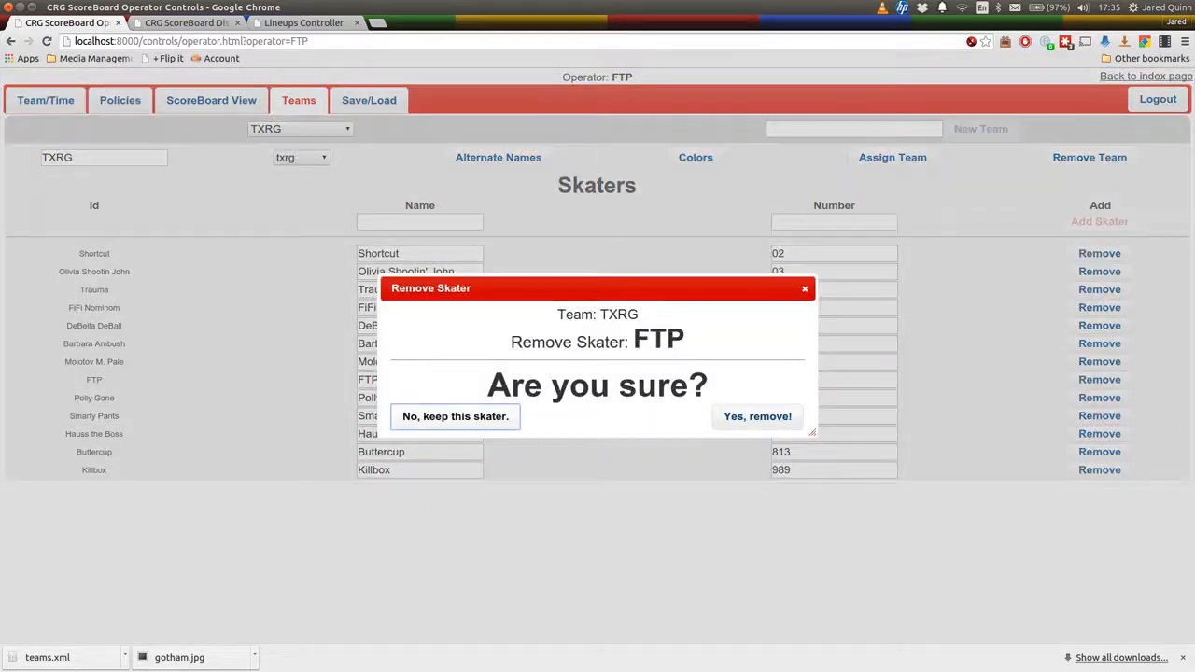
pyautogui.click(758, 417)
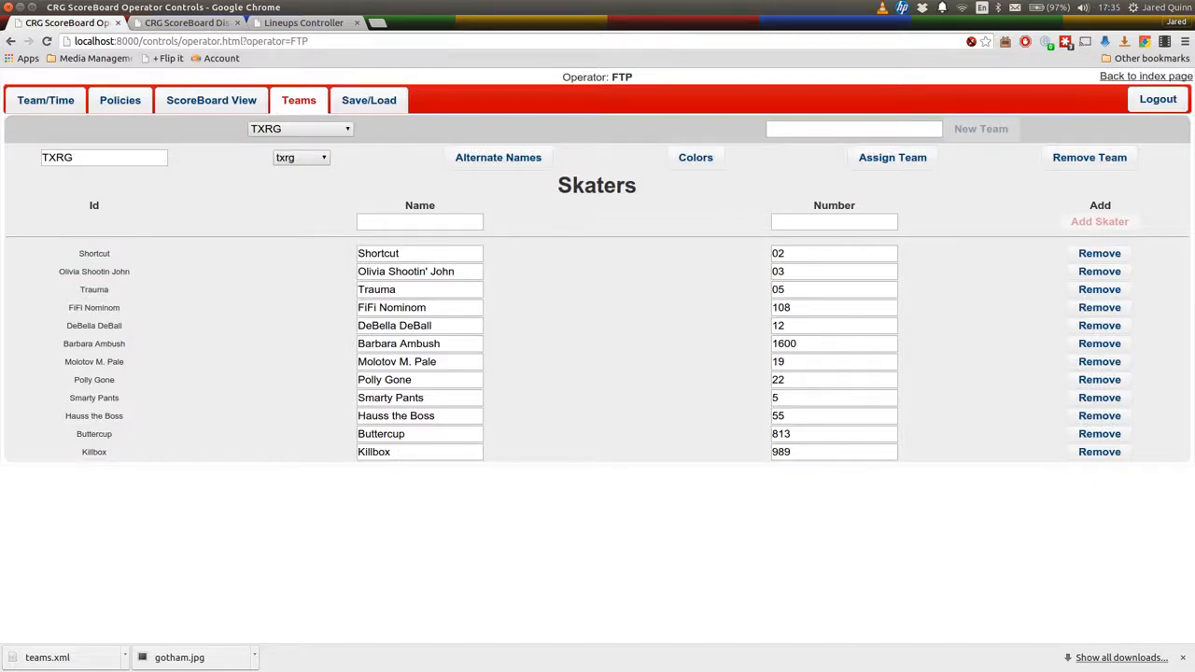
pyautogui.click(211, 100)
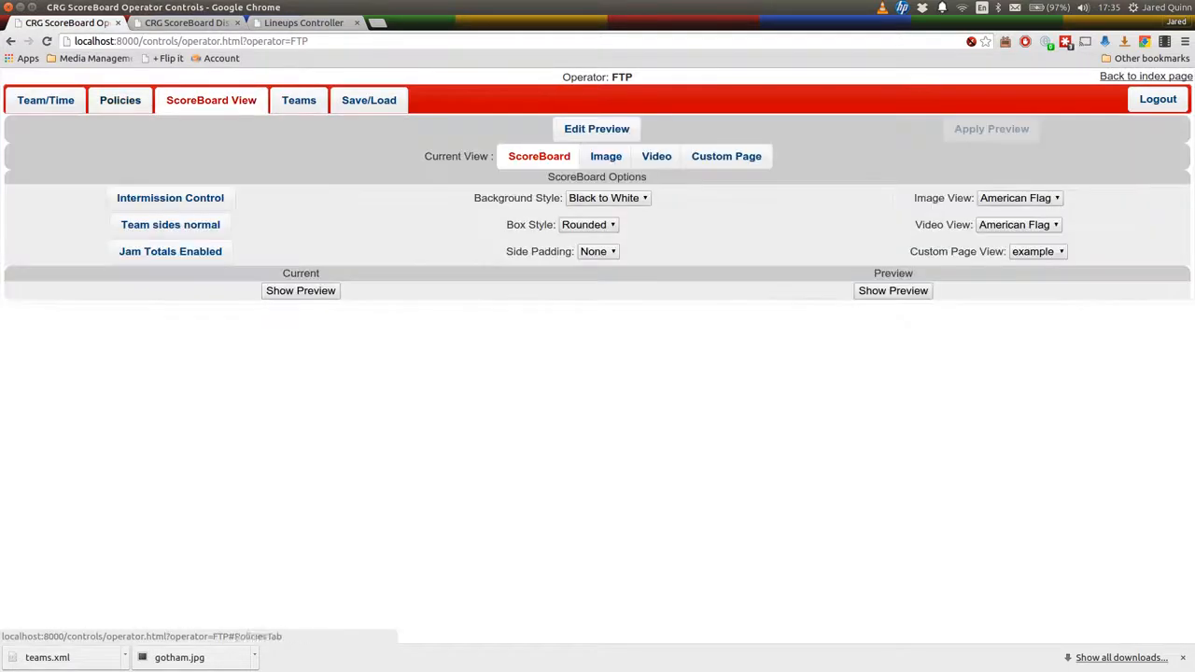
pyautogui.click(45, 100)
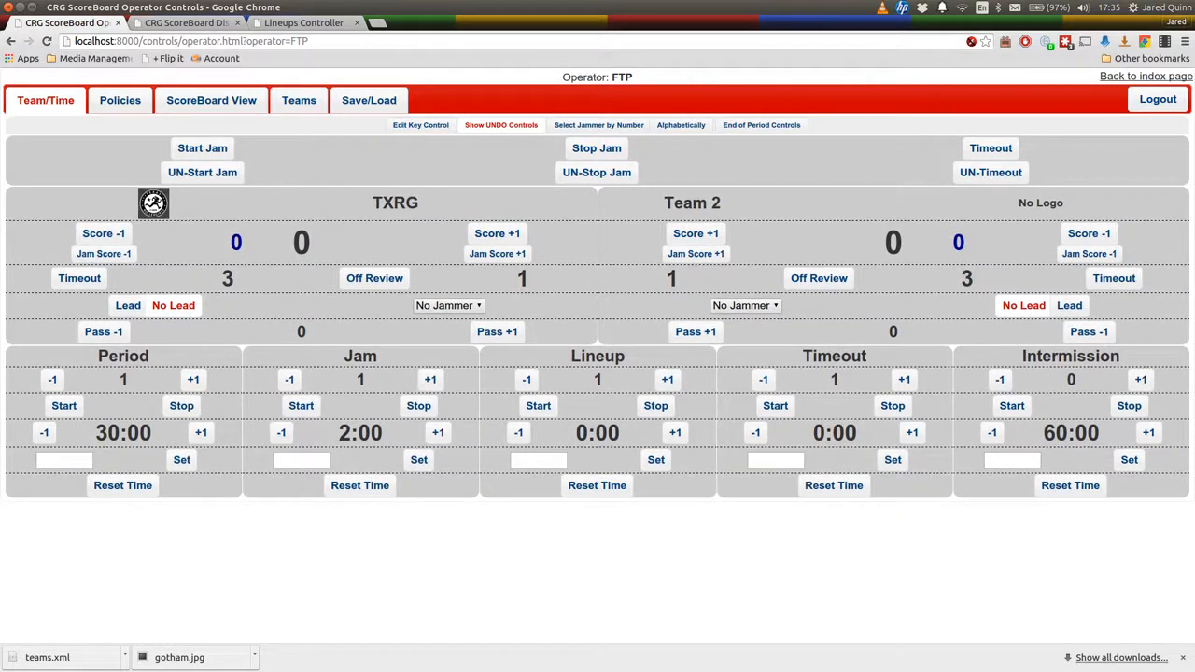
pyautogui.moveTo(299, 100)
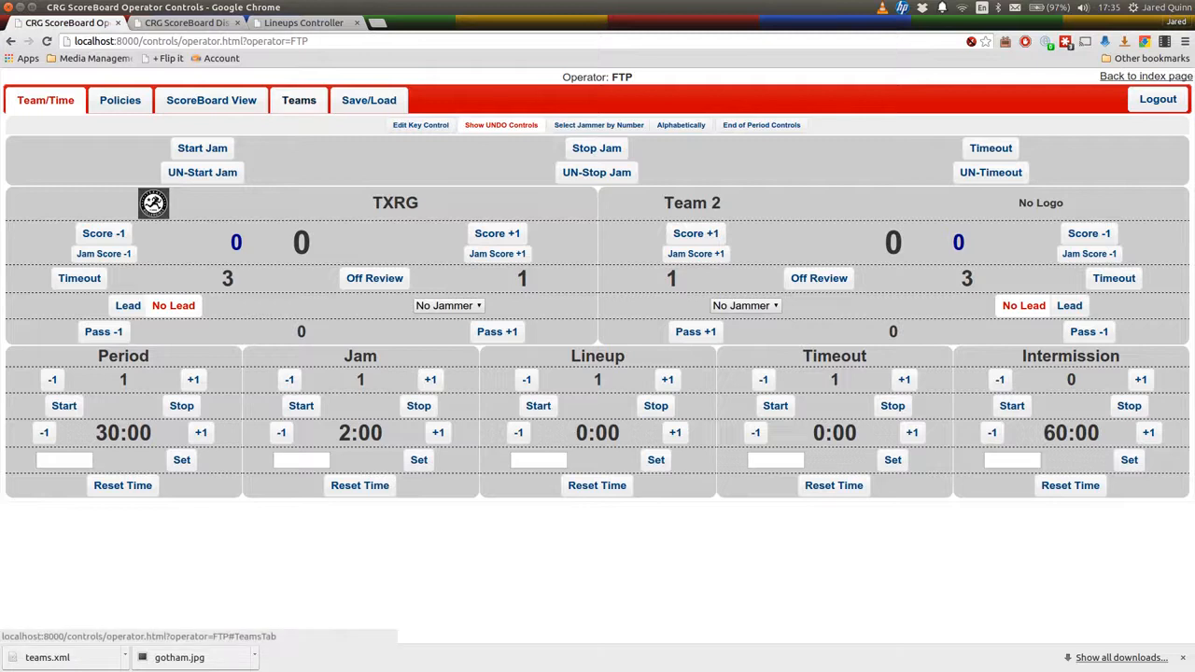
pyautogui.click(299, 100)
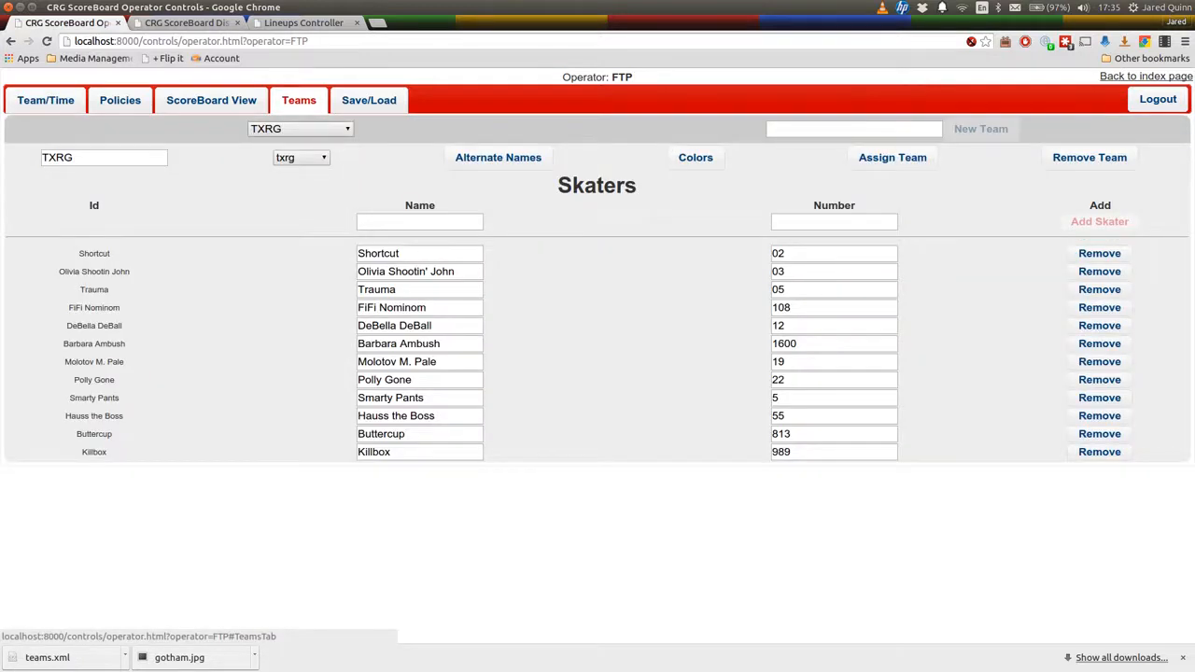
# - Add an overlay colour set for TXRG with a red foreground
pyautogui.click(695, 157)
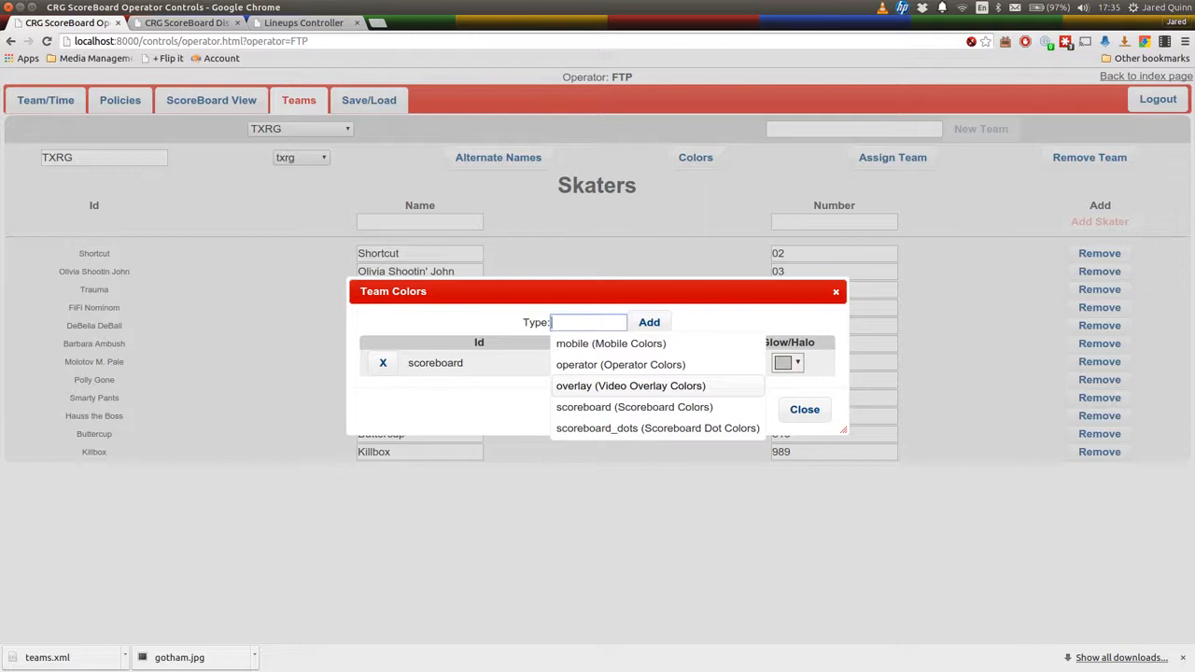
pyautogui.click(630, 385)
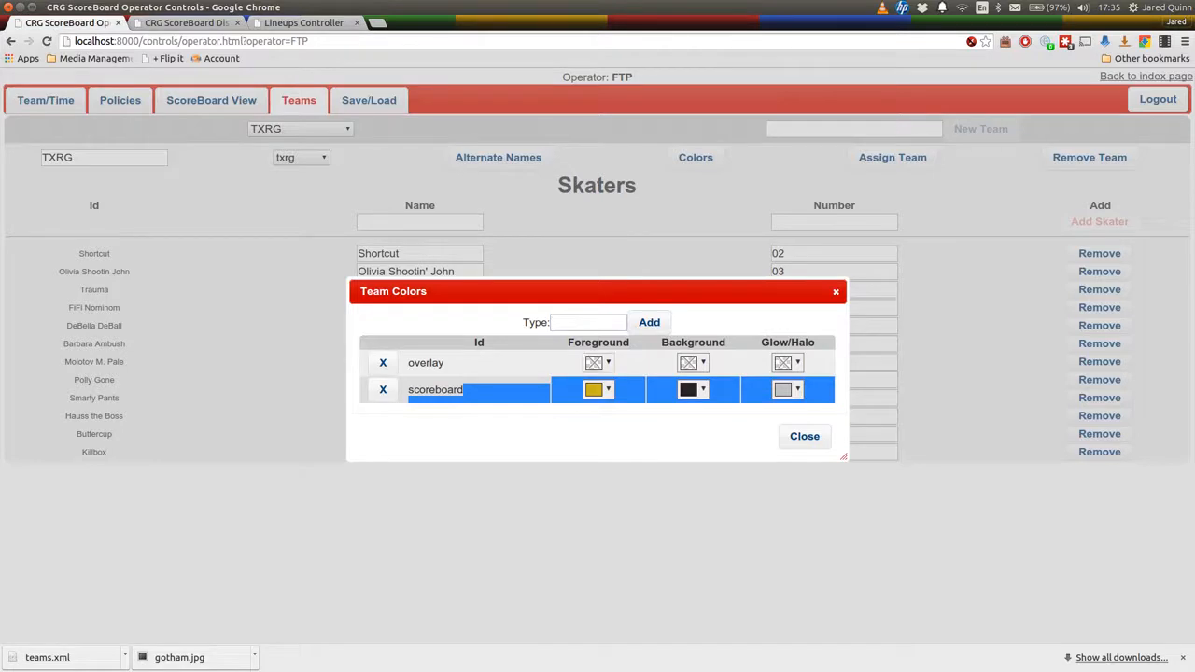
pyautogui.click(592, 363)
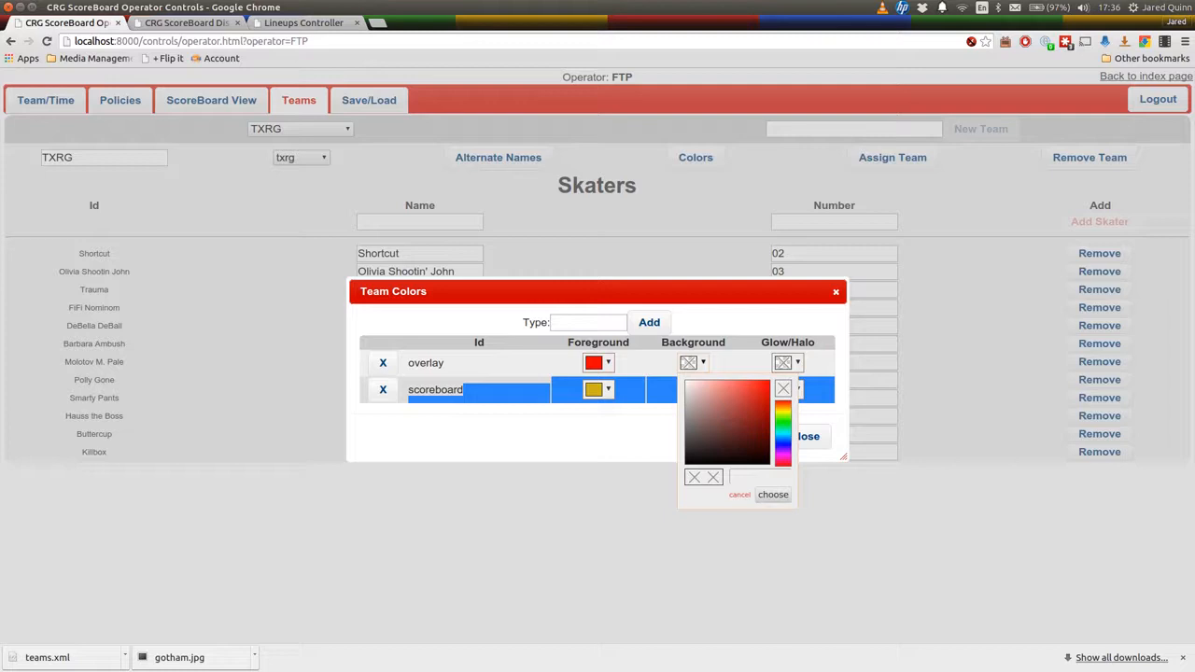
pyautogui.click(773, 494)
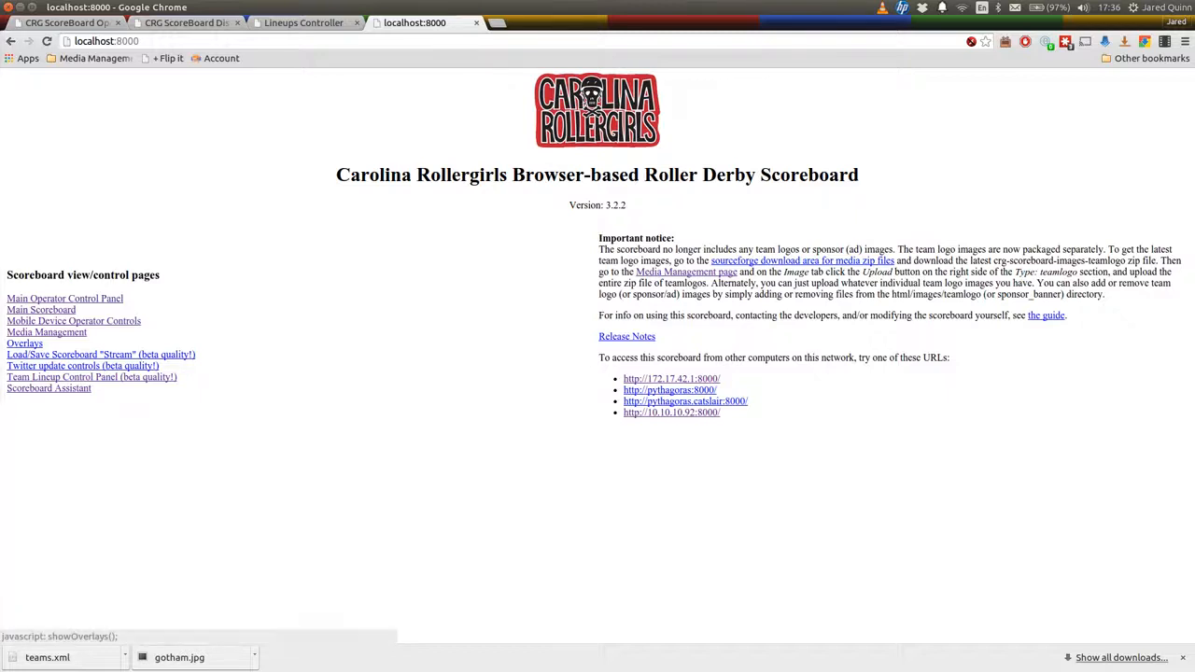
# - Browse the Overlays list for the Video Feed 16x9 overlay, then return to Operator Controls
pyautogui.click(25, 342)
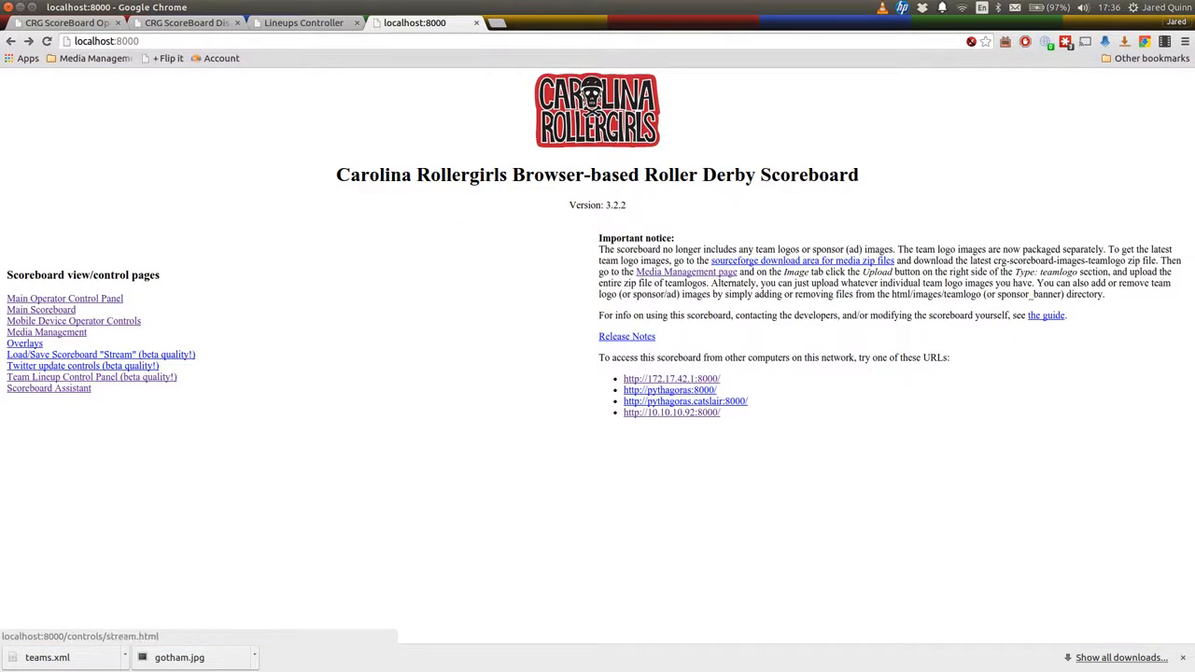
pyautogui.click(24, 343)
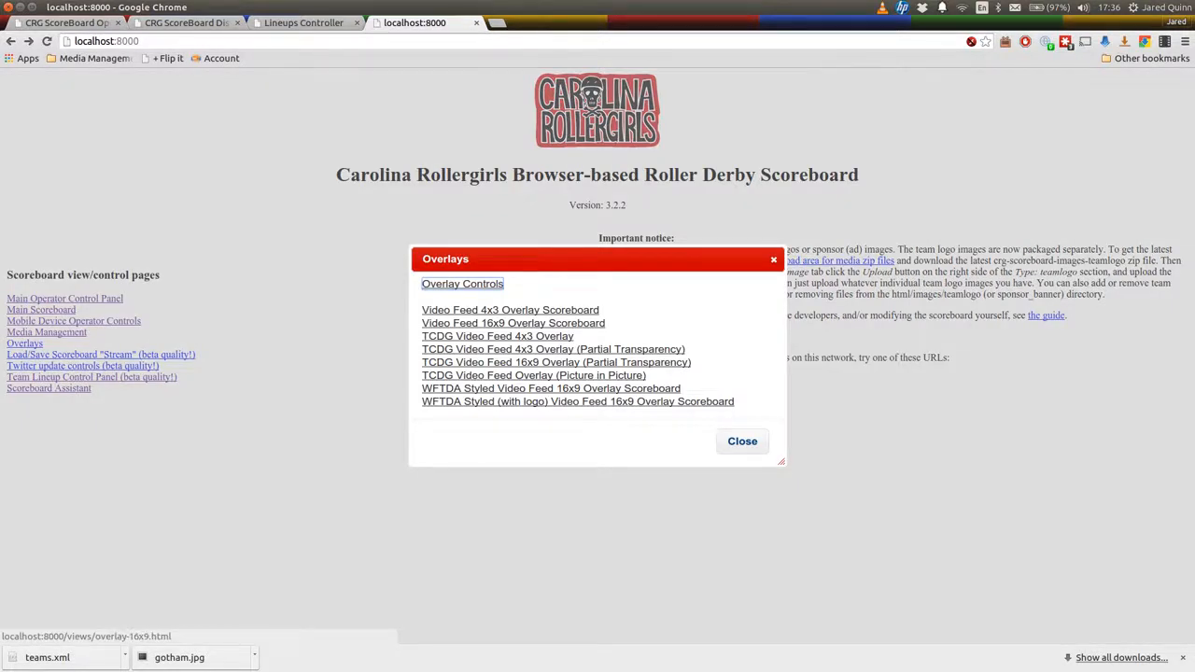
pyautogui.click(65, 22)
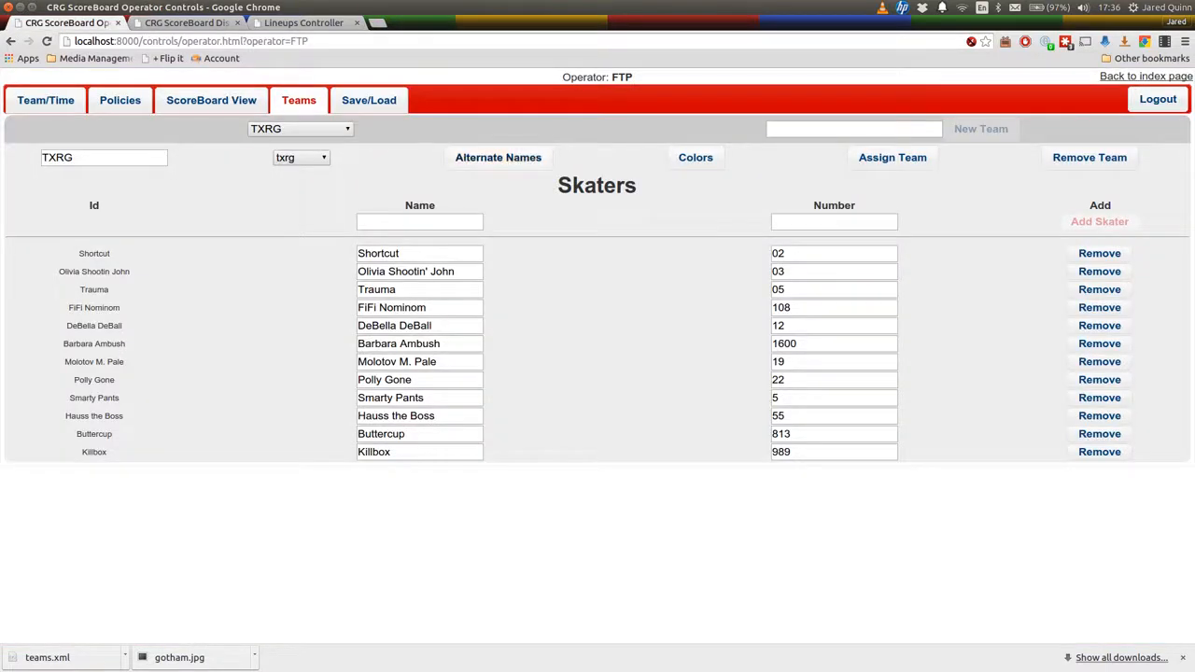
# - Review TXRG's colour settings and the Team/Time tab, then go back to the index page
pyautogui.click(695, 157)
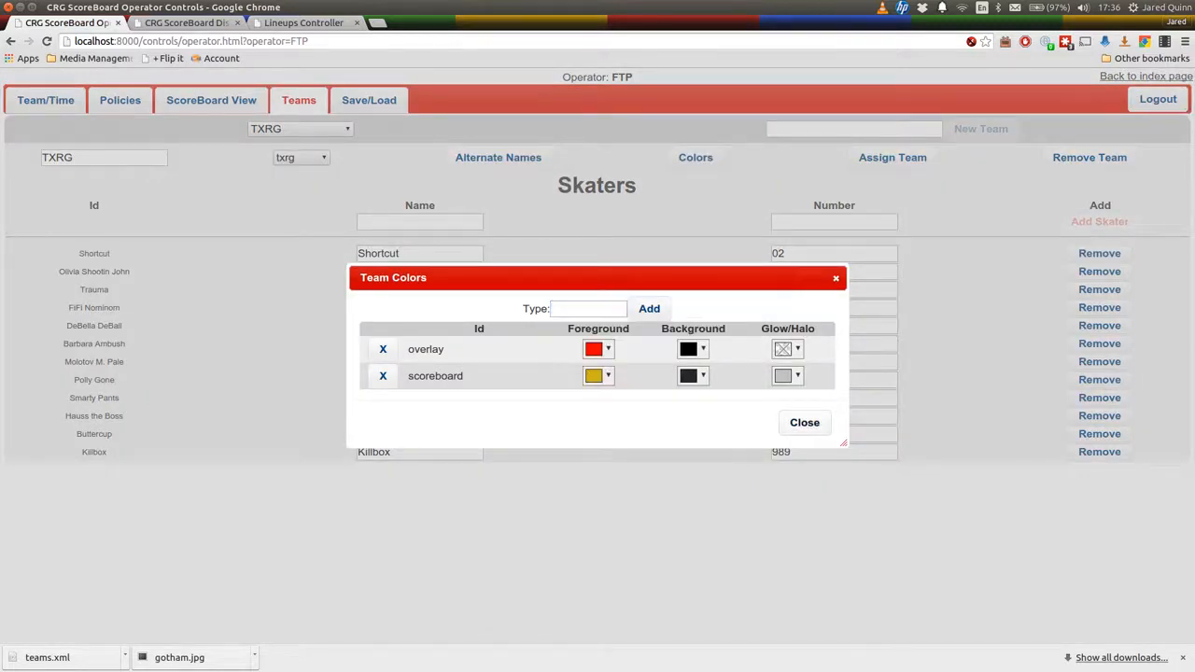
pyautogui.click(804, 422)
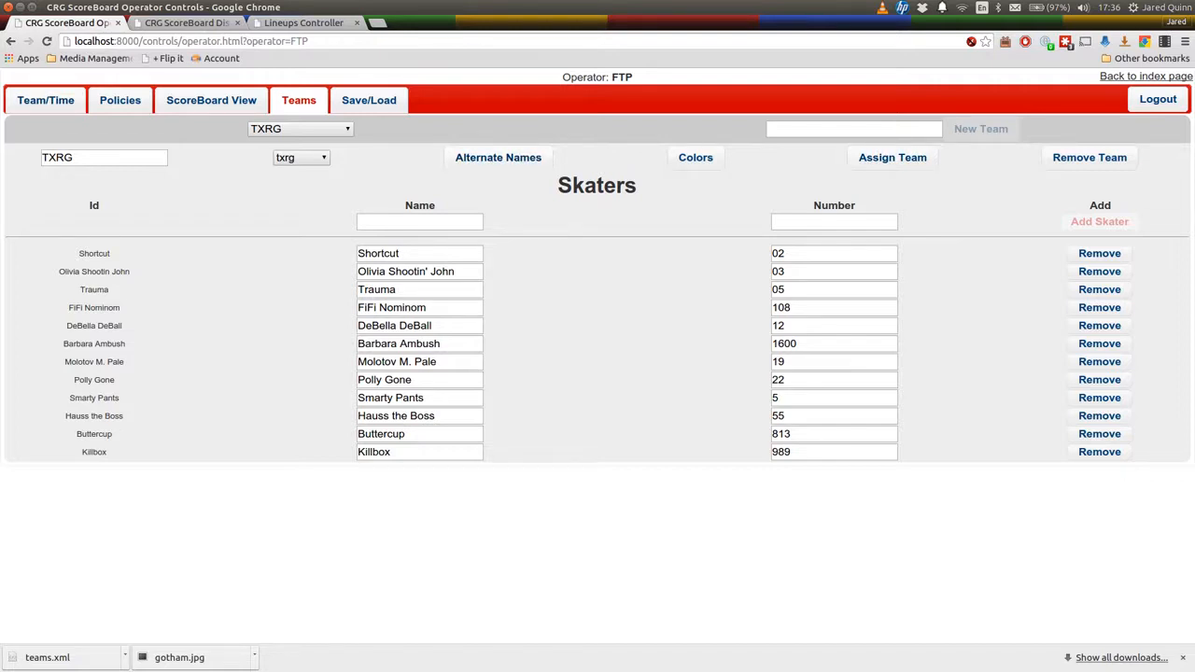
pyautogui.click(45, 100)
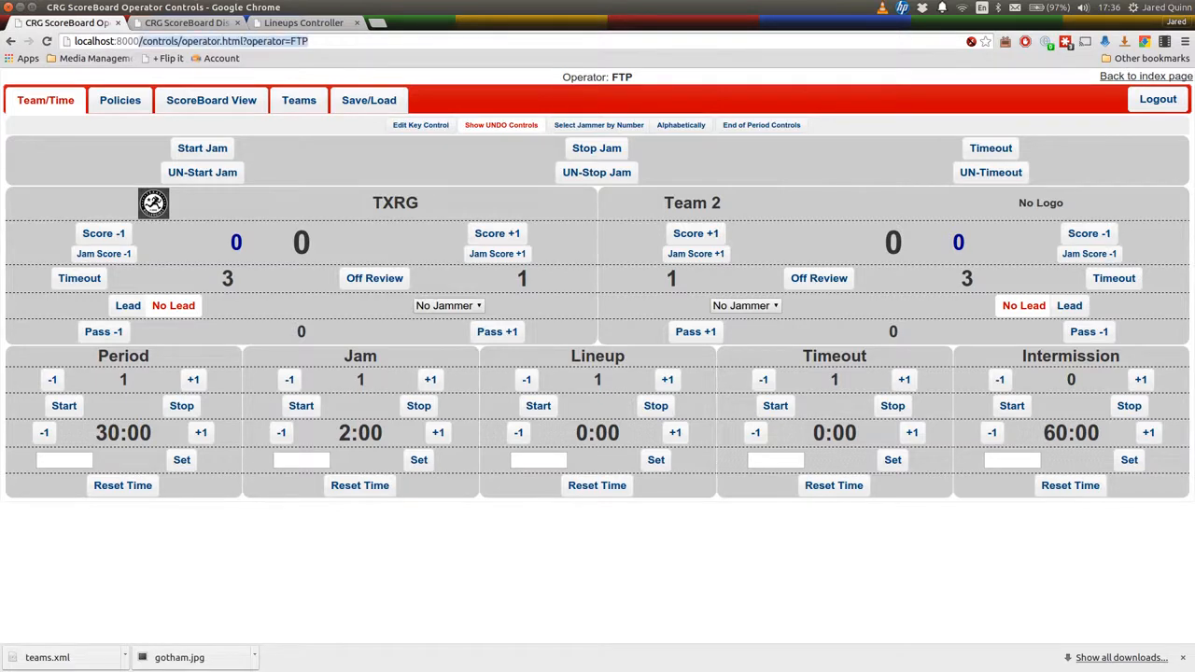
pyautogui.click(56, 22)
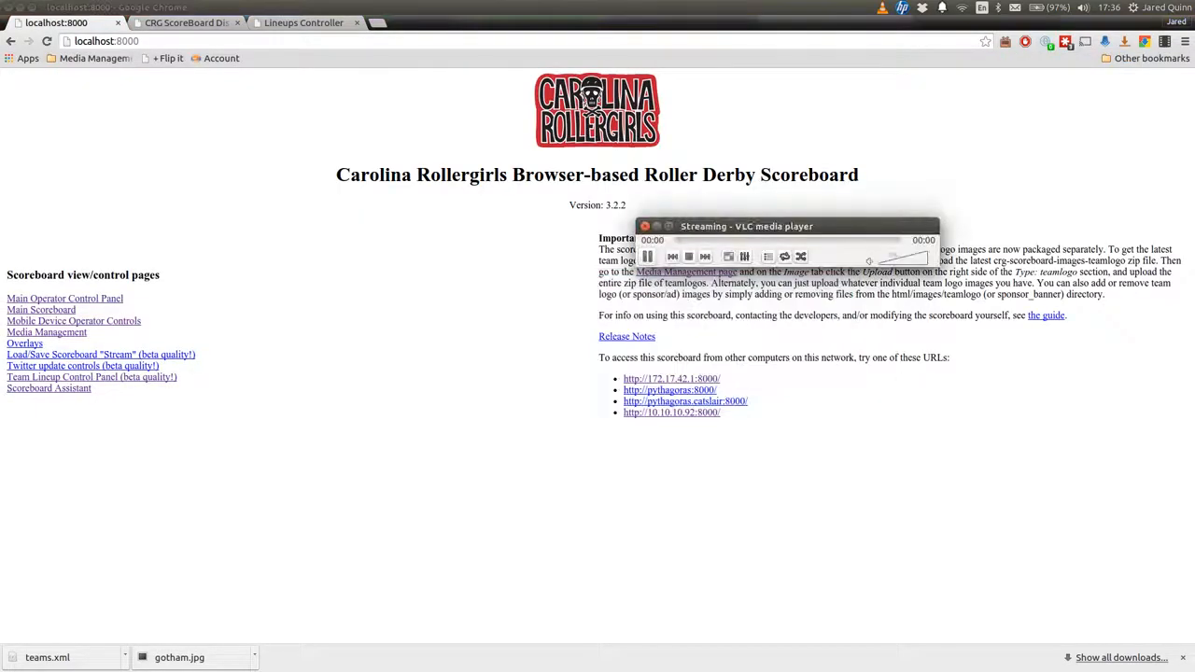